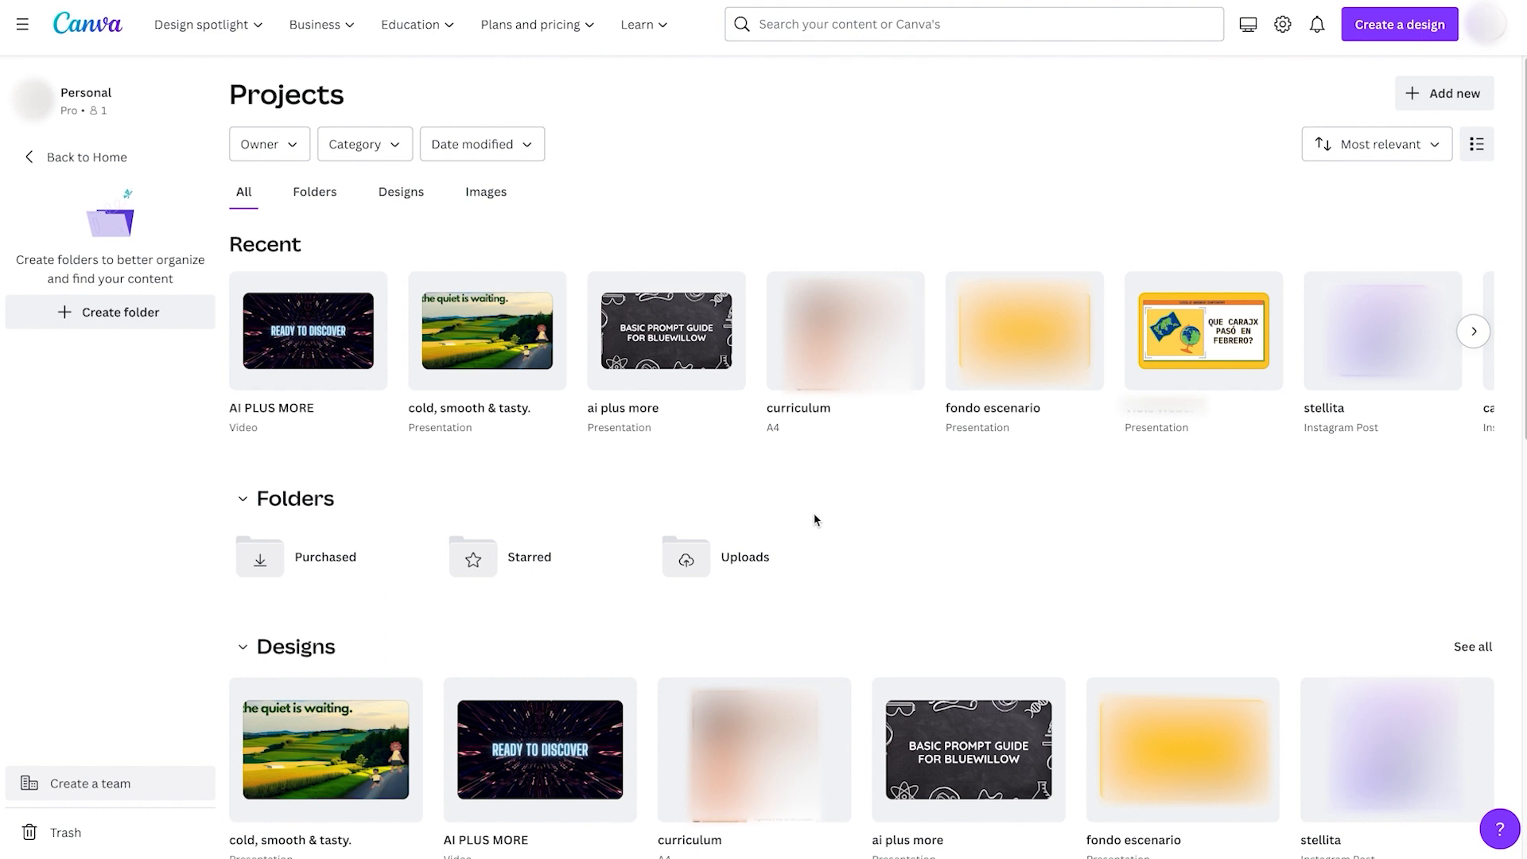
{"action": "mouse_move", "coordinate": [999, 210]}
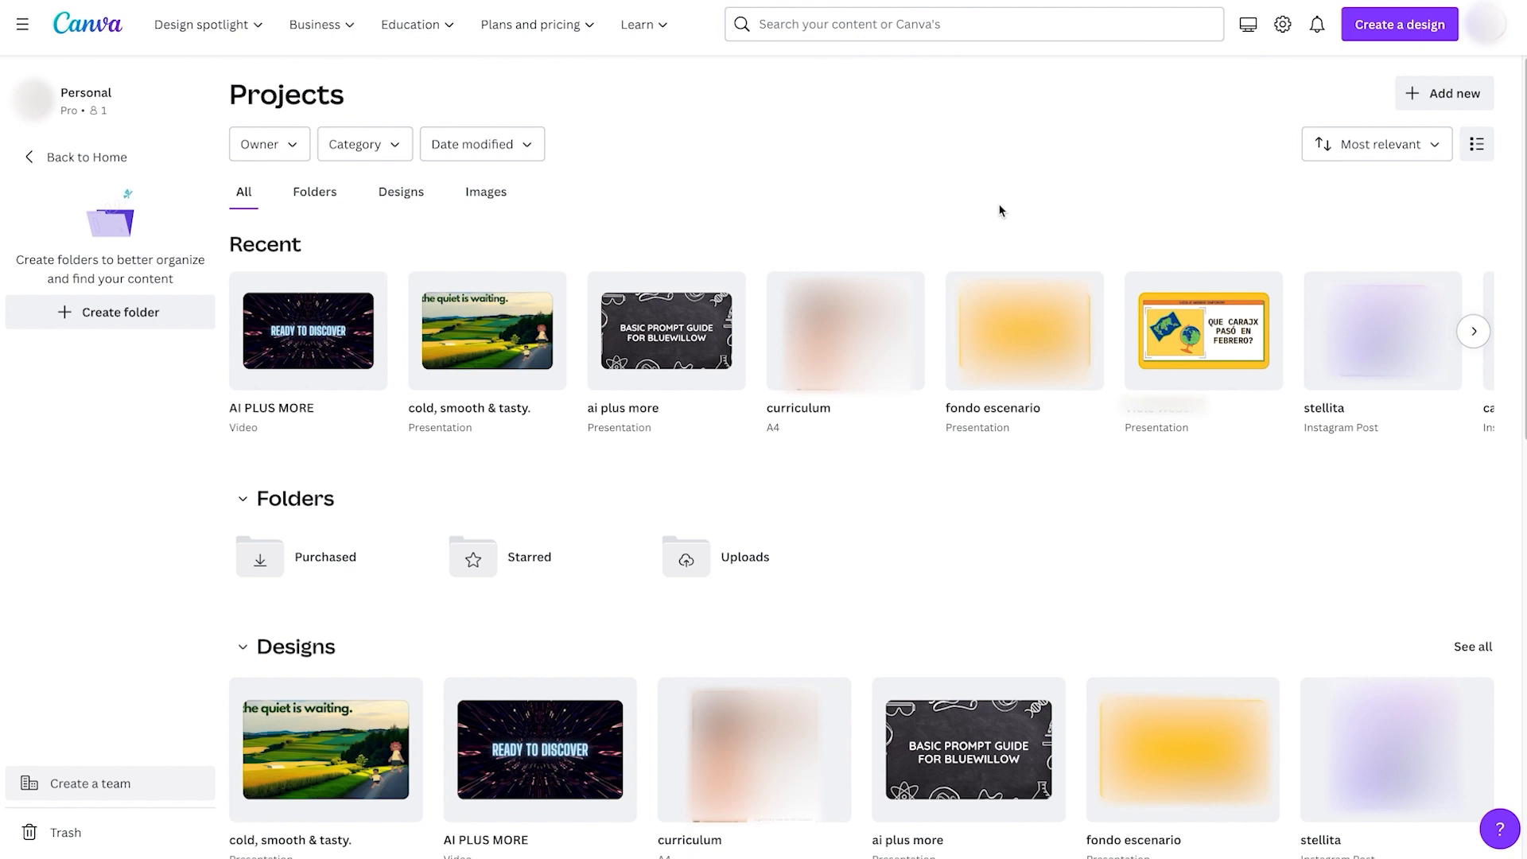
{"action": "mouse_move", "coordinate": [1324, 82]}
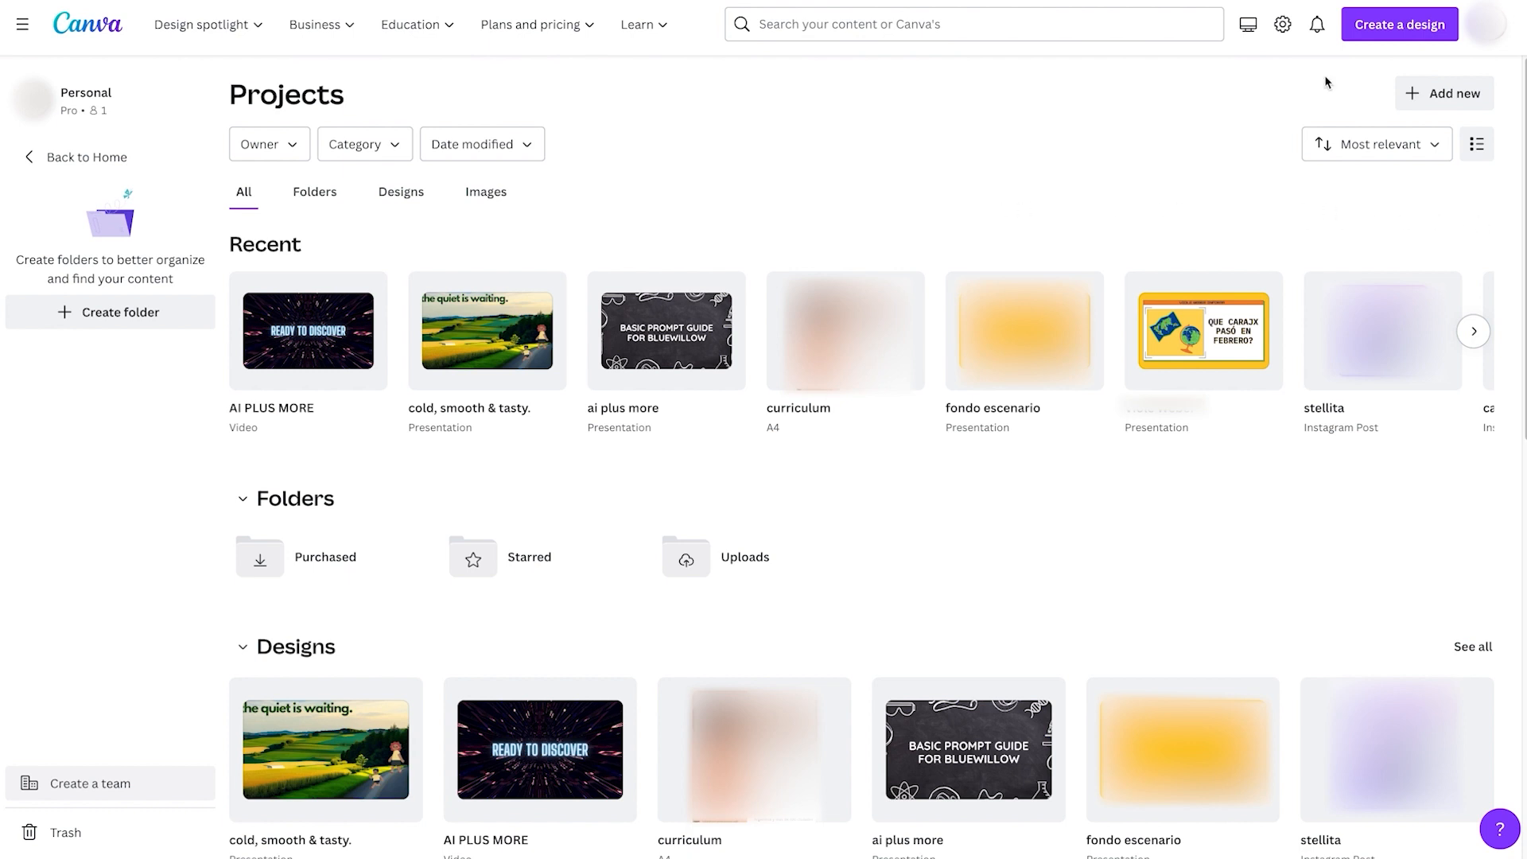
{"action": "mouse_move", "coordinate": [1398, 25]}
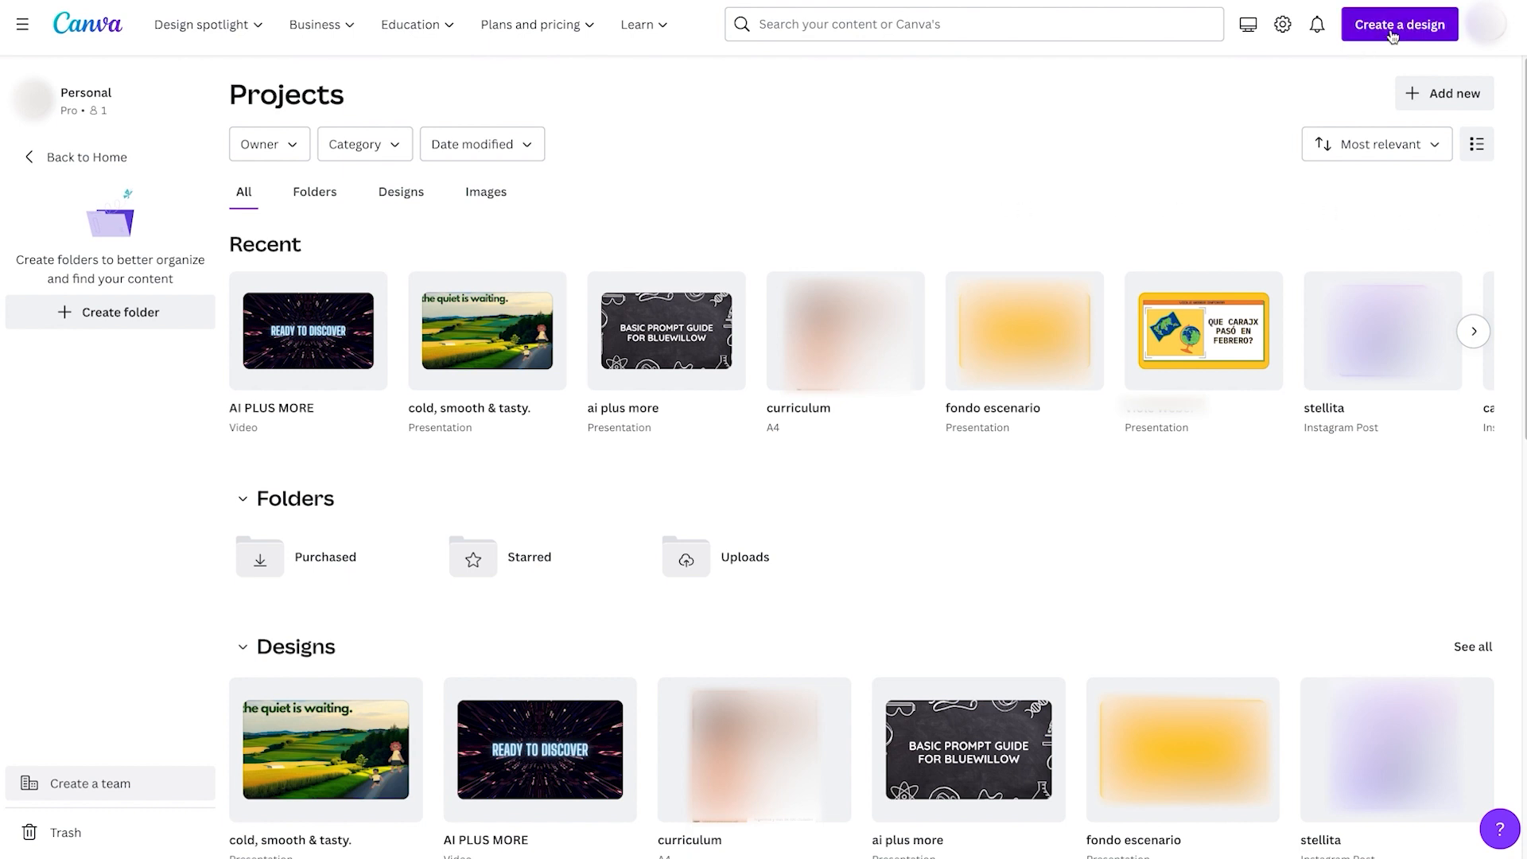
Create a new blank 1920 × 1080 px video design
{"action": "left_click", "coordinate": [1398, 25]}
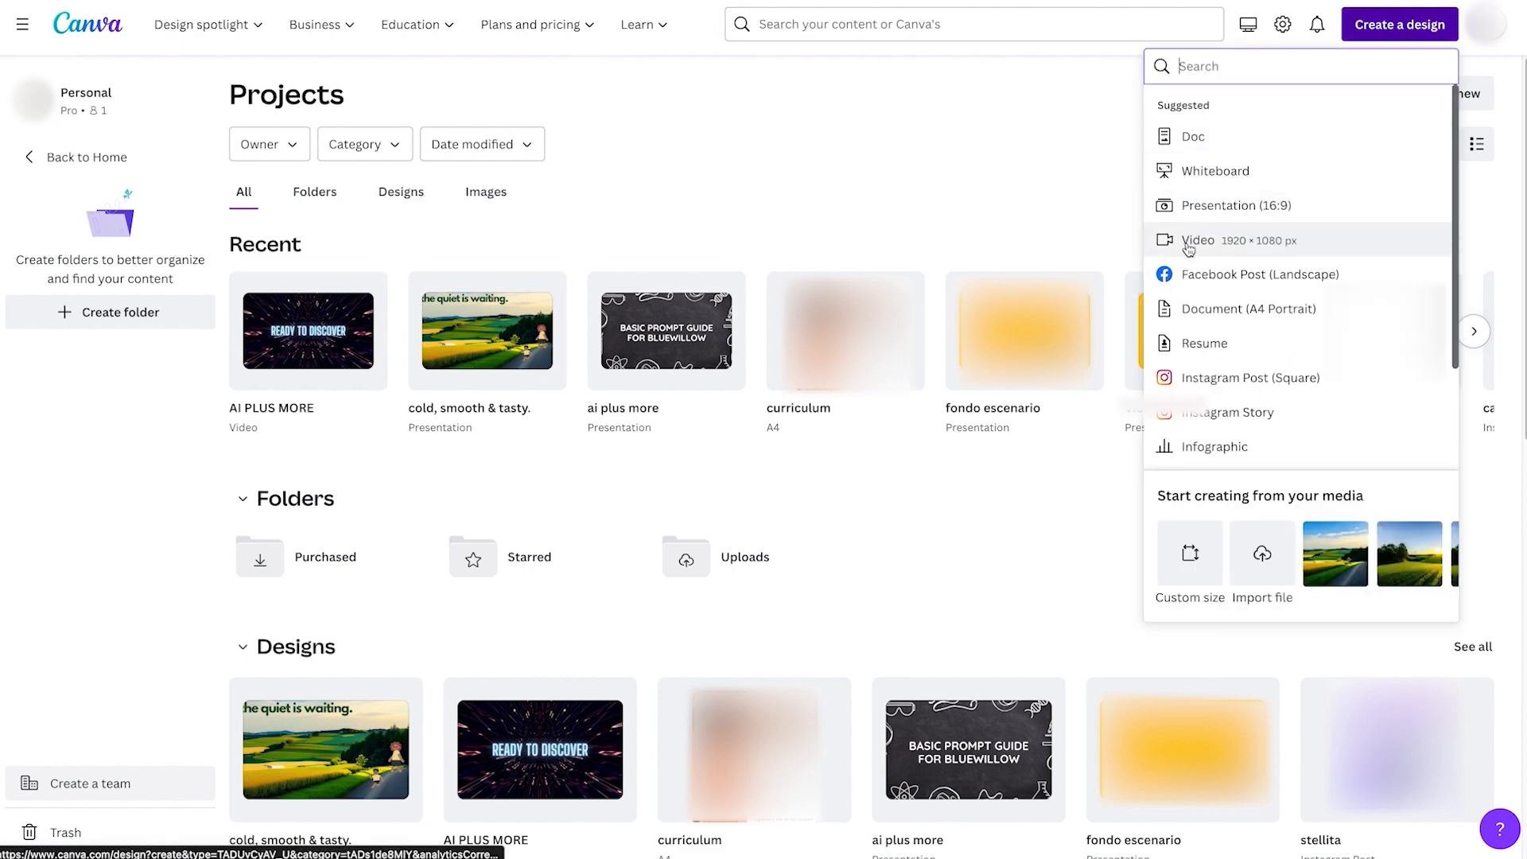
{"action": "left_click", "coordinate": [1198, 240]}
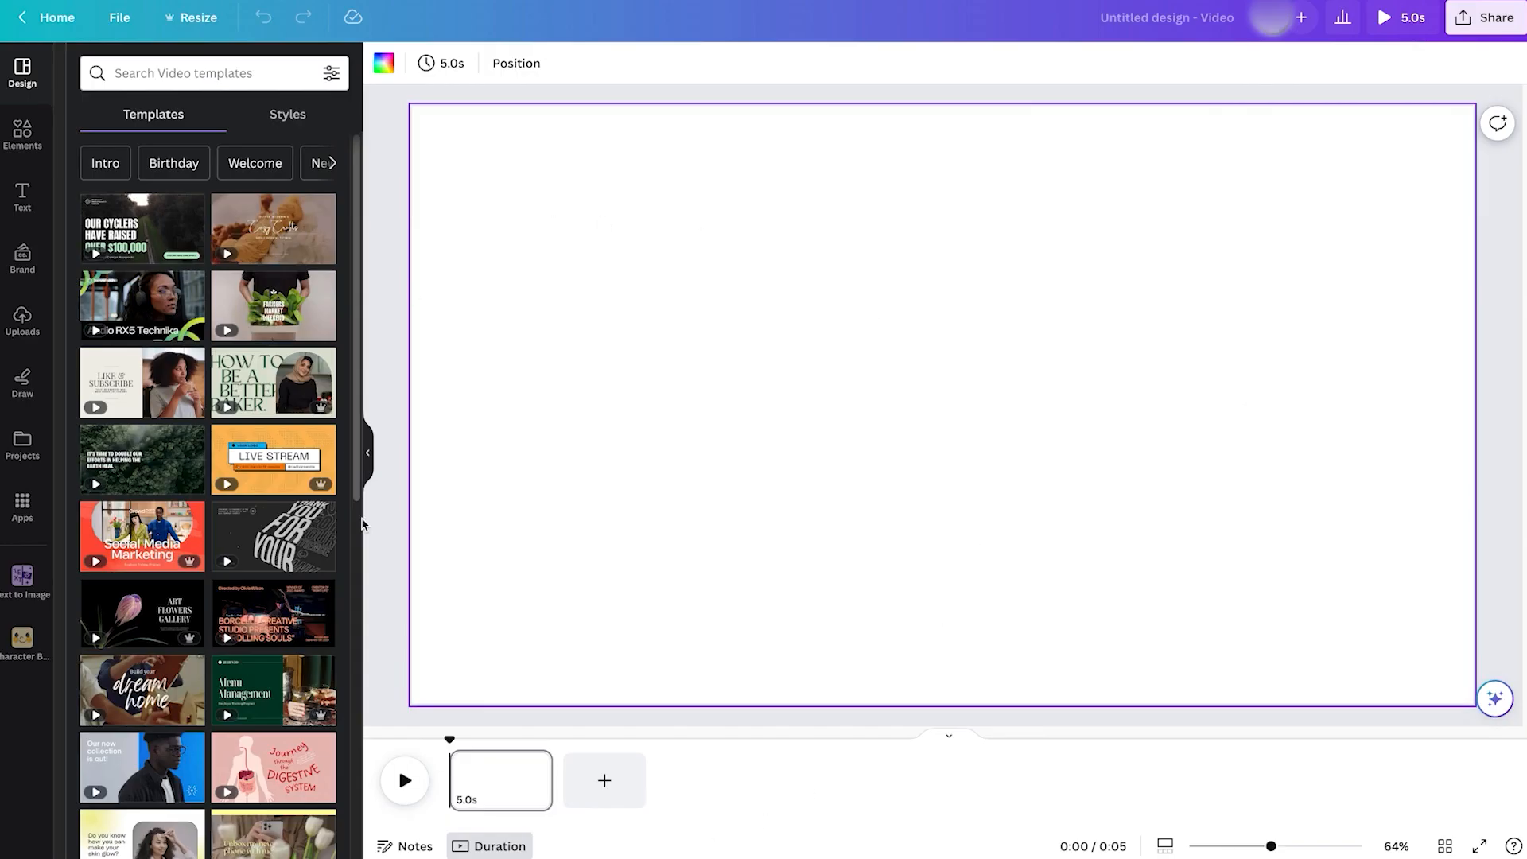
{"action": "mouse_move", "coordinate": [1145, 191]}
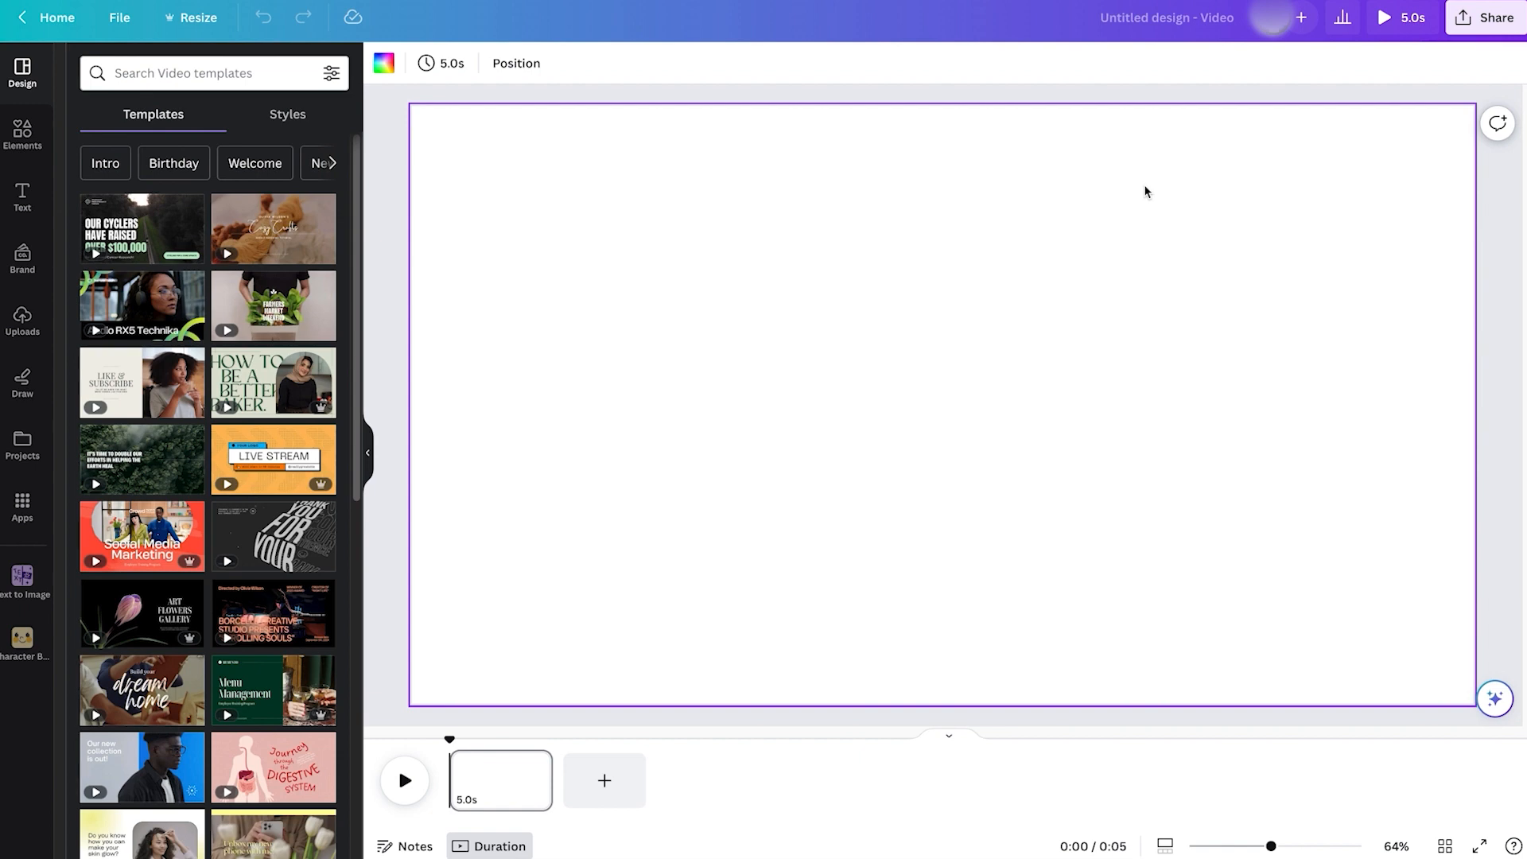
Open the Text to Image app from Elements, holding the sunset beach-ball surfers prompt
{"action": "left_click", "coordinate": [21, 132]}
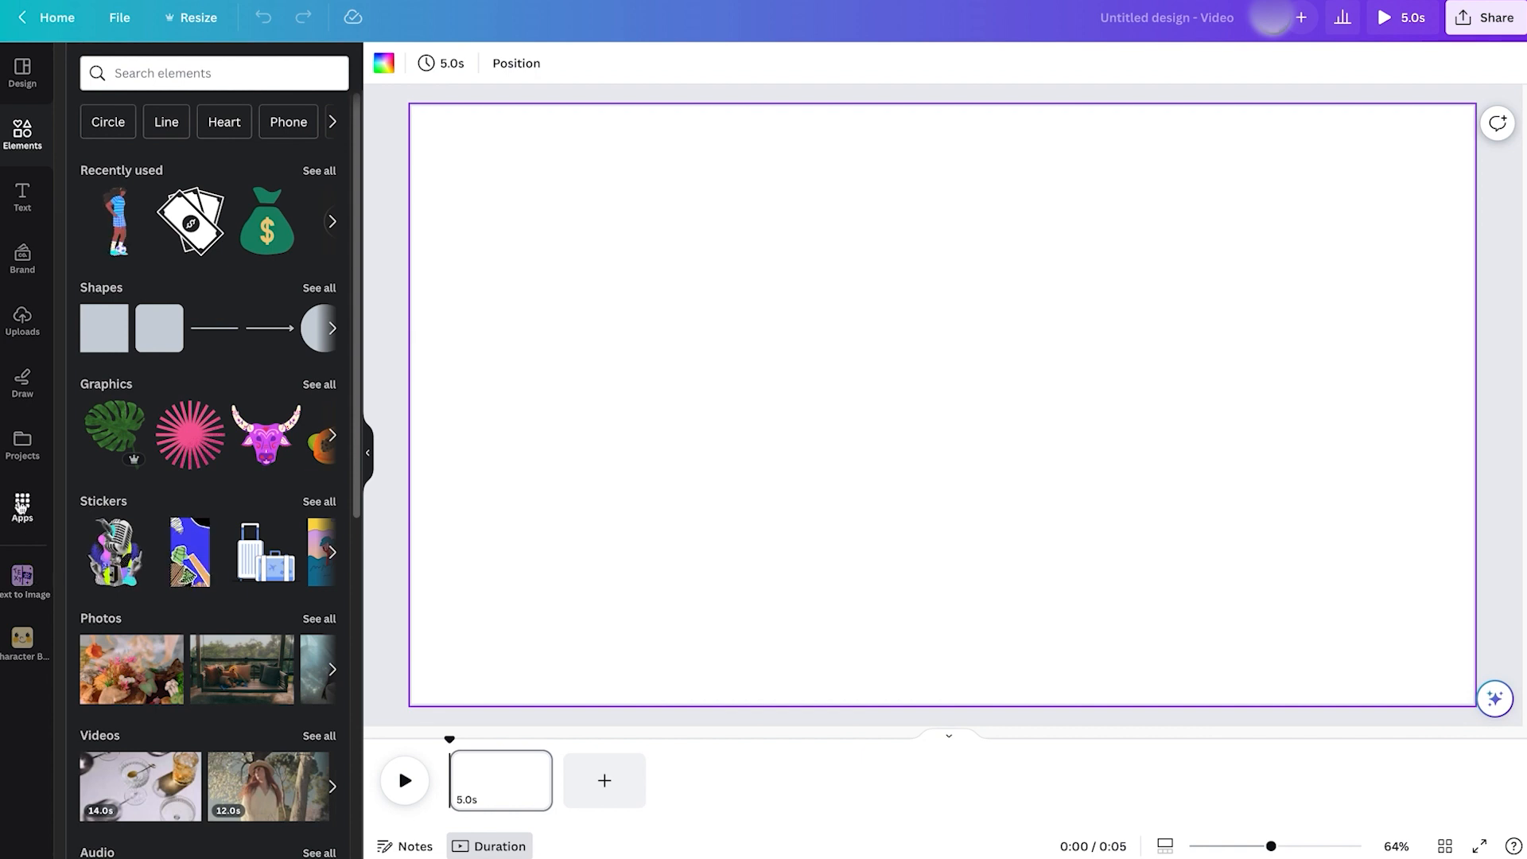
{"action": "type", "text": "beat sync"}
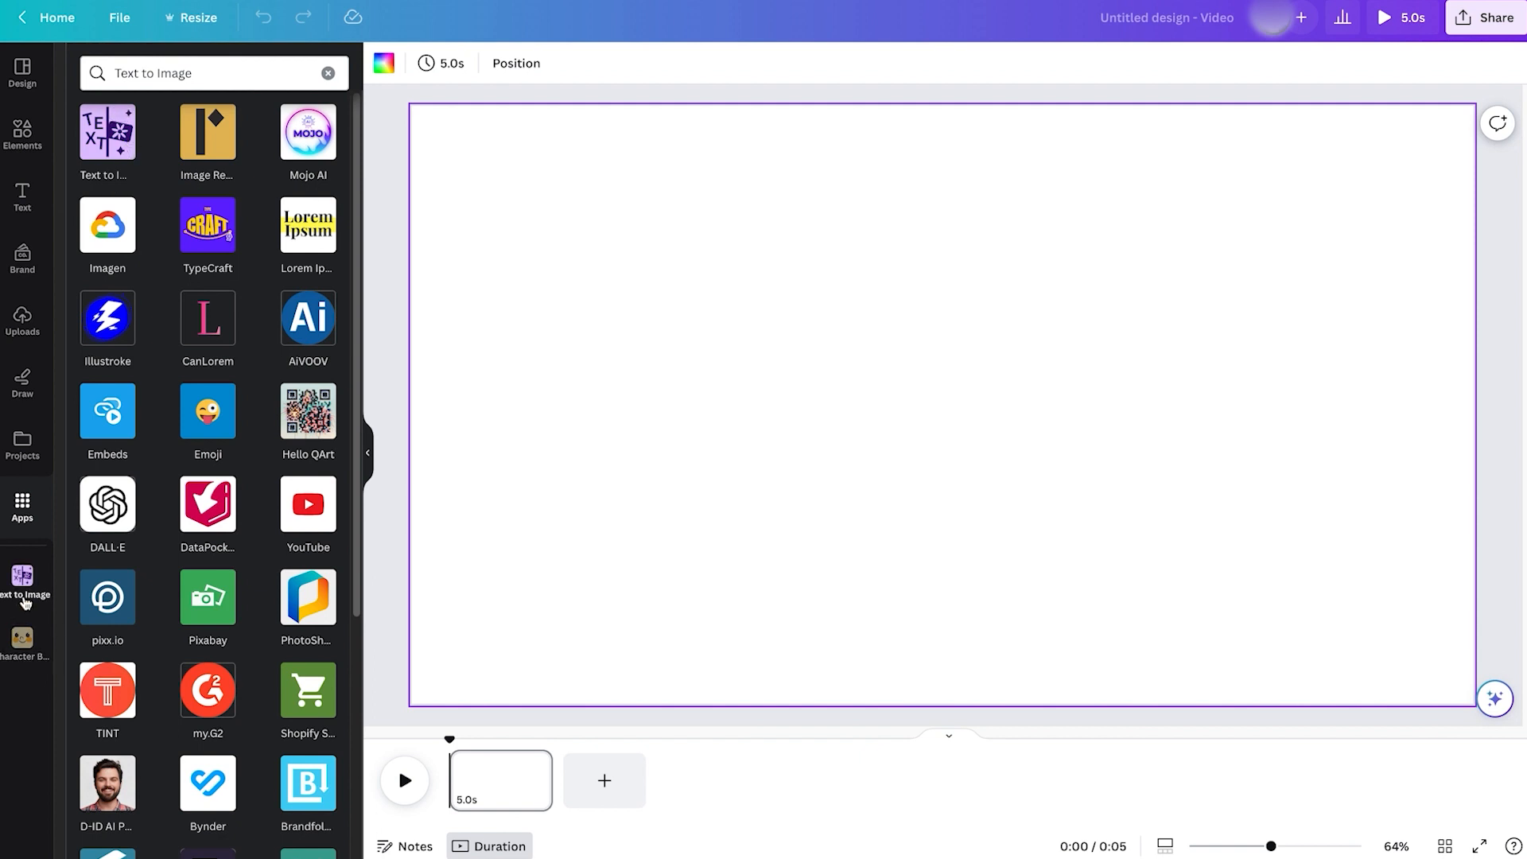
{"action": "left_click", "coordinate": [108, 136]}
{"action": "type", "text": "afternoon sunset with beach ball and surfers"}
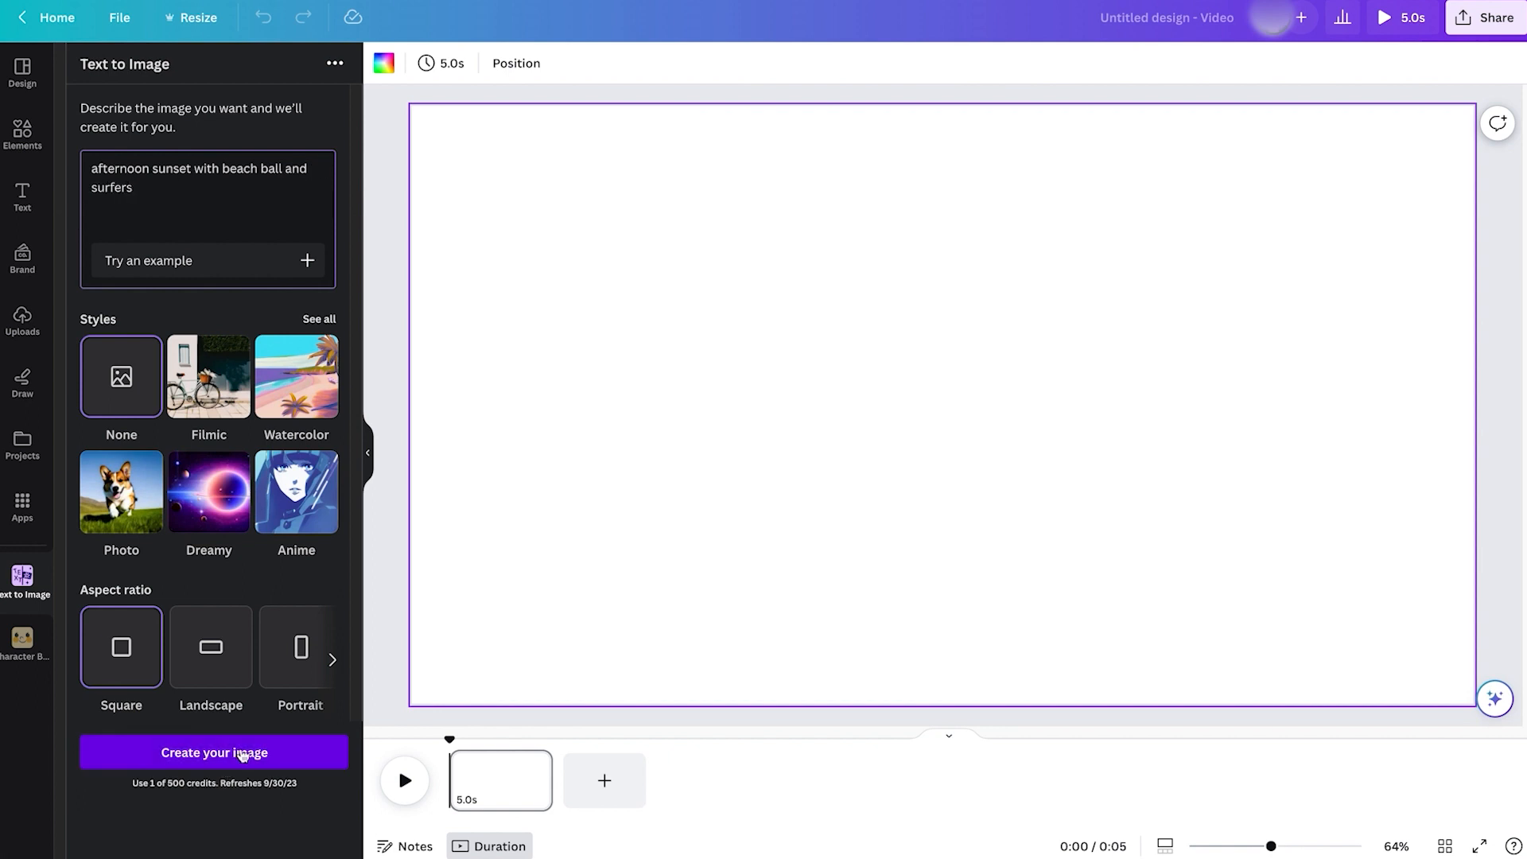
Generate four sunset images, place the third on the page, then delete it
{"action": "left_click", "coordinate": [214, 752]}
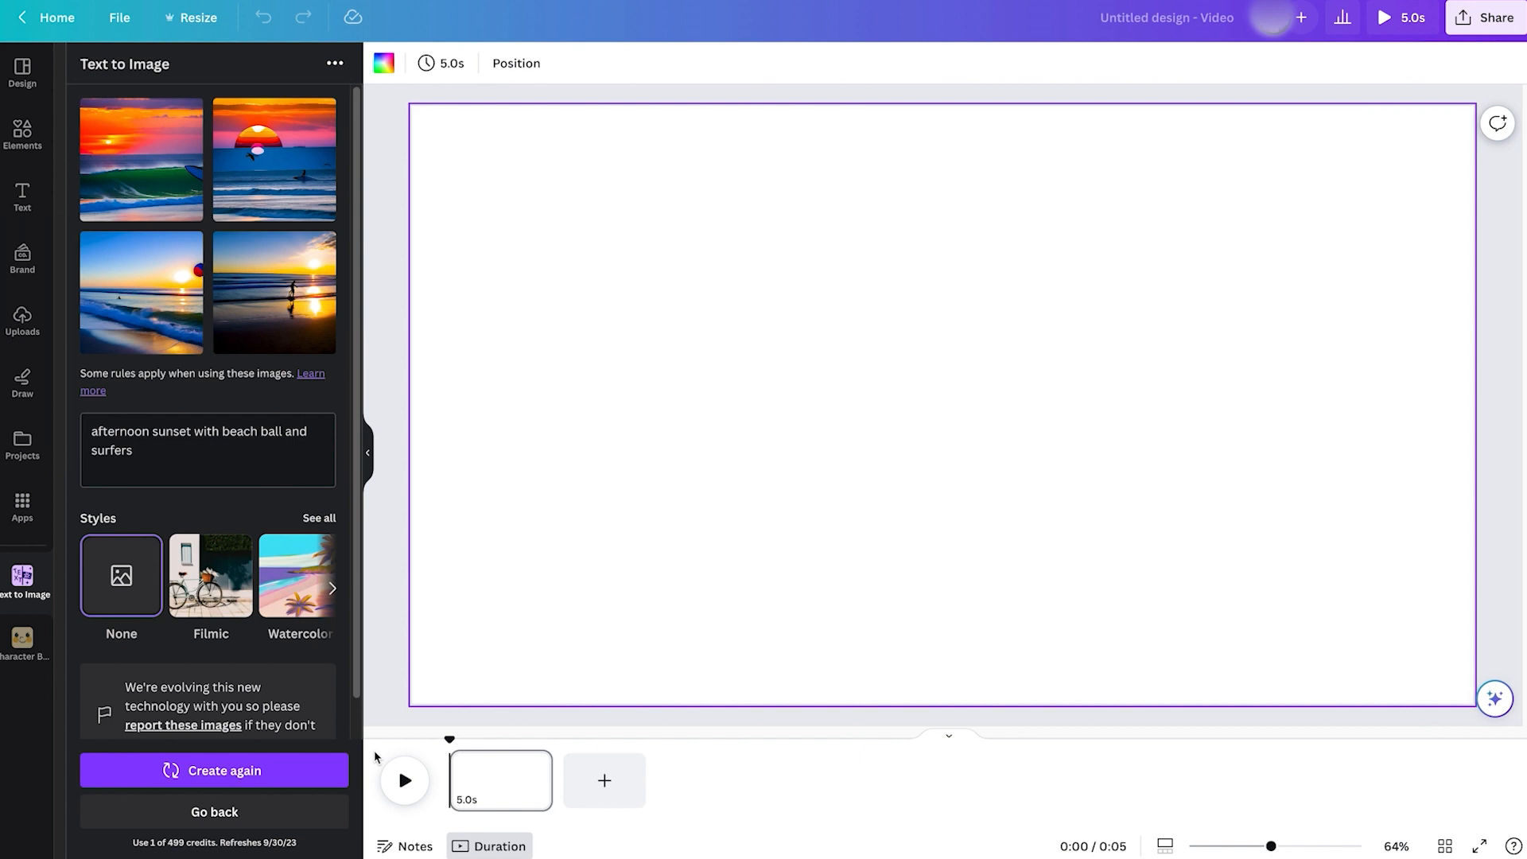
{"action": "left_click", "coordinate": [142, 291]}
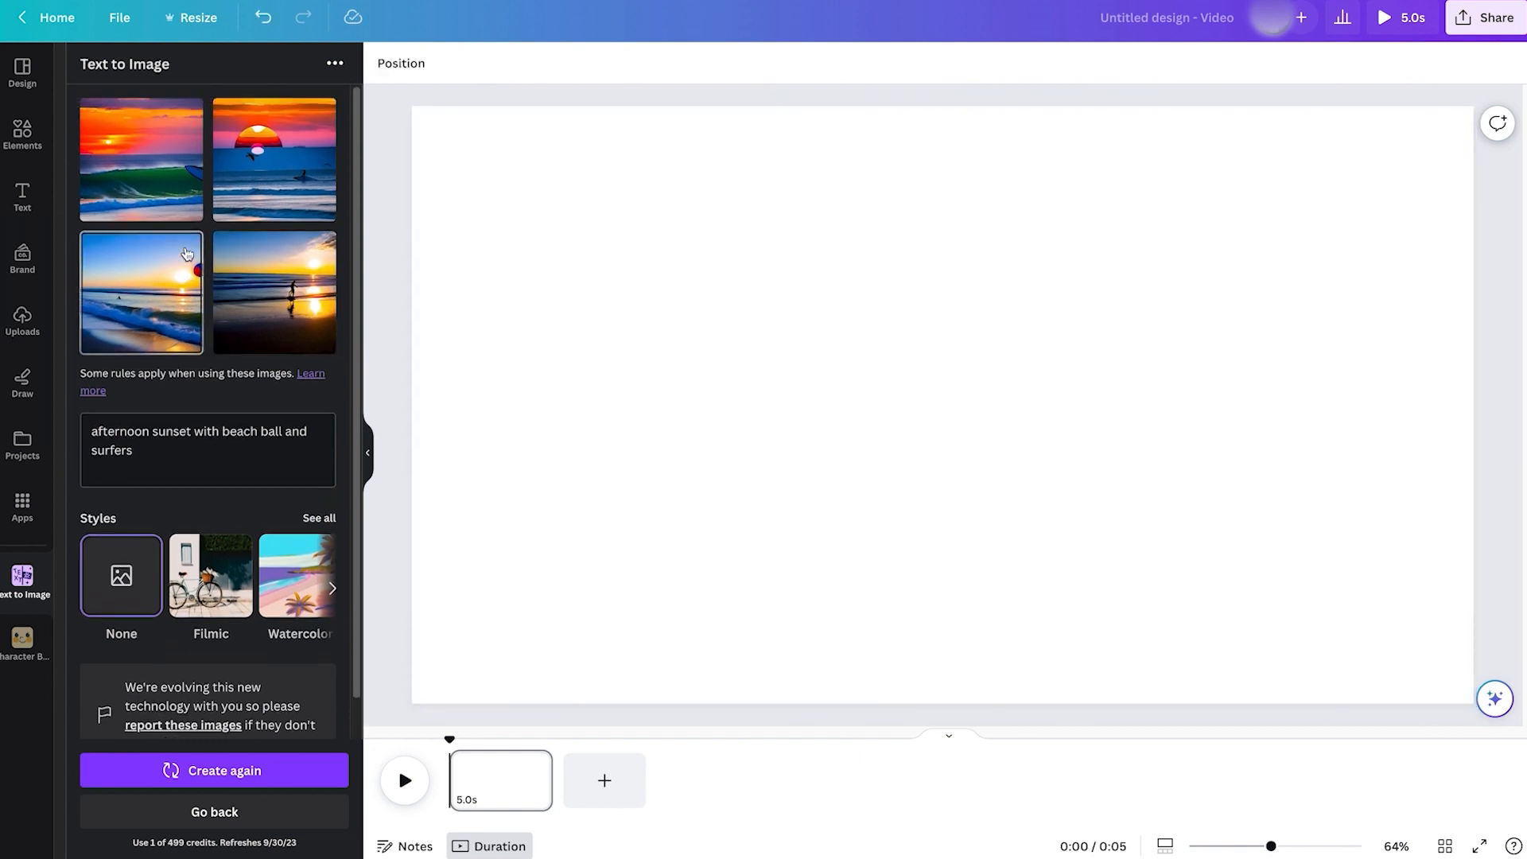
{"action": "left_click", "coordinate": [274, 291]}
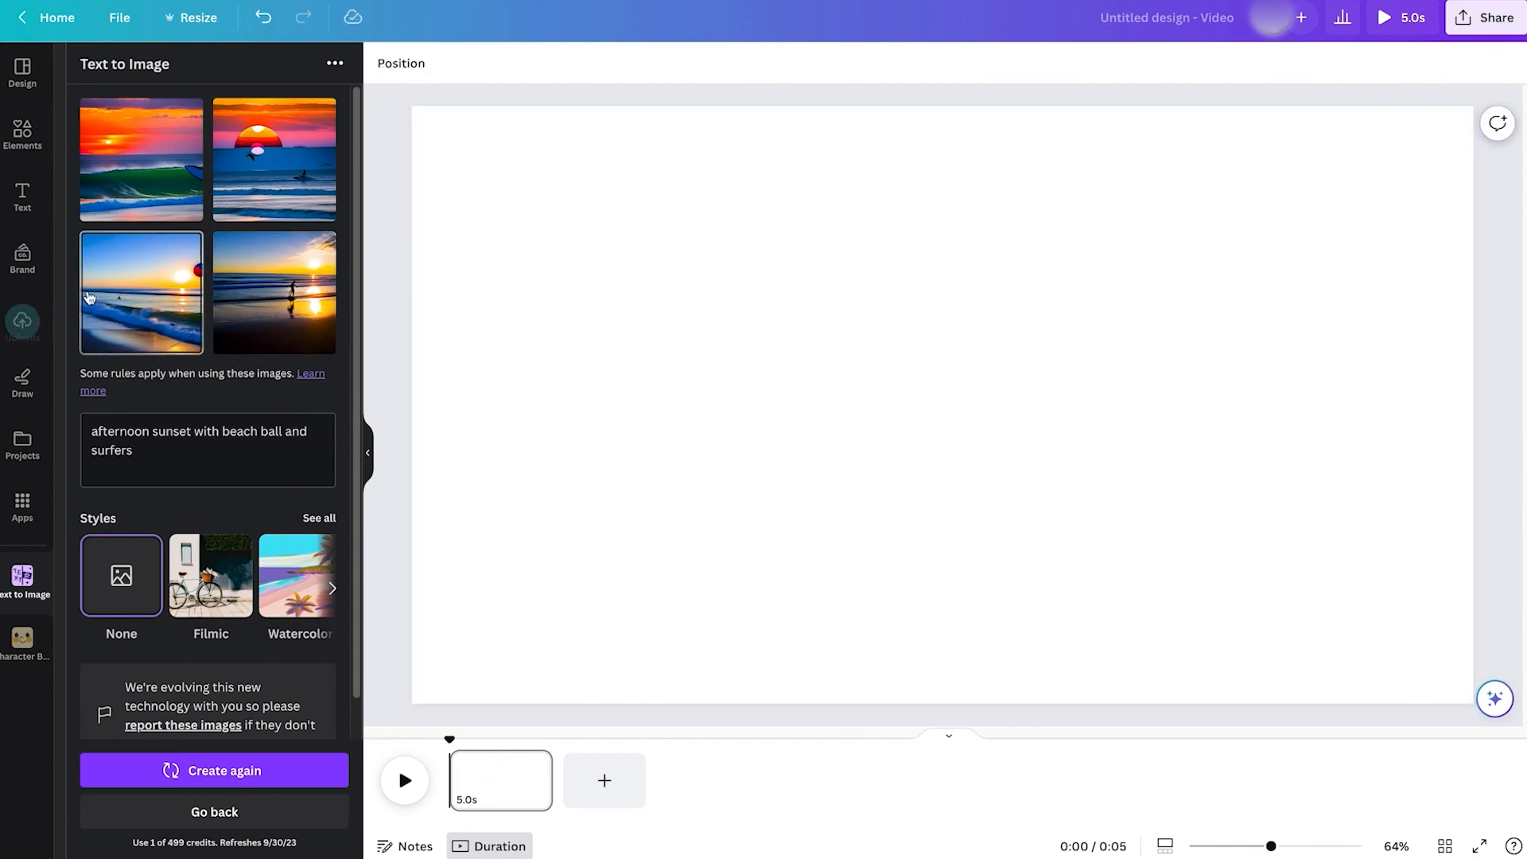
{"action": "left_click", "coordinate": [142, 292]}
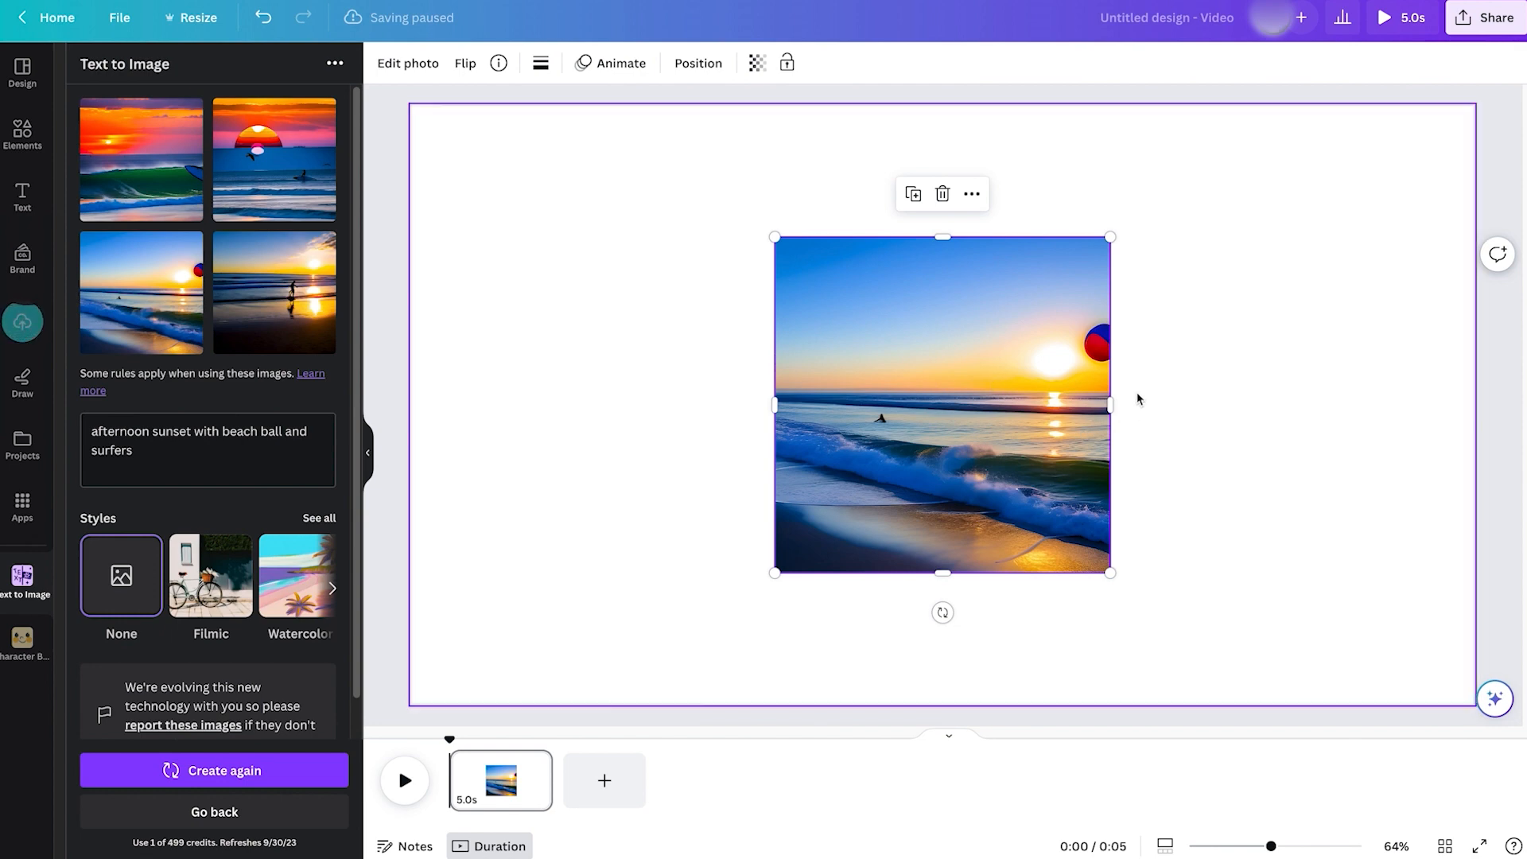
{"action": "left_click", "coordinate": [941, 193]}
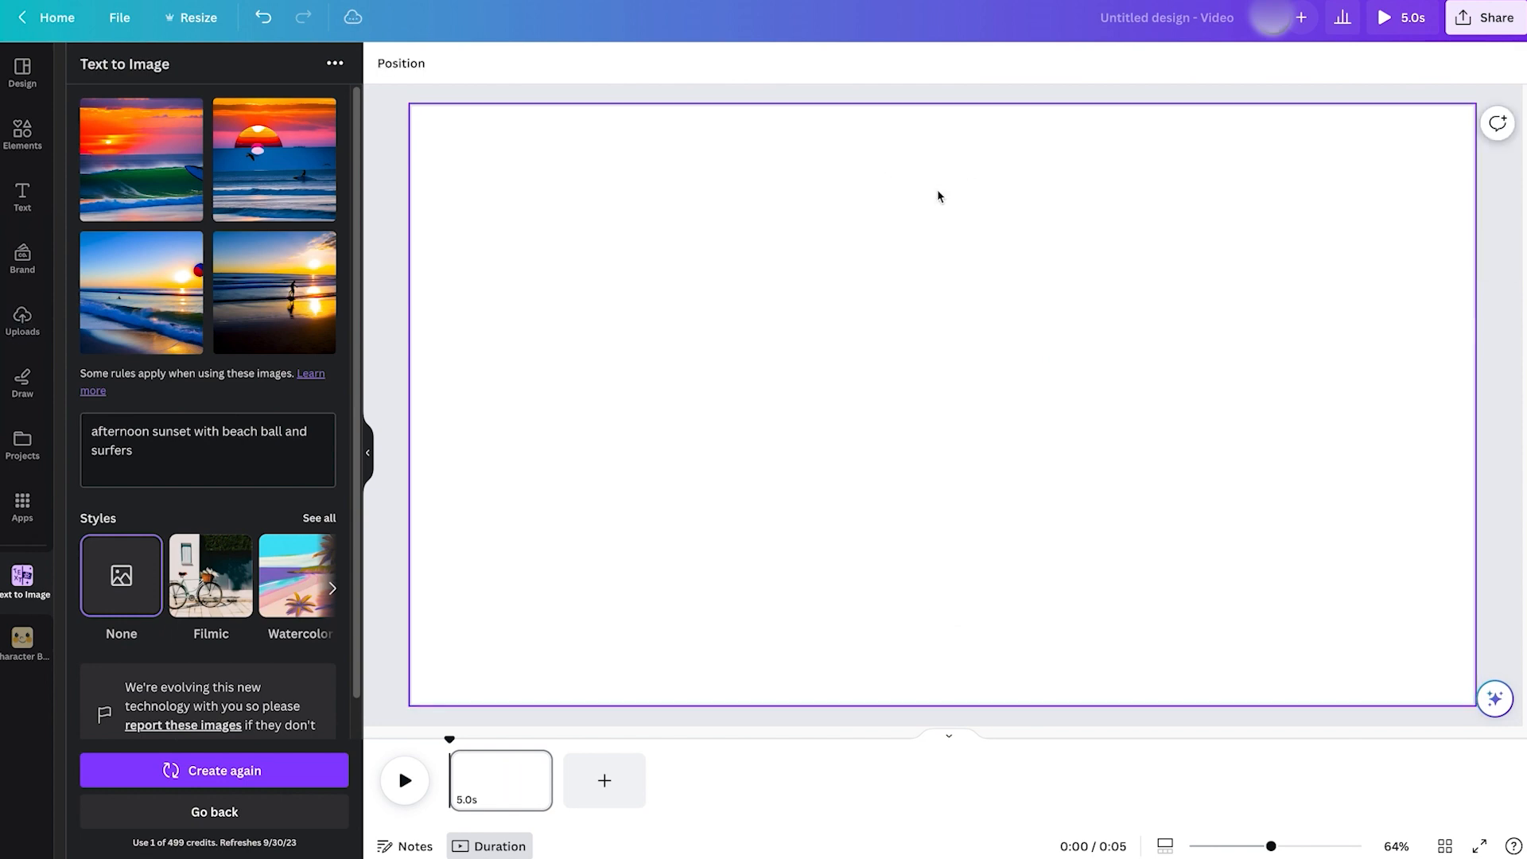
Add ', cartoon' to the prompt, regenerate, and place the cartoon beach-ball image
{"action": "type", "text": ", cartoon"}
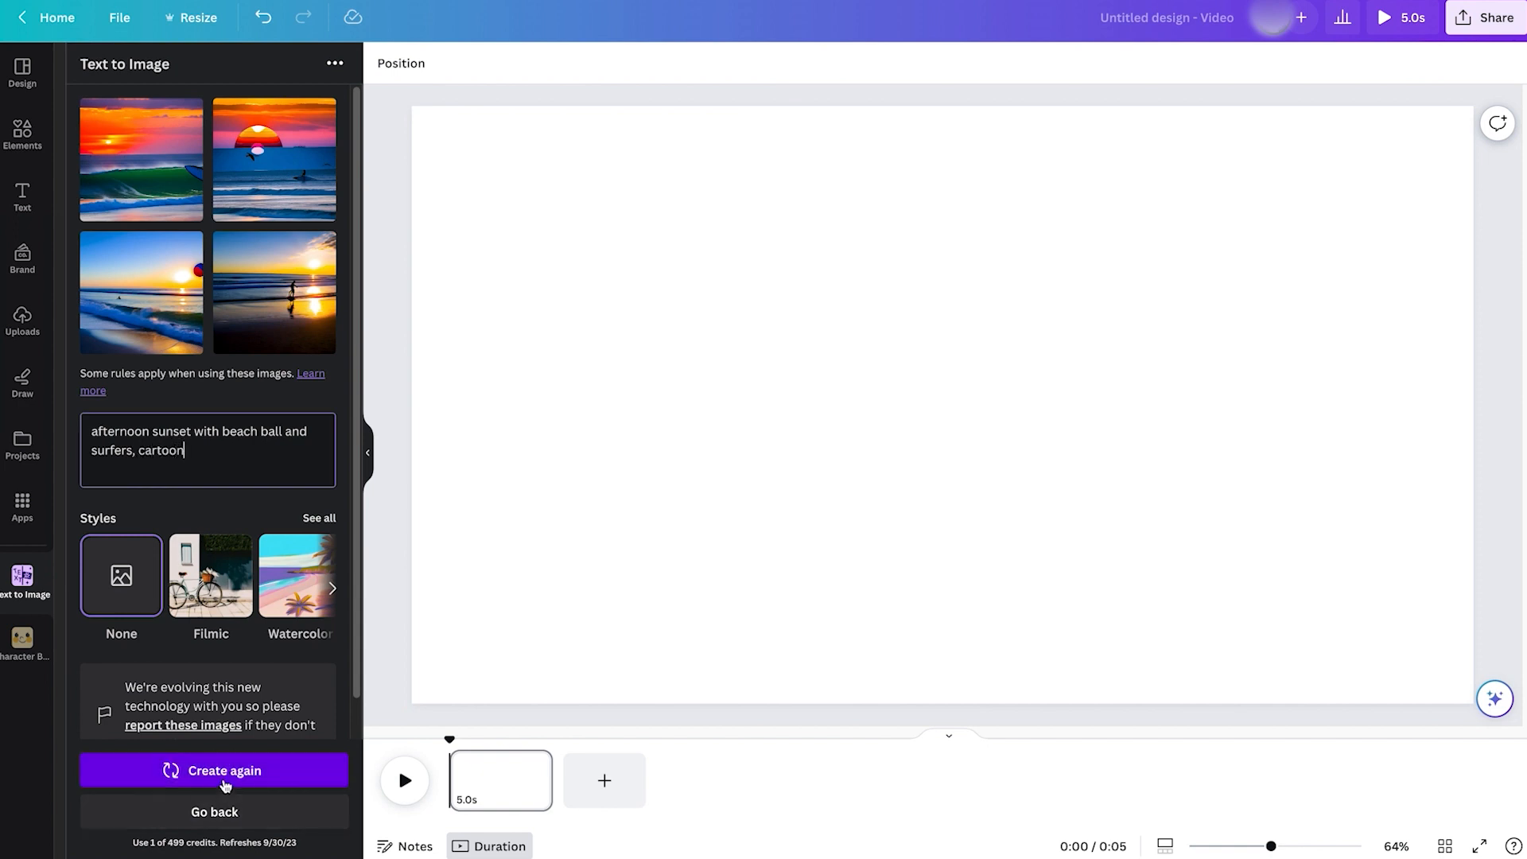
{"action": "left_click", "coordinate": [213, 771]}
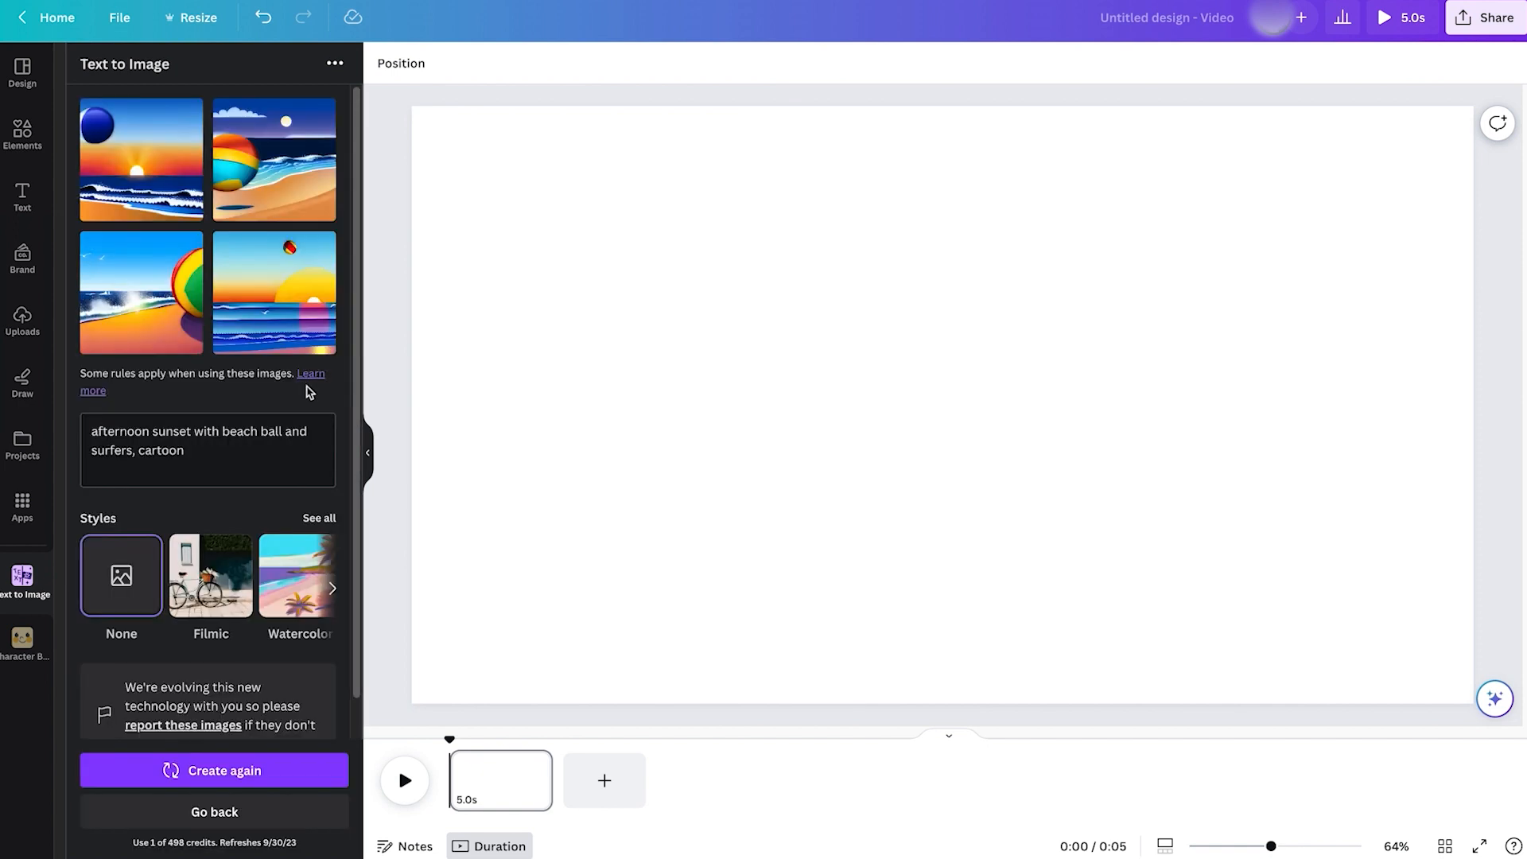
{"action": "mouse_move", "coordinate": [278, 256]}
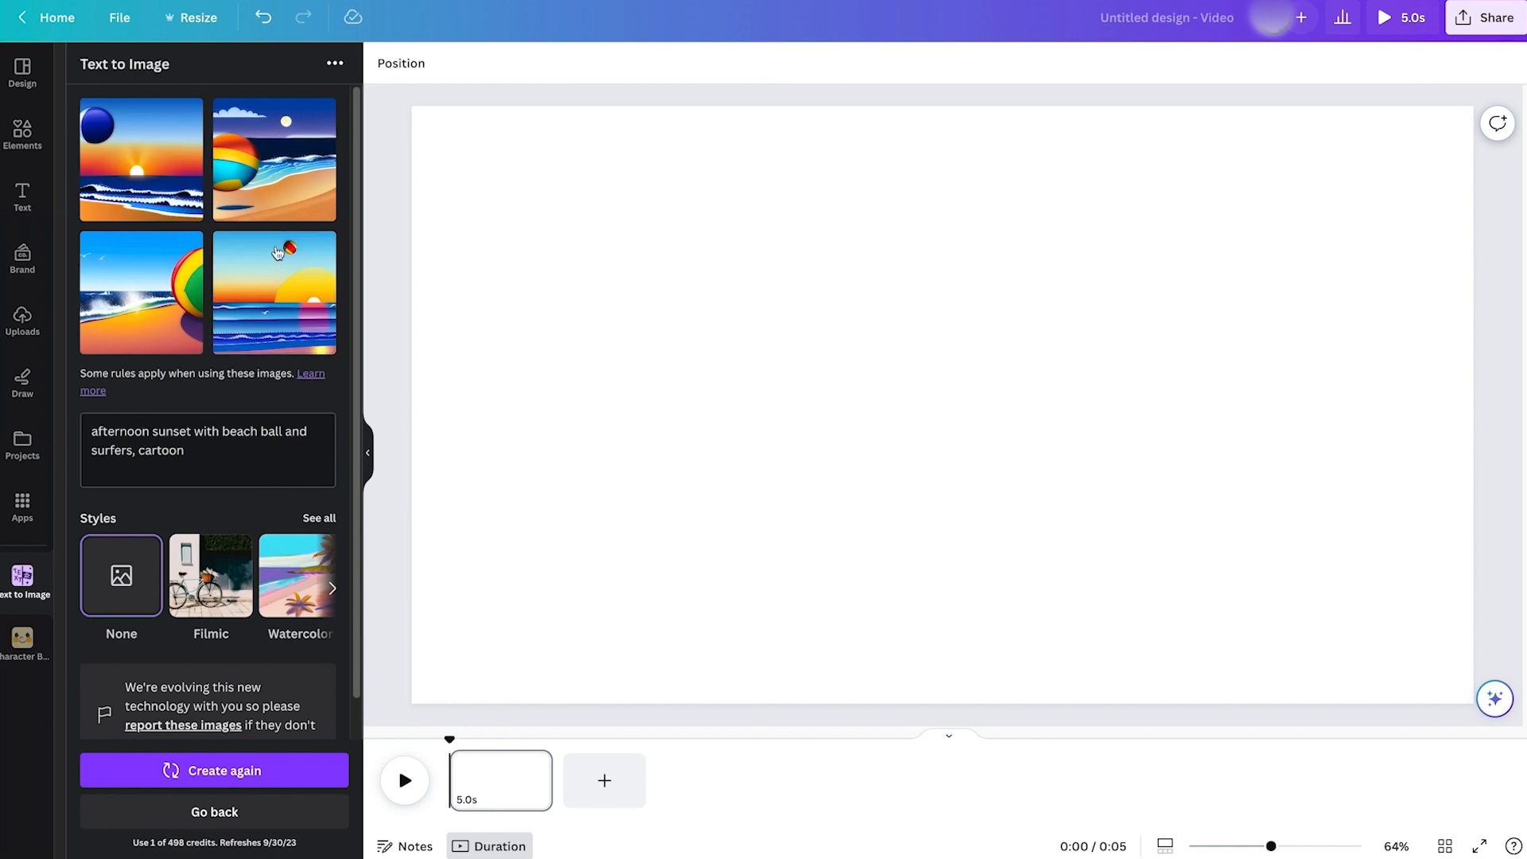
{"action": "left_click", "coordinate": [274, 292]}
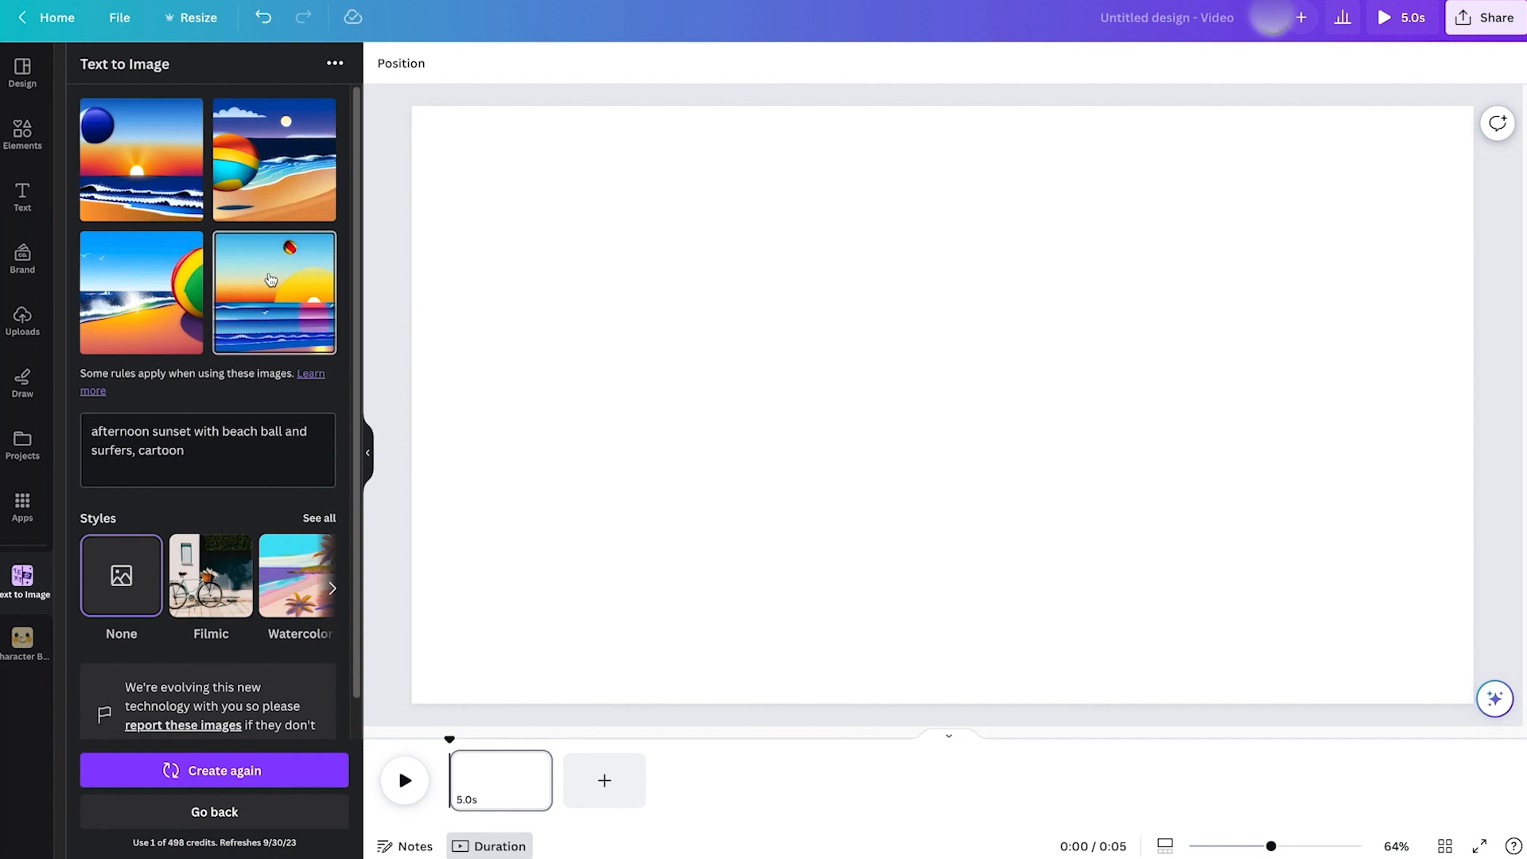
{"action": "mouse_move", "coordinate": [270, 316]}
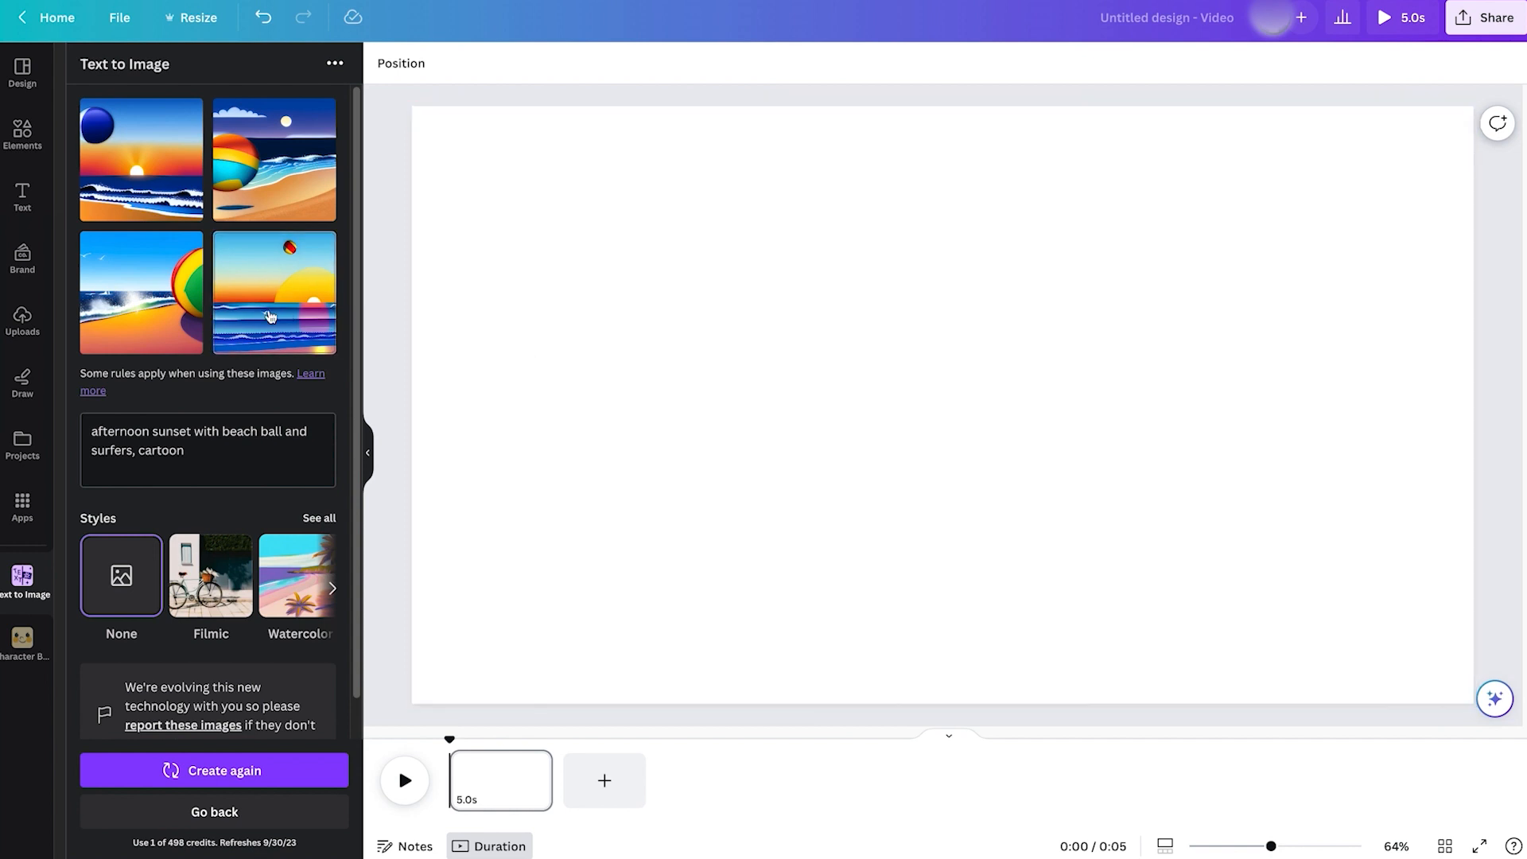
{"action": "left_click", "coordinate": [274, 291]}
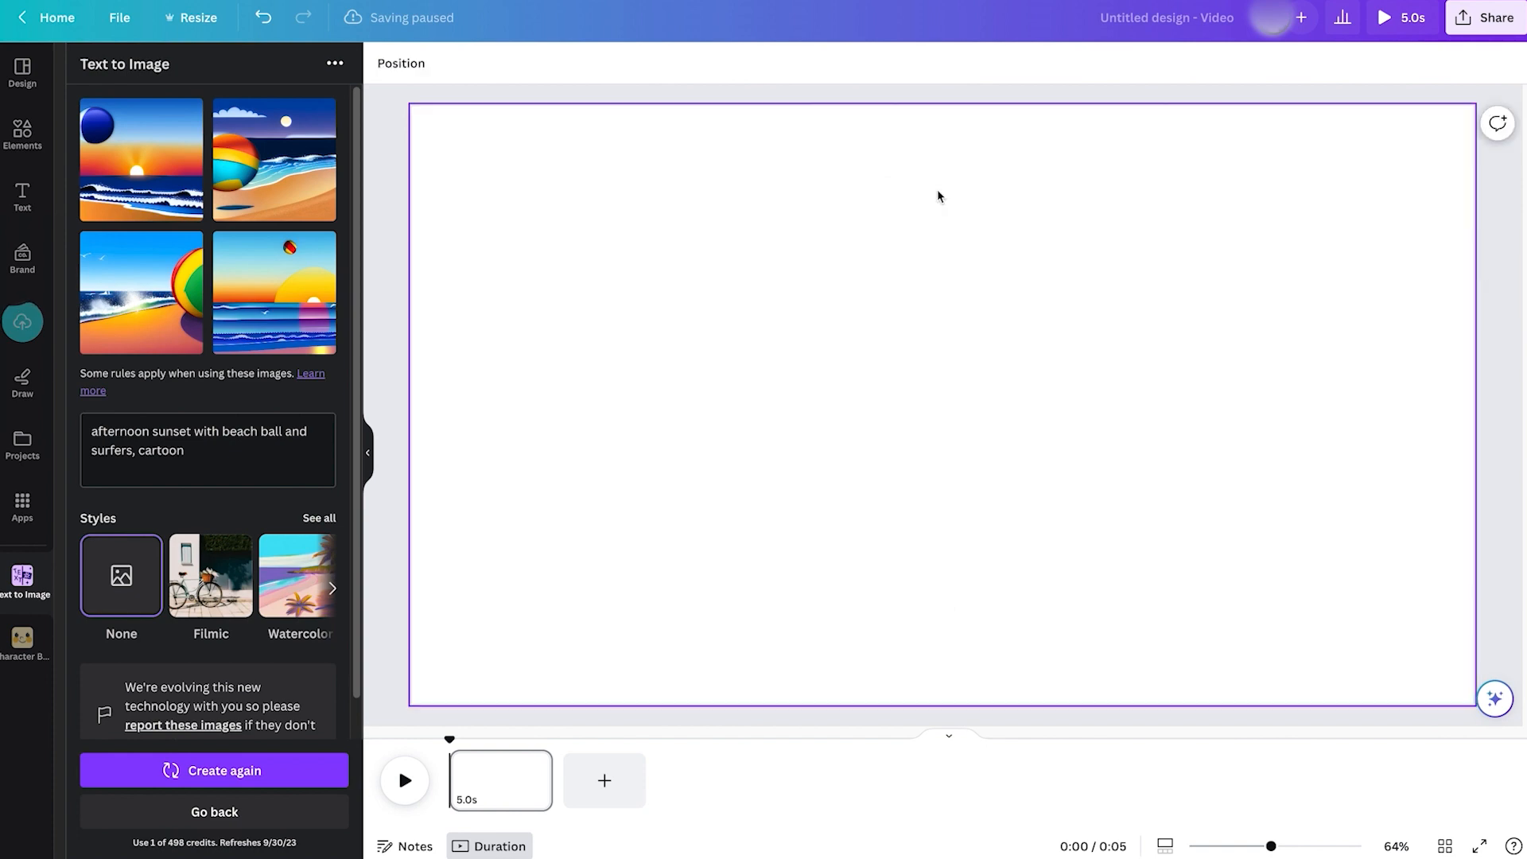
{"action": "left_click", "coordinate": [274, 159]}
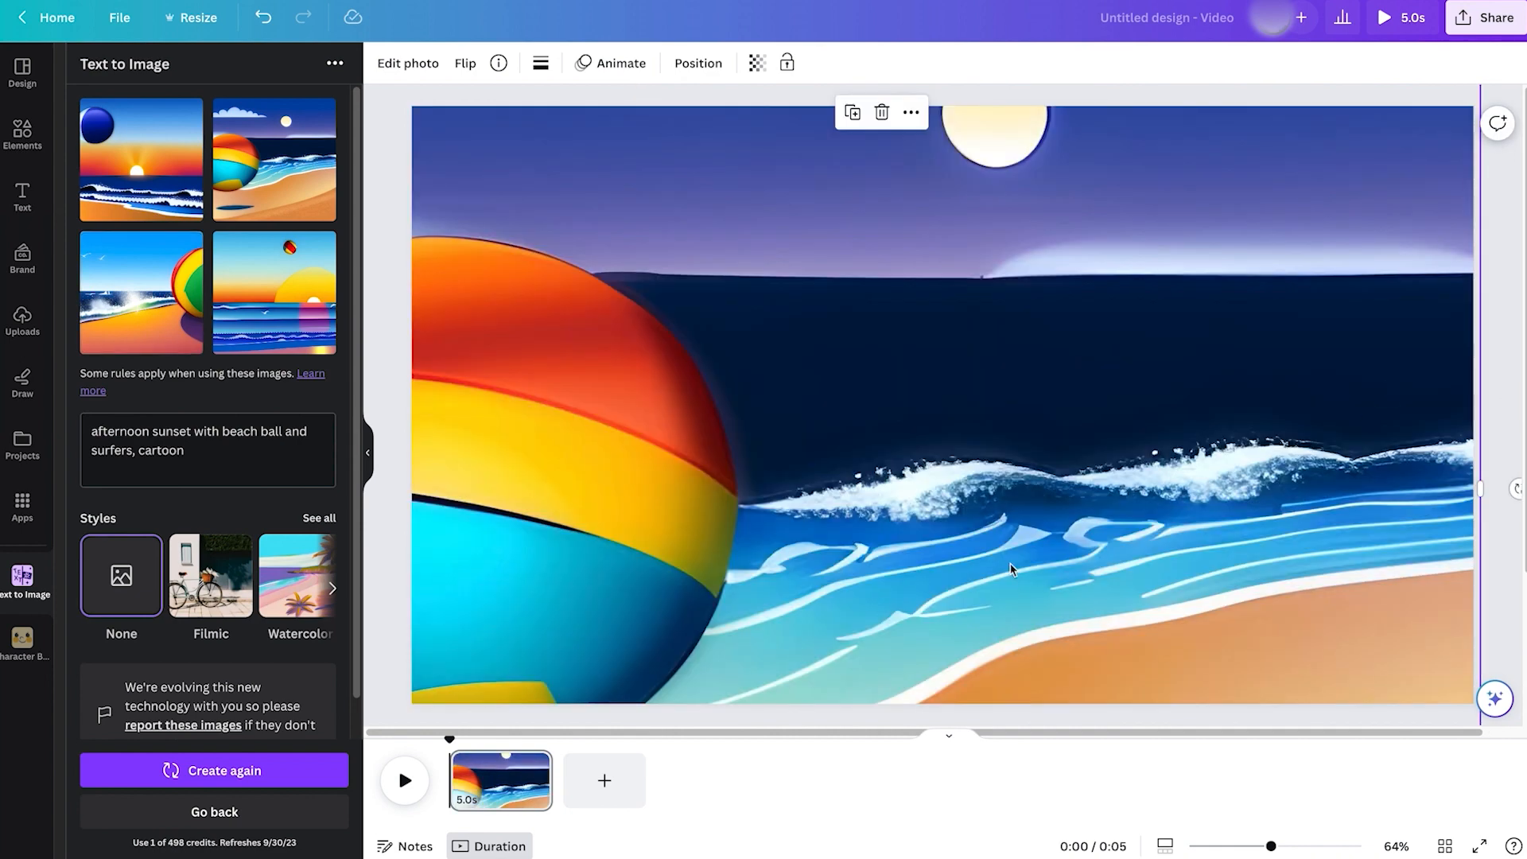
{"action": "mouse_move", "coordinate": [1314, 494]}
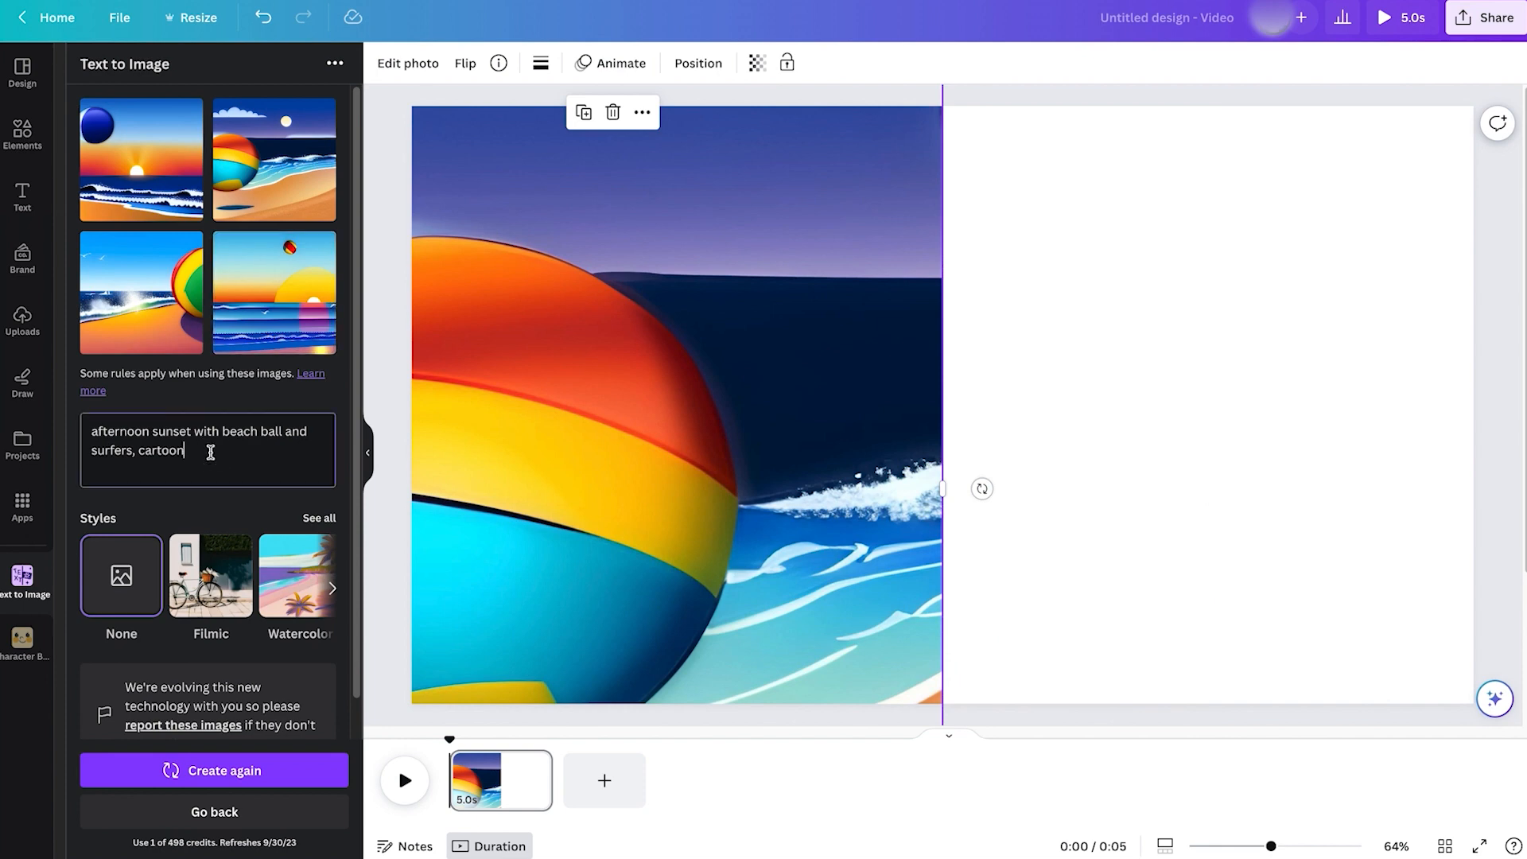
Replace 'cartoon' with 'filmic', regenerate the images, and delete the sunset image from the page
{"action": "double_click", "coordinate": [160, 450]}
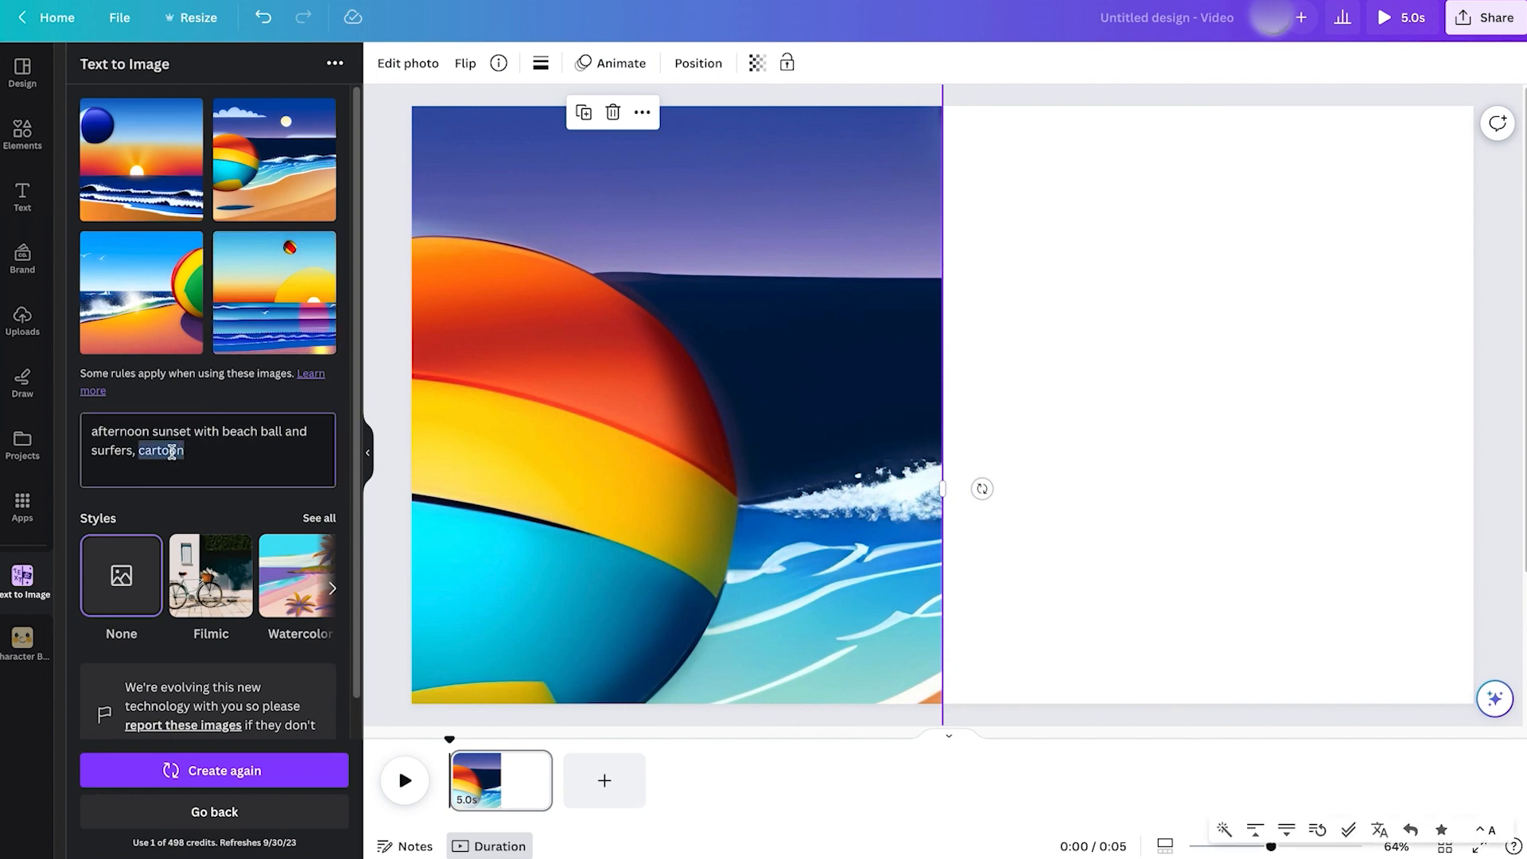
{"action": "type", "text": "filmic"}
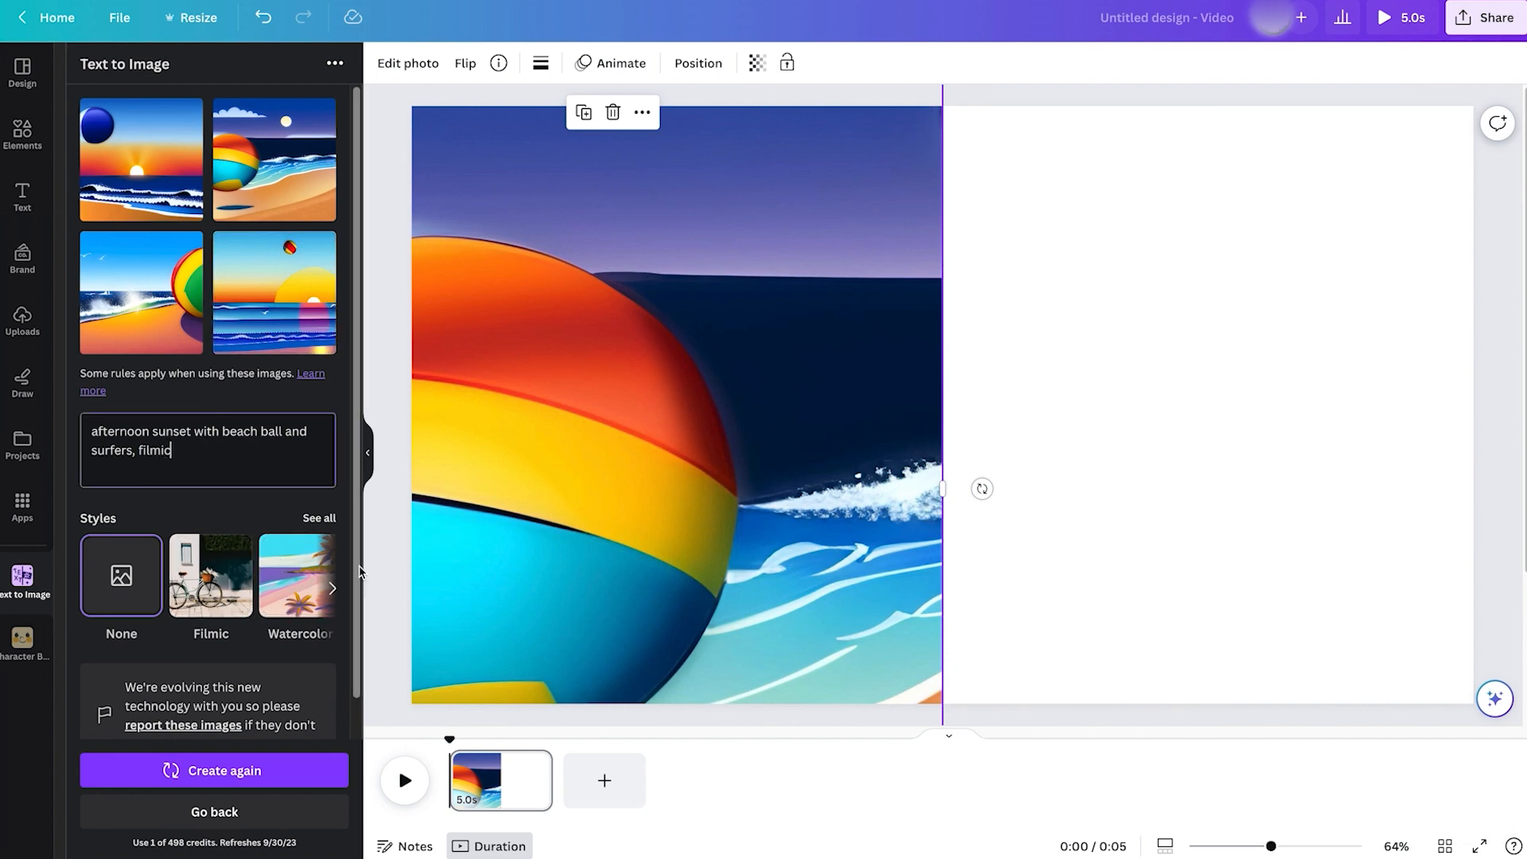
{"action": "left_click", "coordinate": [330, 587]}
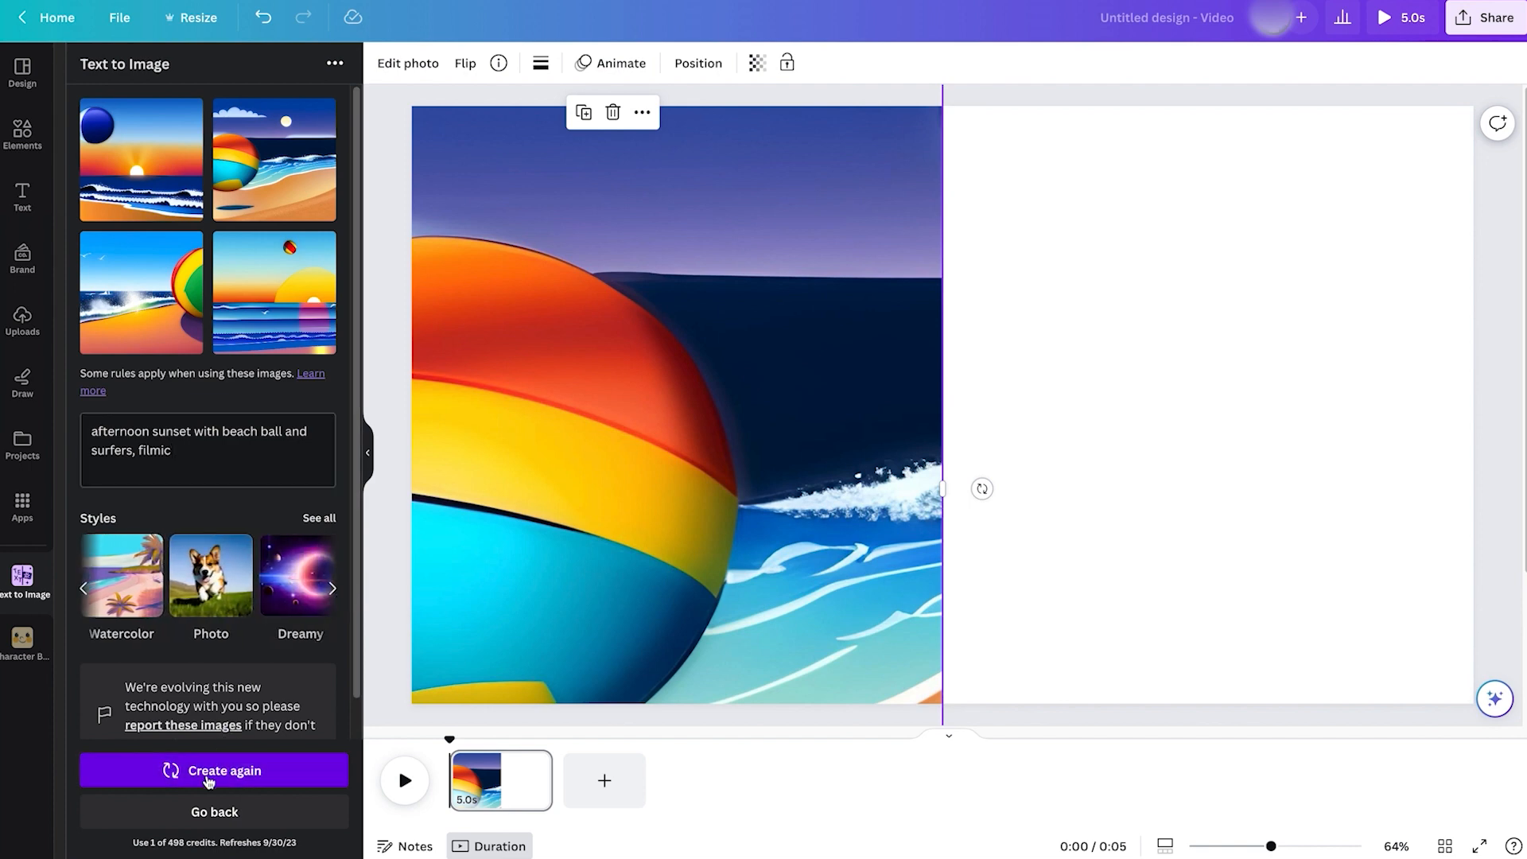
{"action": "left_click", "coordinate": [213, 770]}
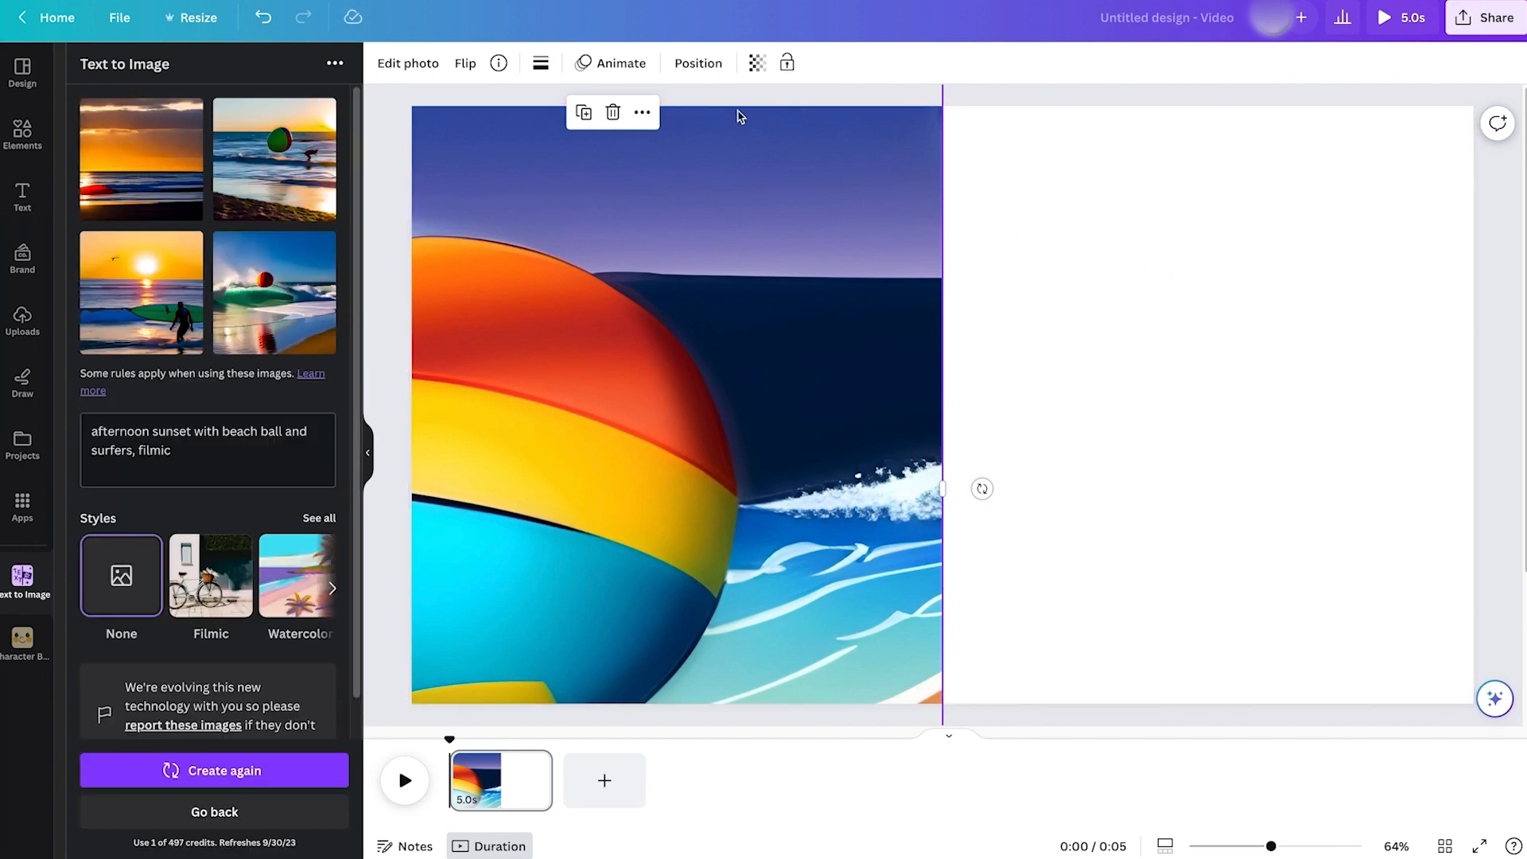
{"action": "left_click", "coordinate": [612, 112]}
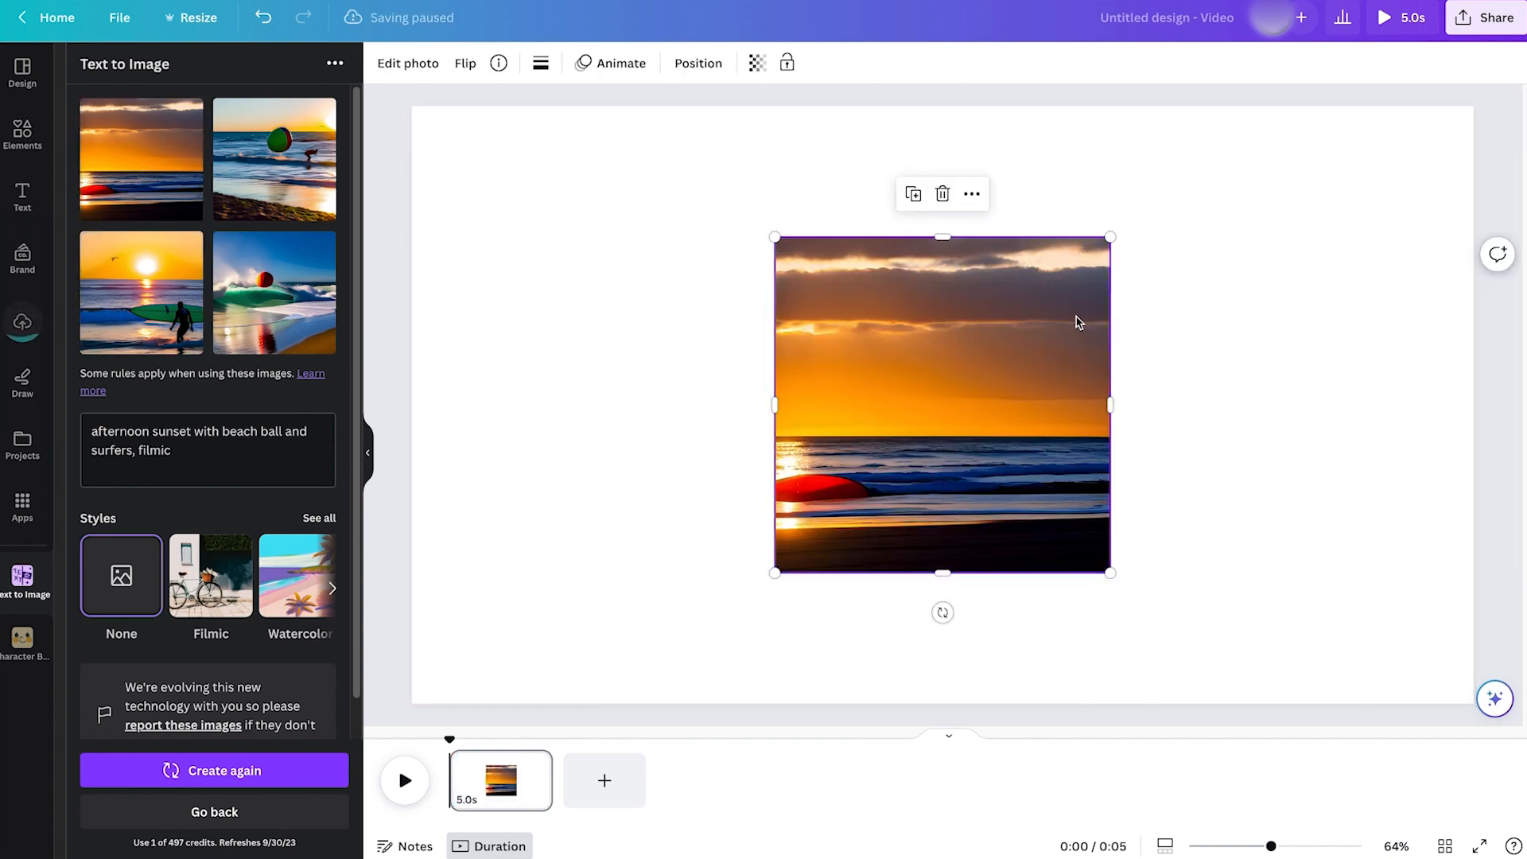
{"action": "mouse_move", "coordinate": [942, 192]}
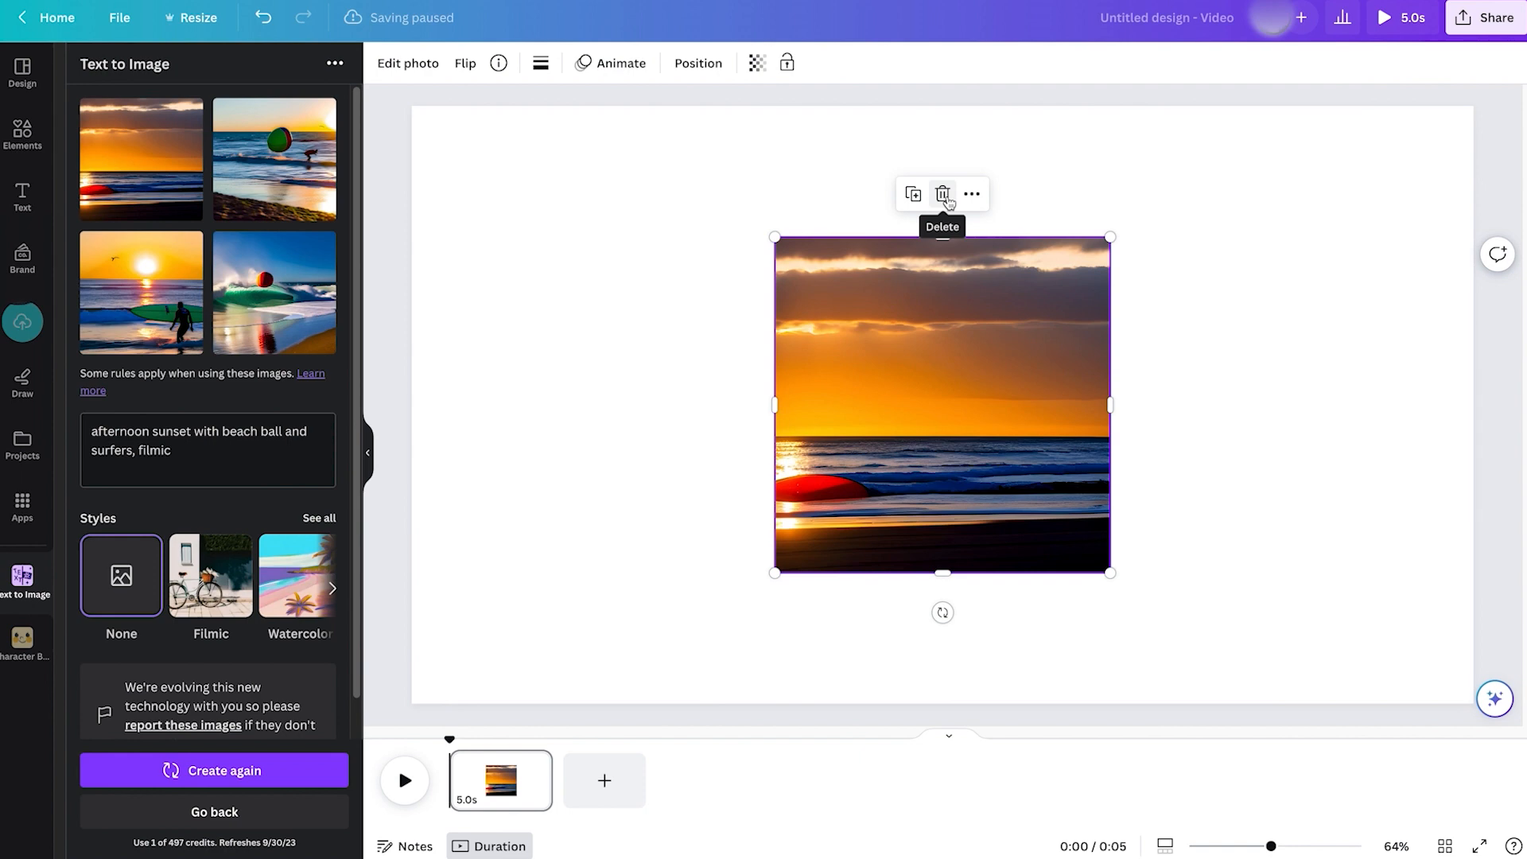
{"action": "left_click", "coordinate": [942, 193]}
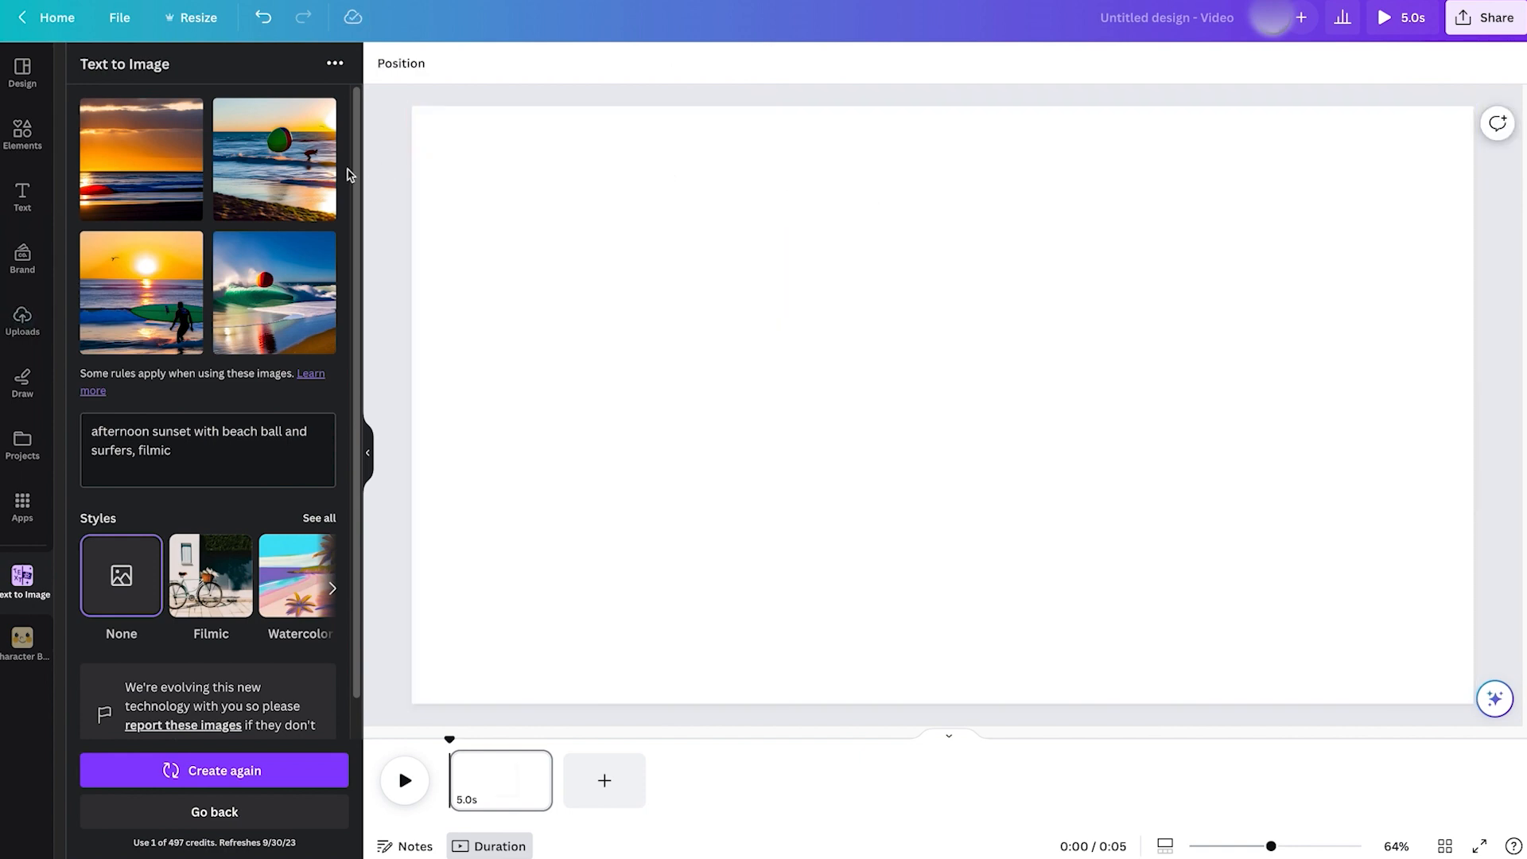
Swap the beach-ball surfer image for the red-ball wave image, stretched to fill the page
{"action": "left_click", "coordinate": [274, 158]}
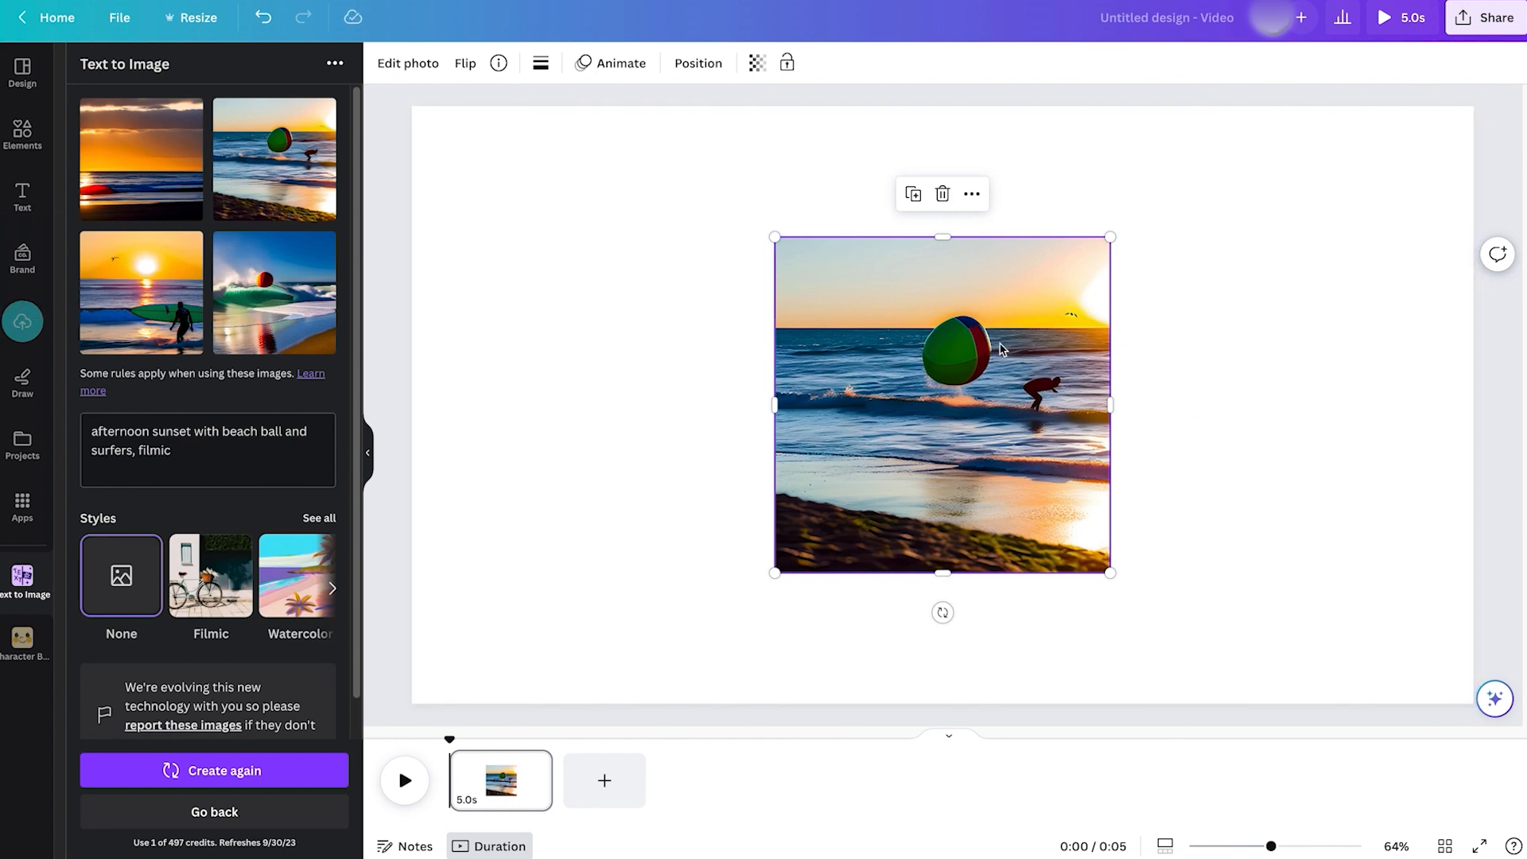
{"action": "left_click", "coordinate": [274, 292]}
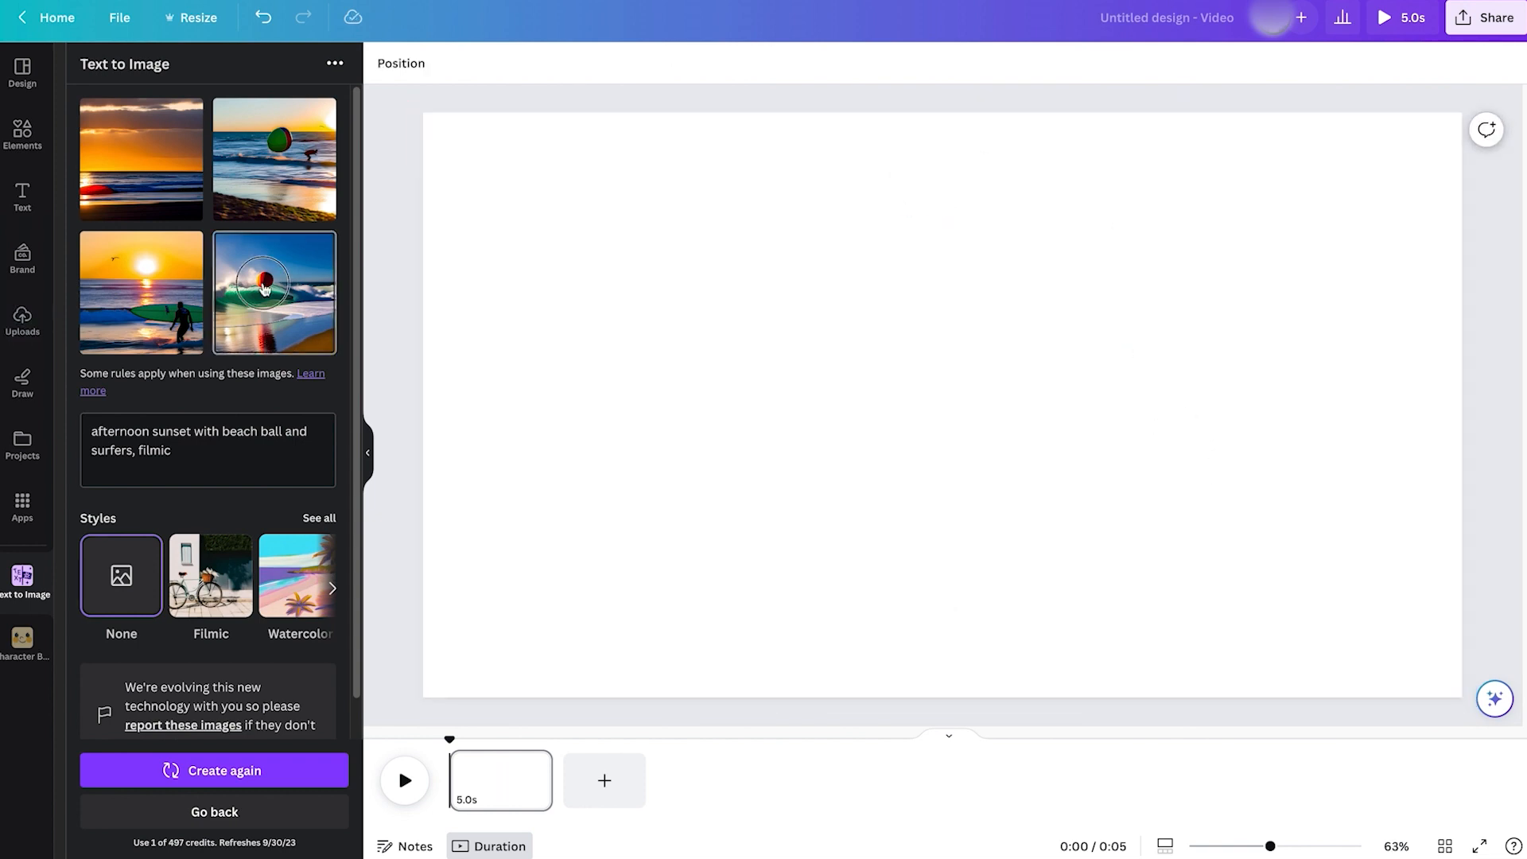
{"action": "left_click", "coordinate": [274, 292]}
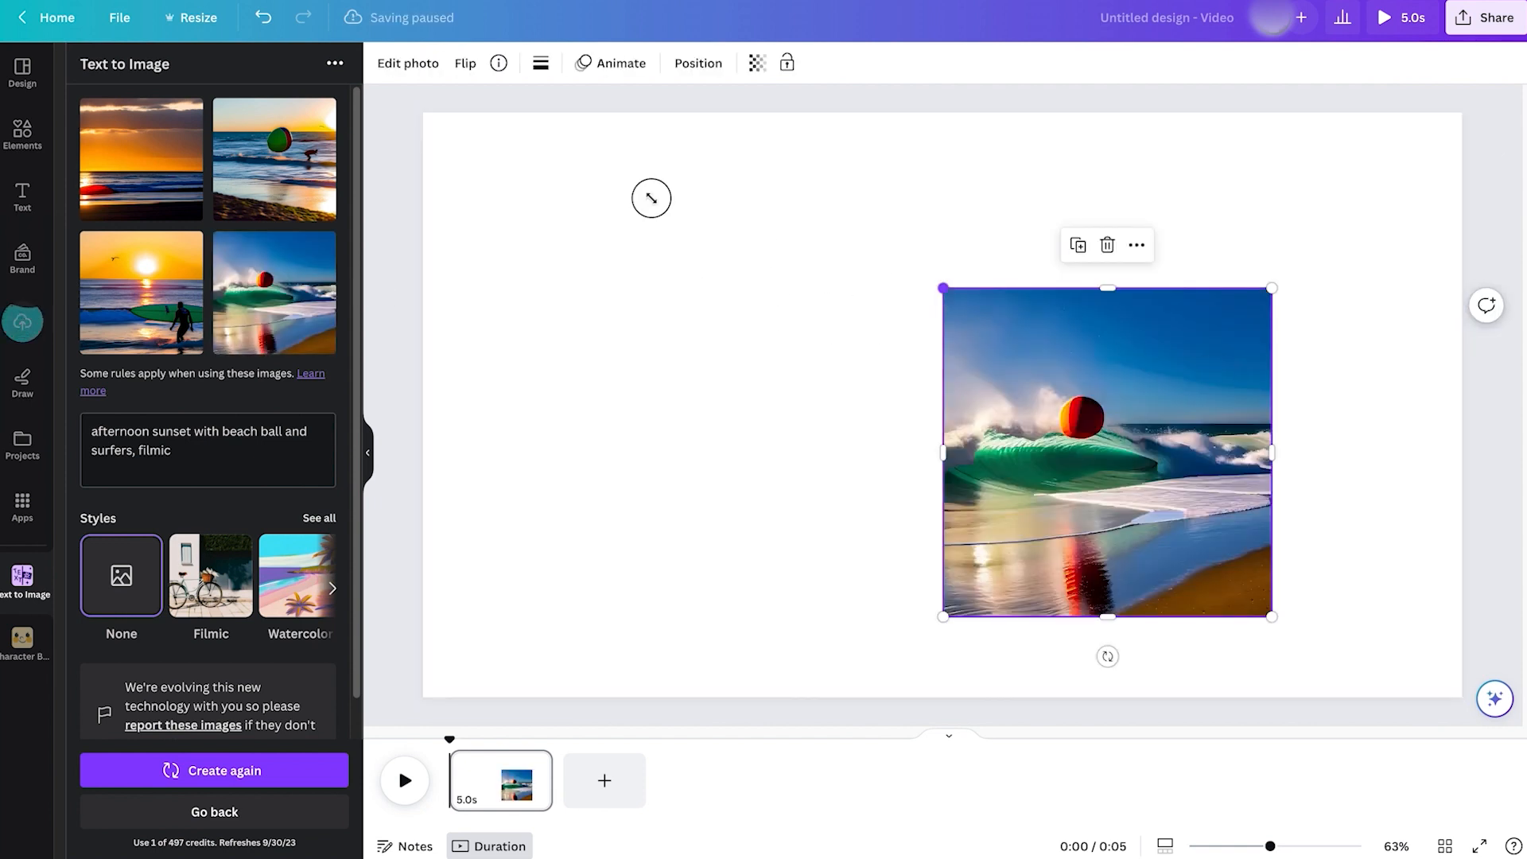
{"action": "left_click_drag", "start_coordinate": [942, 288], "coordinate": [824, 172]}
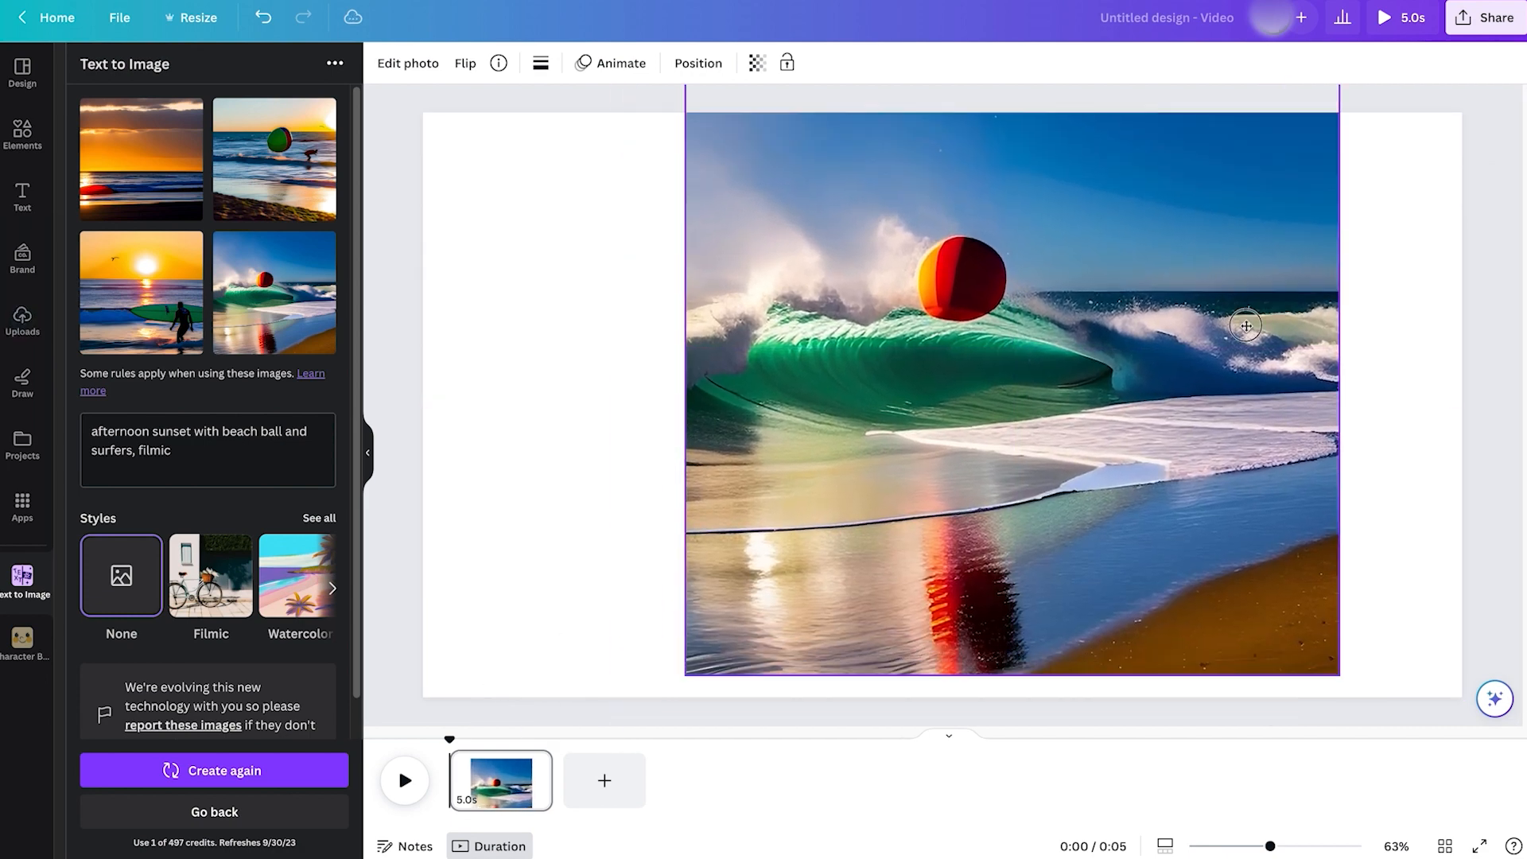
{"action": "left_click_drag", "start_coordinate": [1245, 326], "coordinate": [1362, 356]}
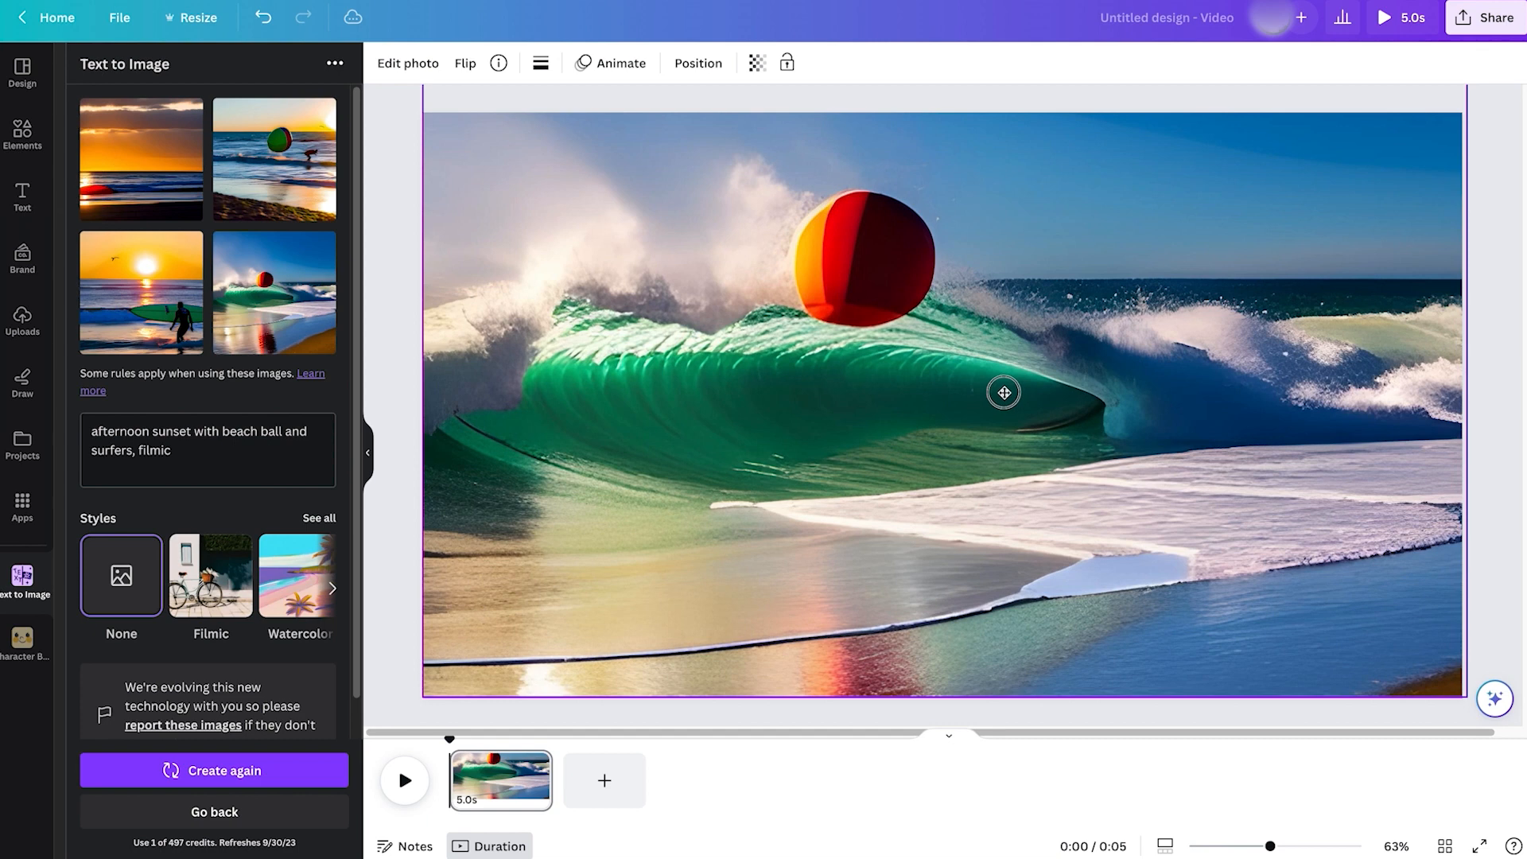
{"action": "left_click", "coordinate": [1003, 392]}
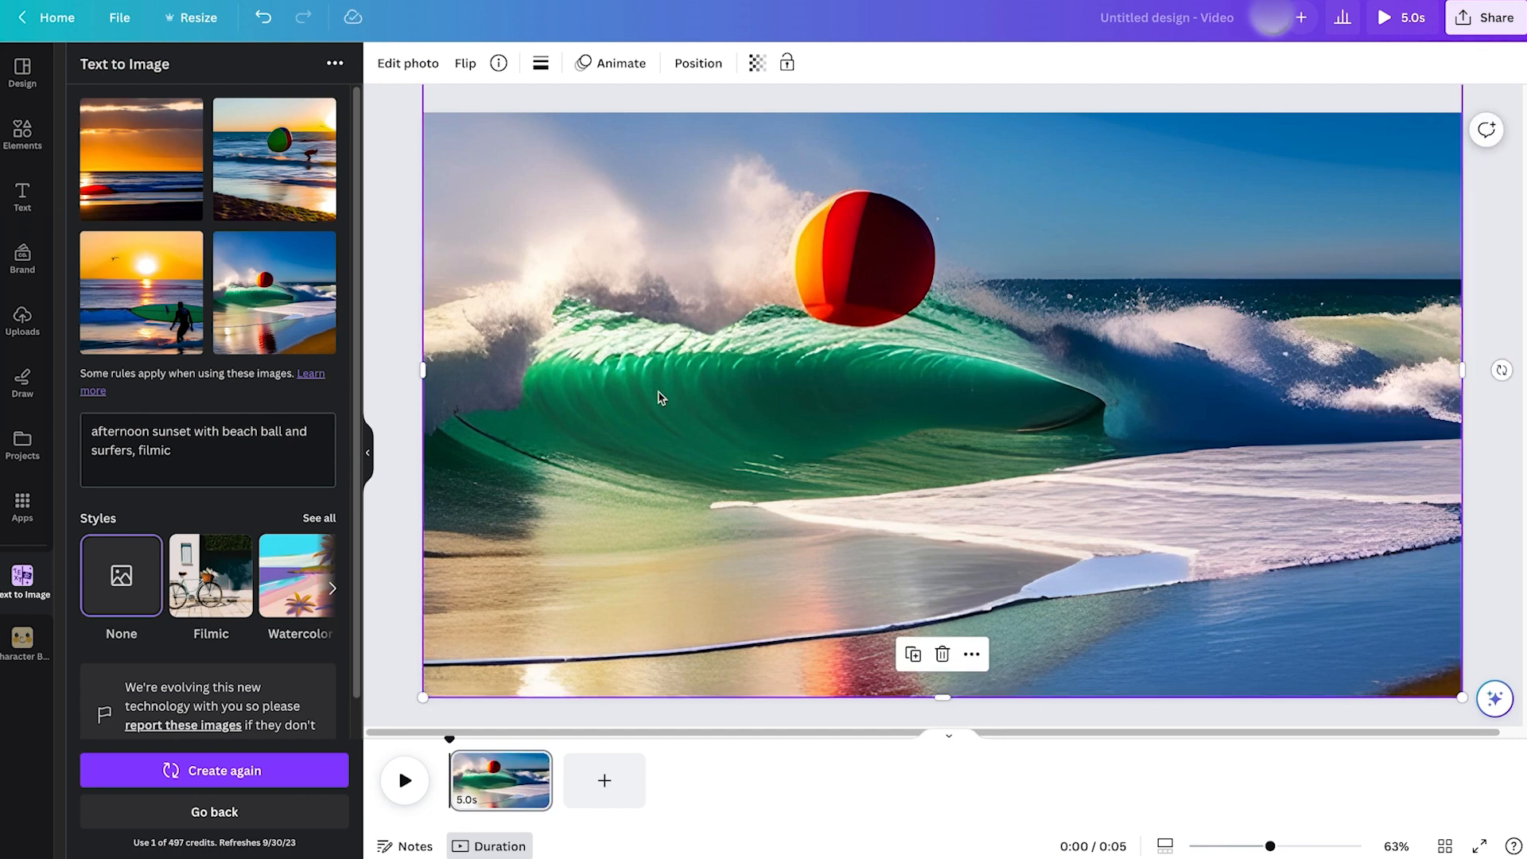
Search Elements for 'character', see all graphics, then search 'surfer' to add the surfer girl
{"action": "left_click", "coordinate": [21, 131]}
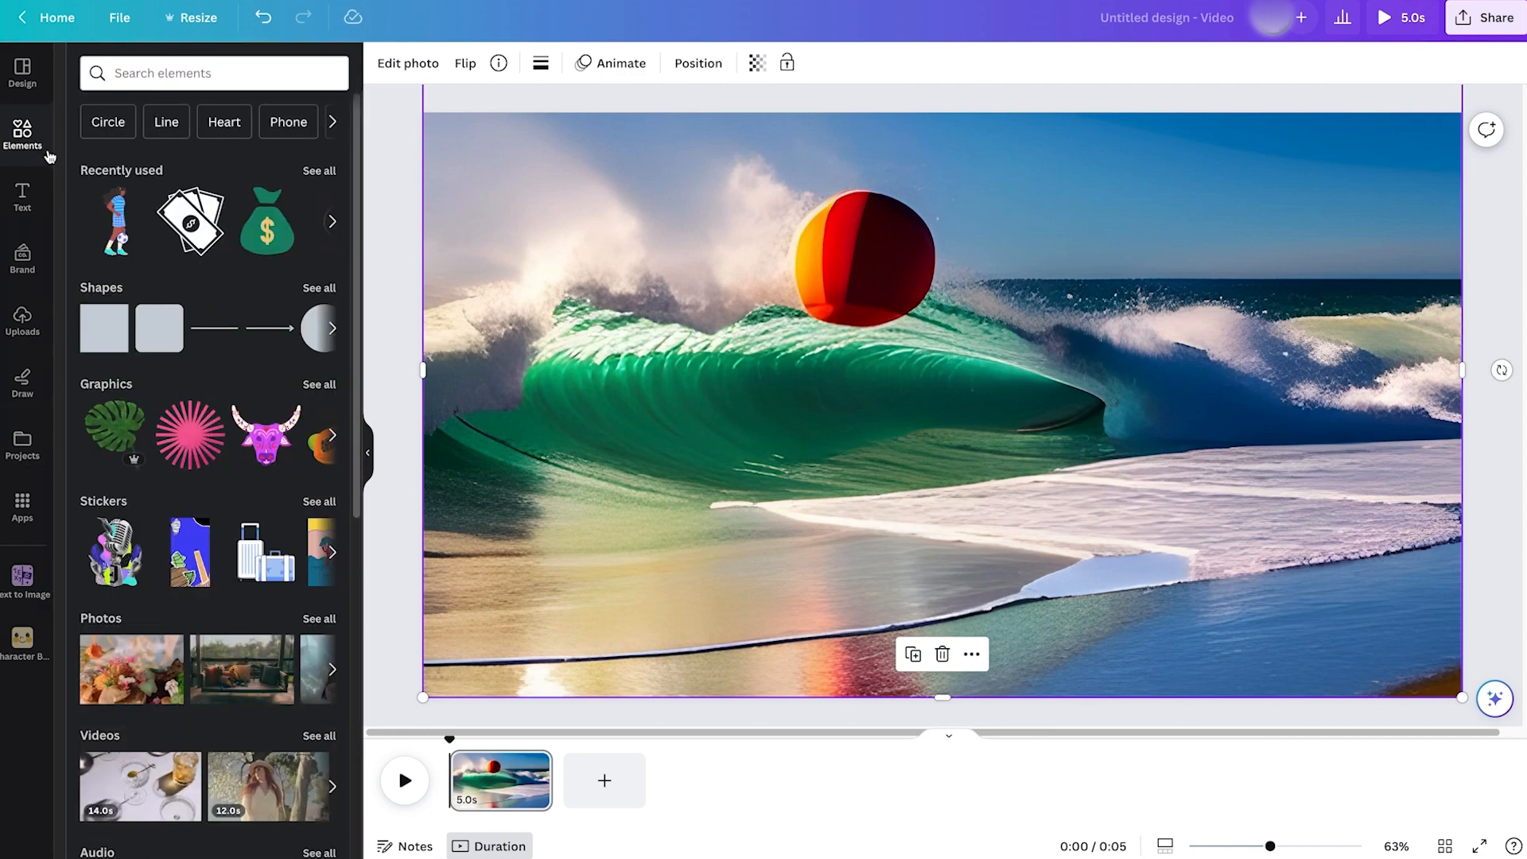
{"action": "left_click", "coordinate": [213, 72]}
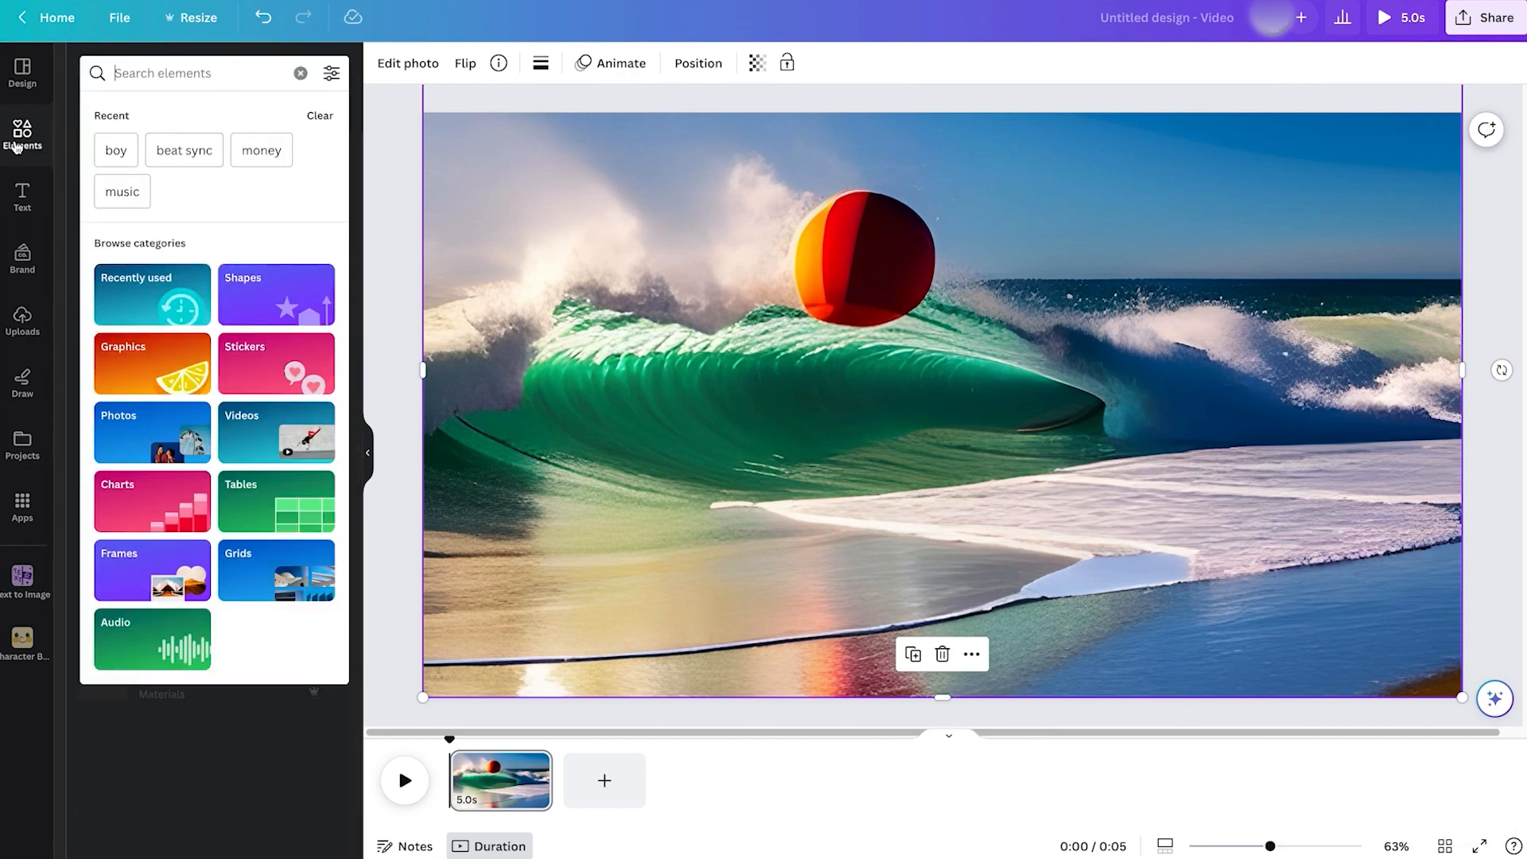
{"action": "left_click", "coordinate": [194, 72]}
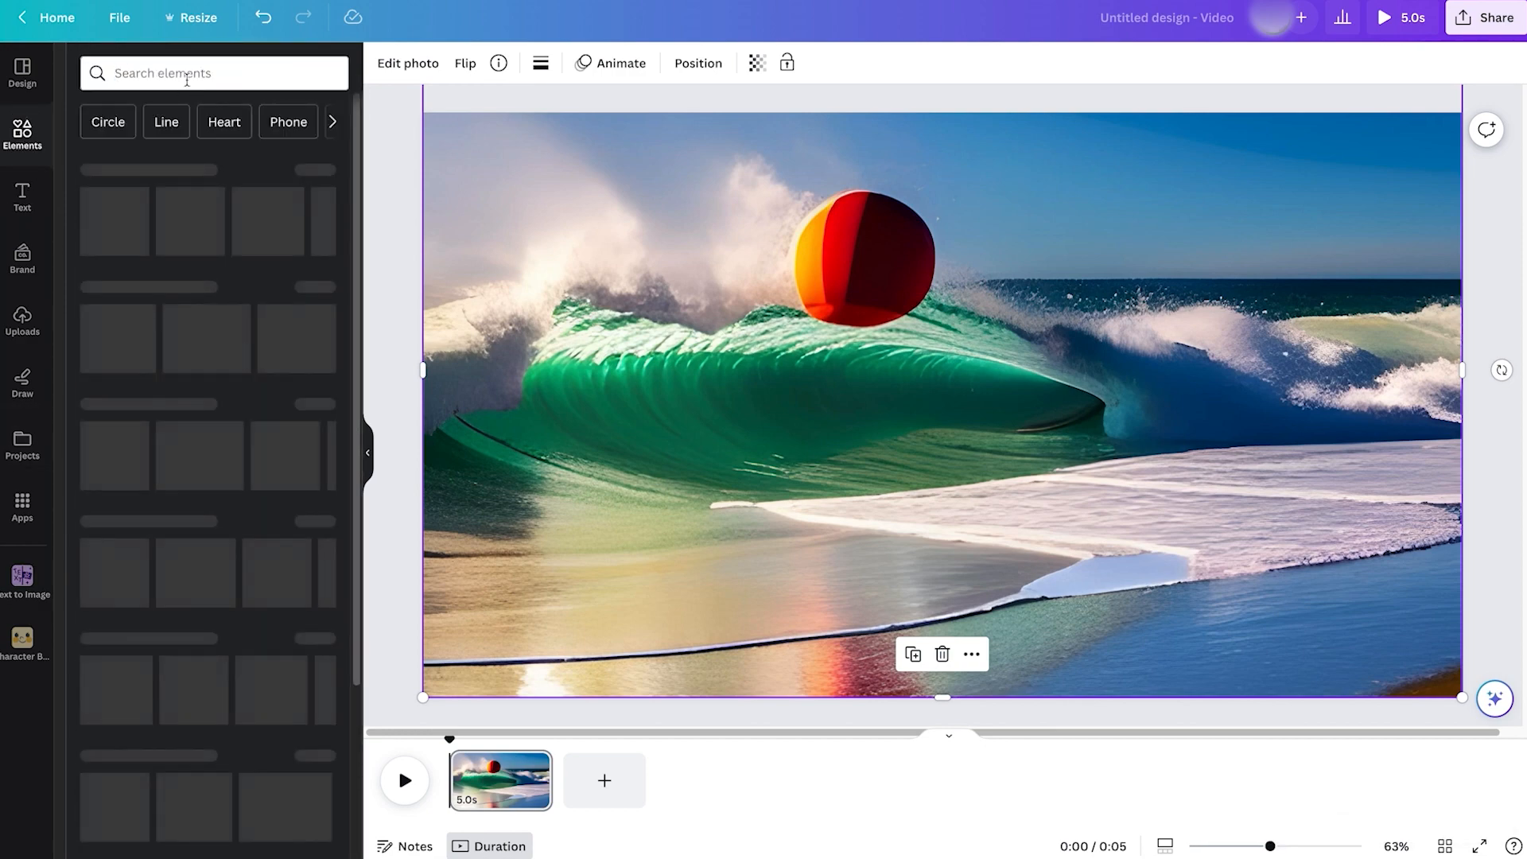
{"action": "type", "text": "cha"}
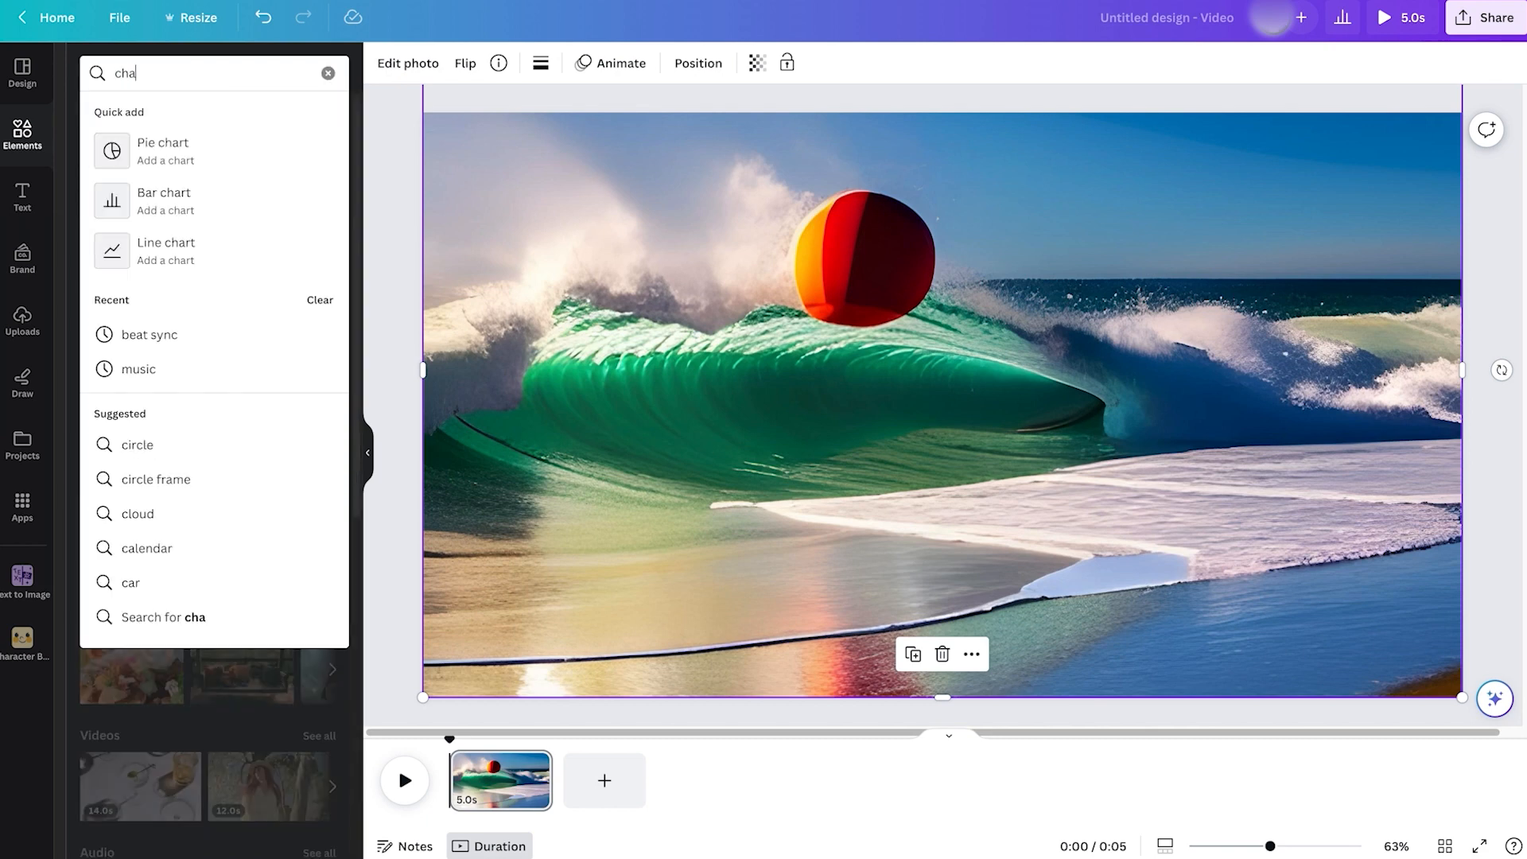
{"action": "type", "text": "character"}
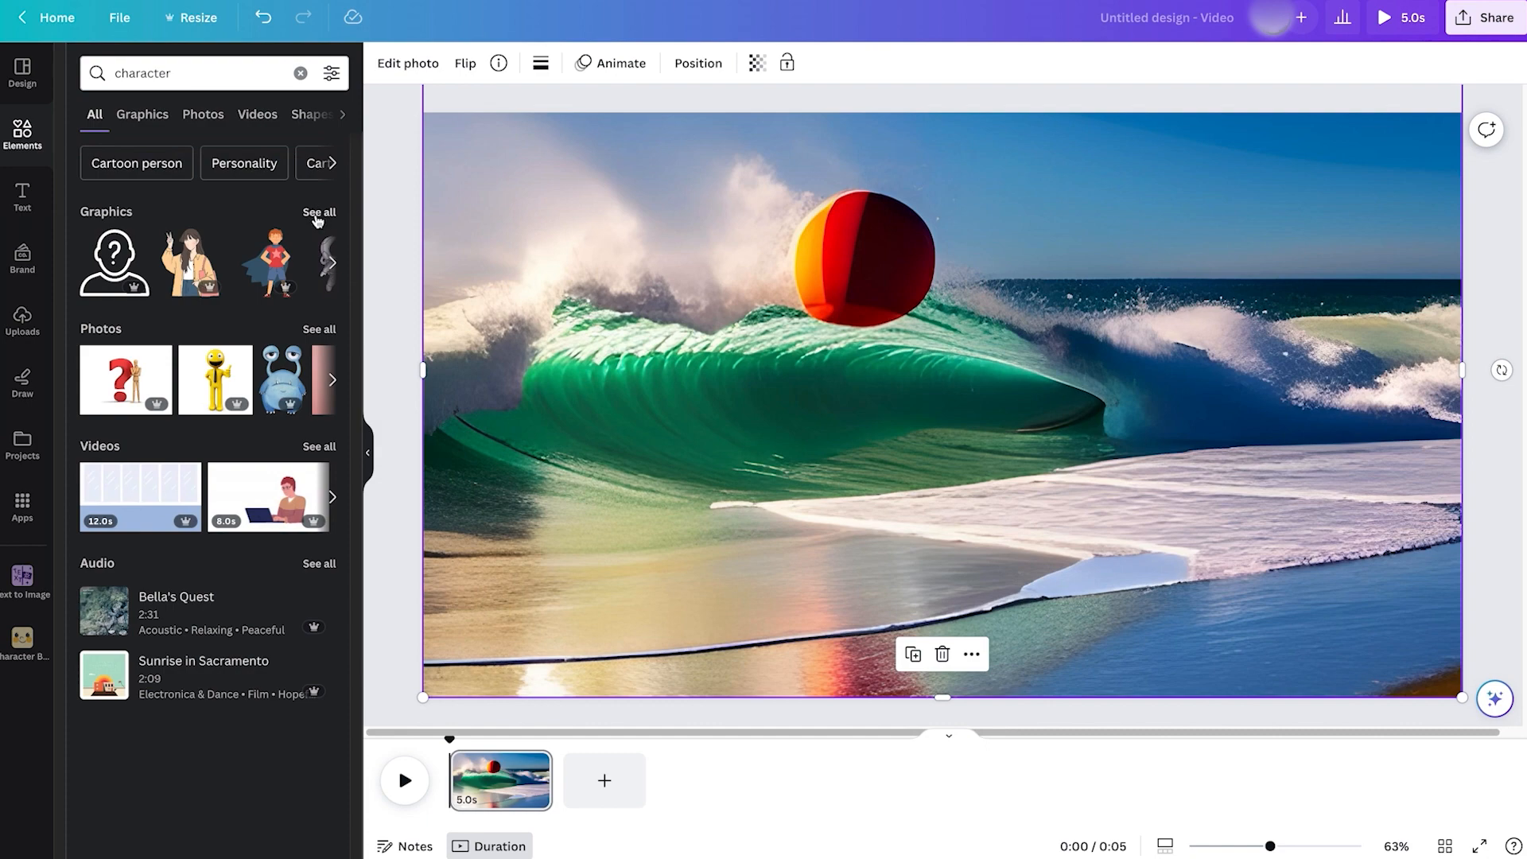
{"action": "left_click", "coordinate": [142, 114]}
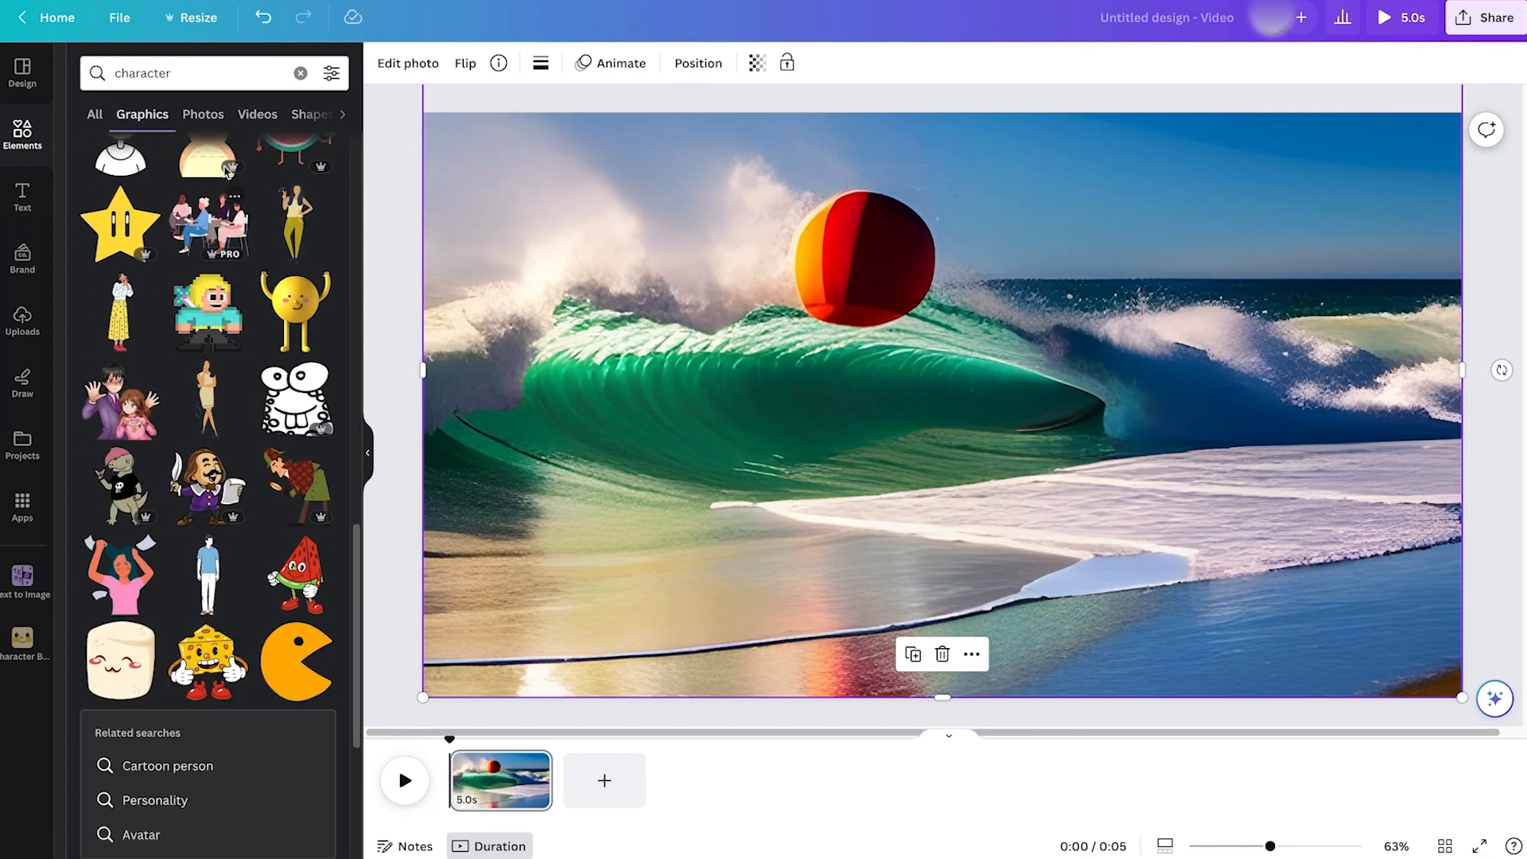
{"action": "type", "text": "surfer"}
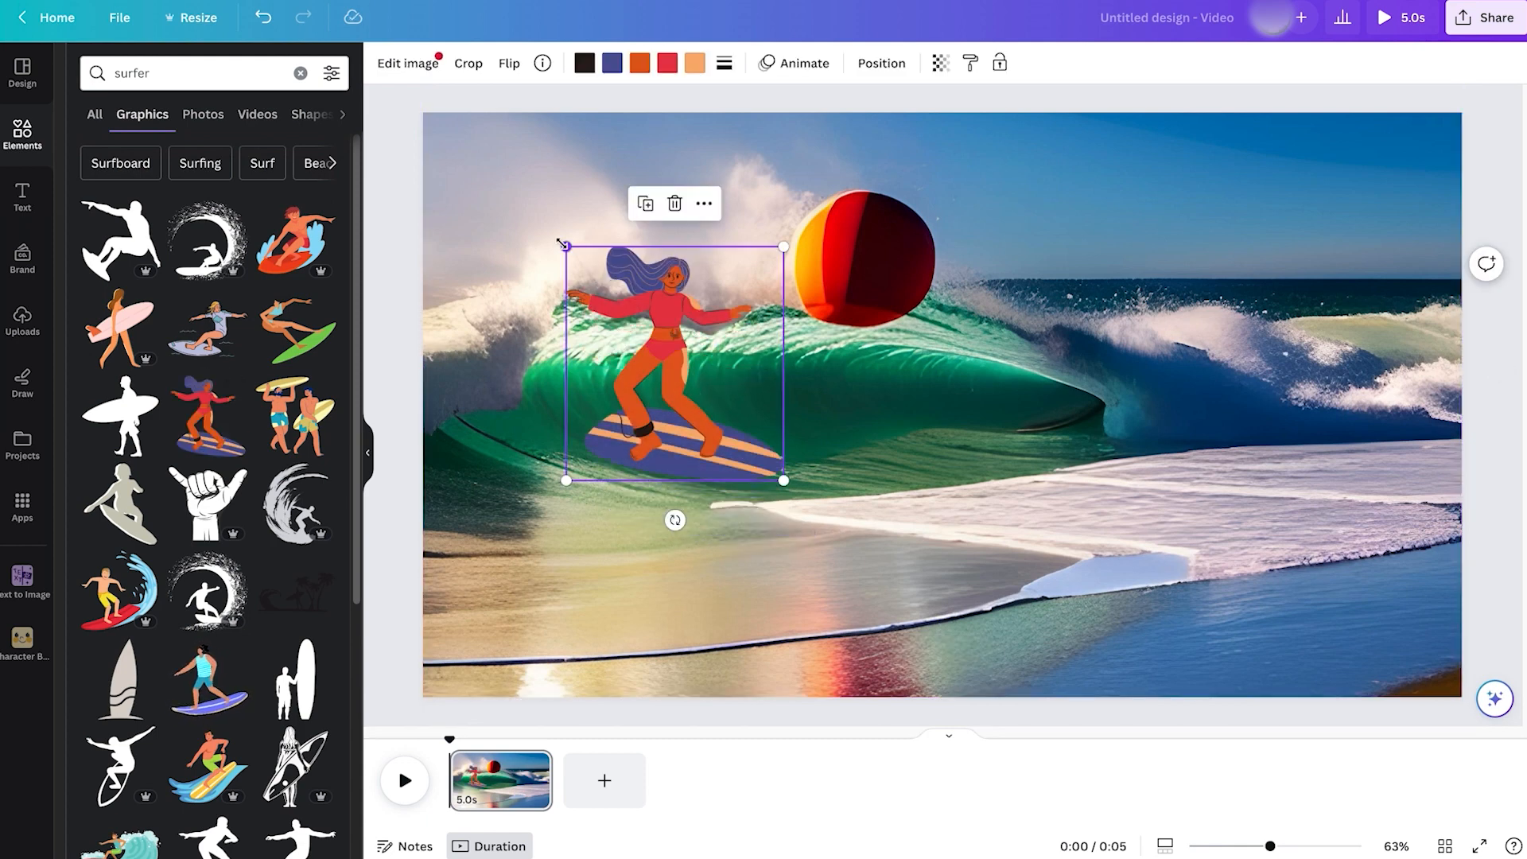
Shrink the surfer girl, then add and size green-board and white-board surfers on the waves
{"action": "left_click_drag", "start_coordinate": [674, 362], "coordinate": [555, 344]}
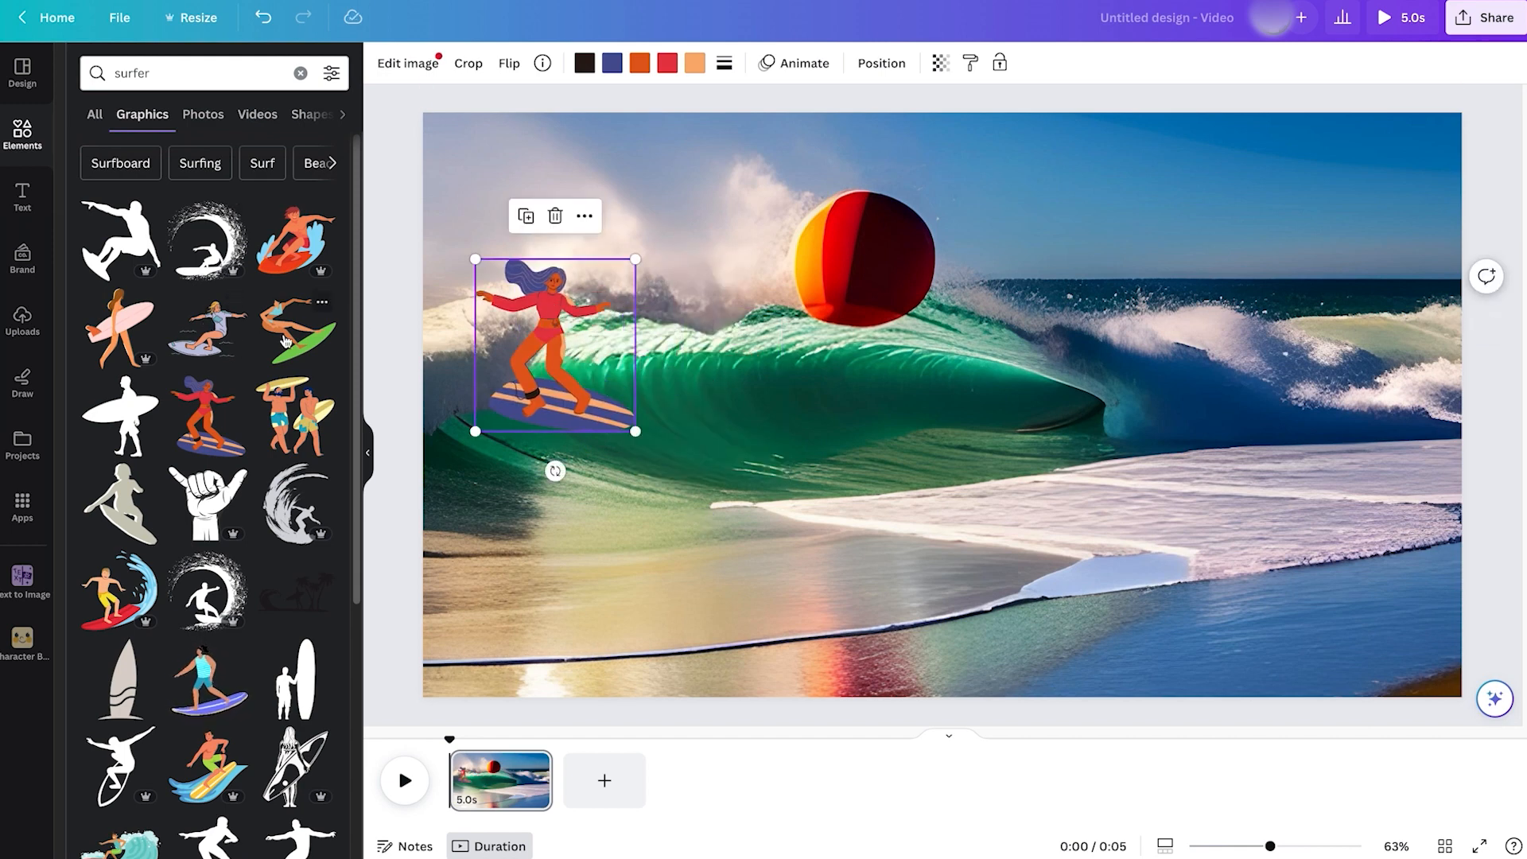
{"action": "left_click", "coordinate": [297, 326]}
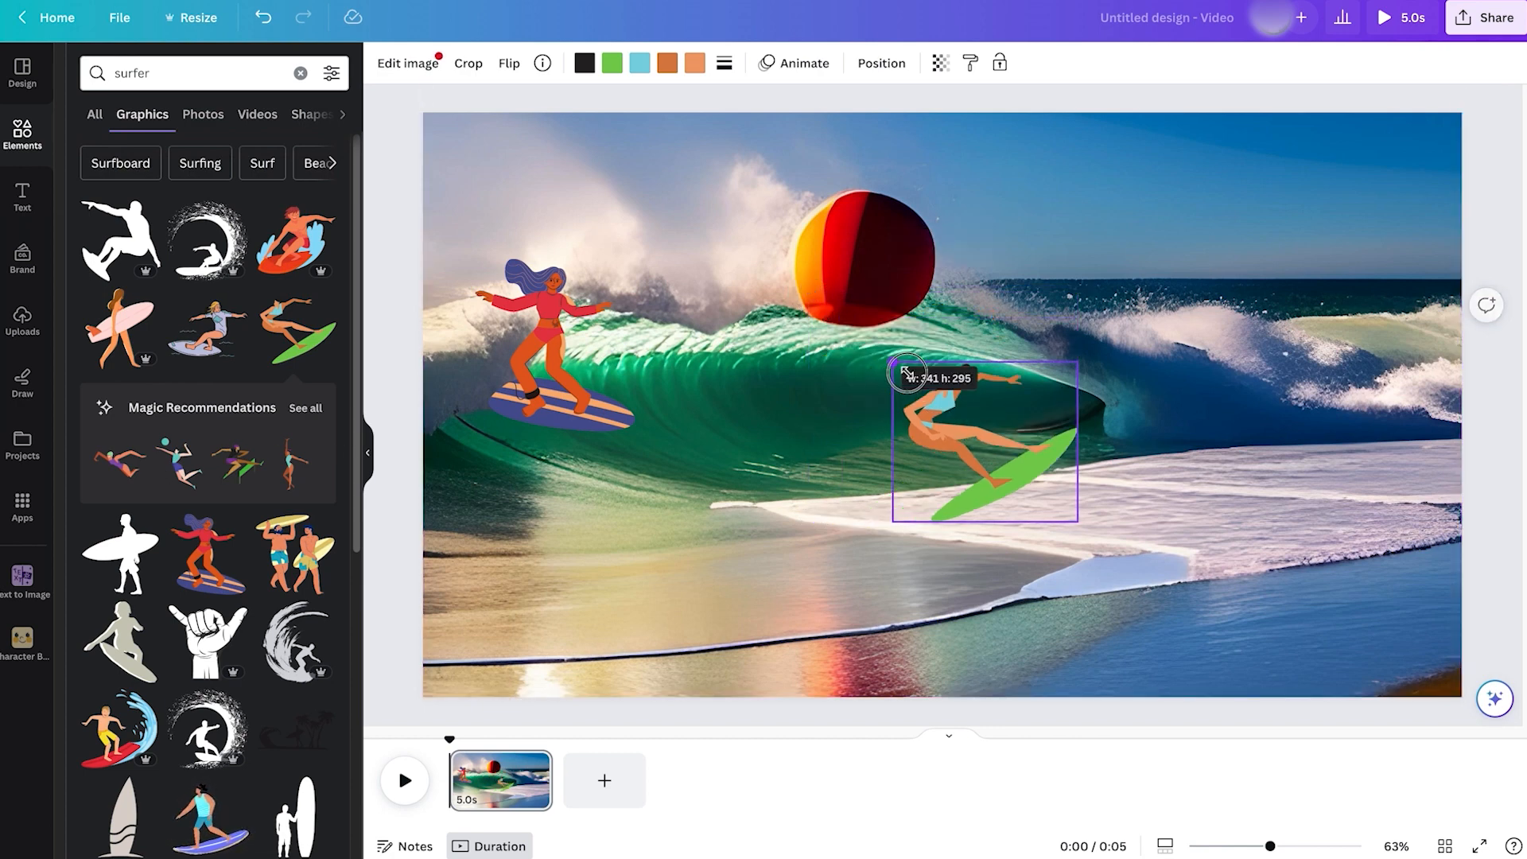
{"action": "left_click_drag", "start_coordinate": [979, 443], "coordinate": [1283, 299]}
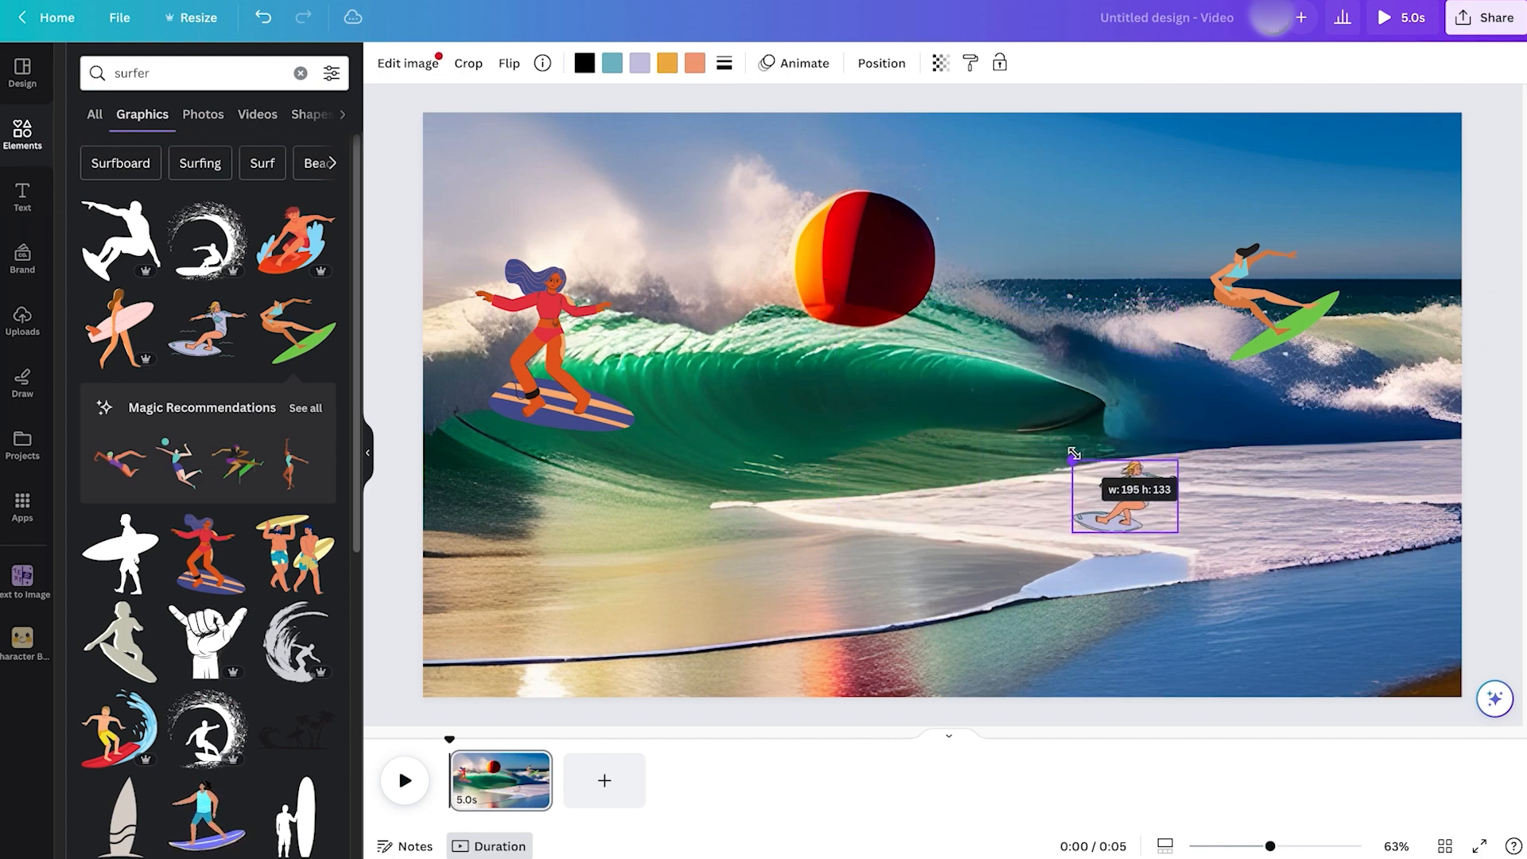
{"action": "left_click_drag", "start_coordinate": [1120, 496], "coordinate": [986, 374]}
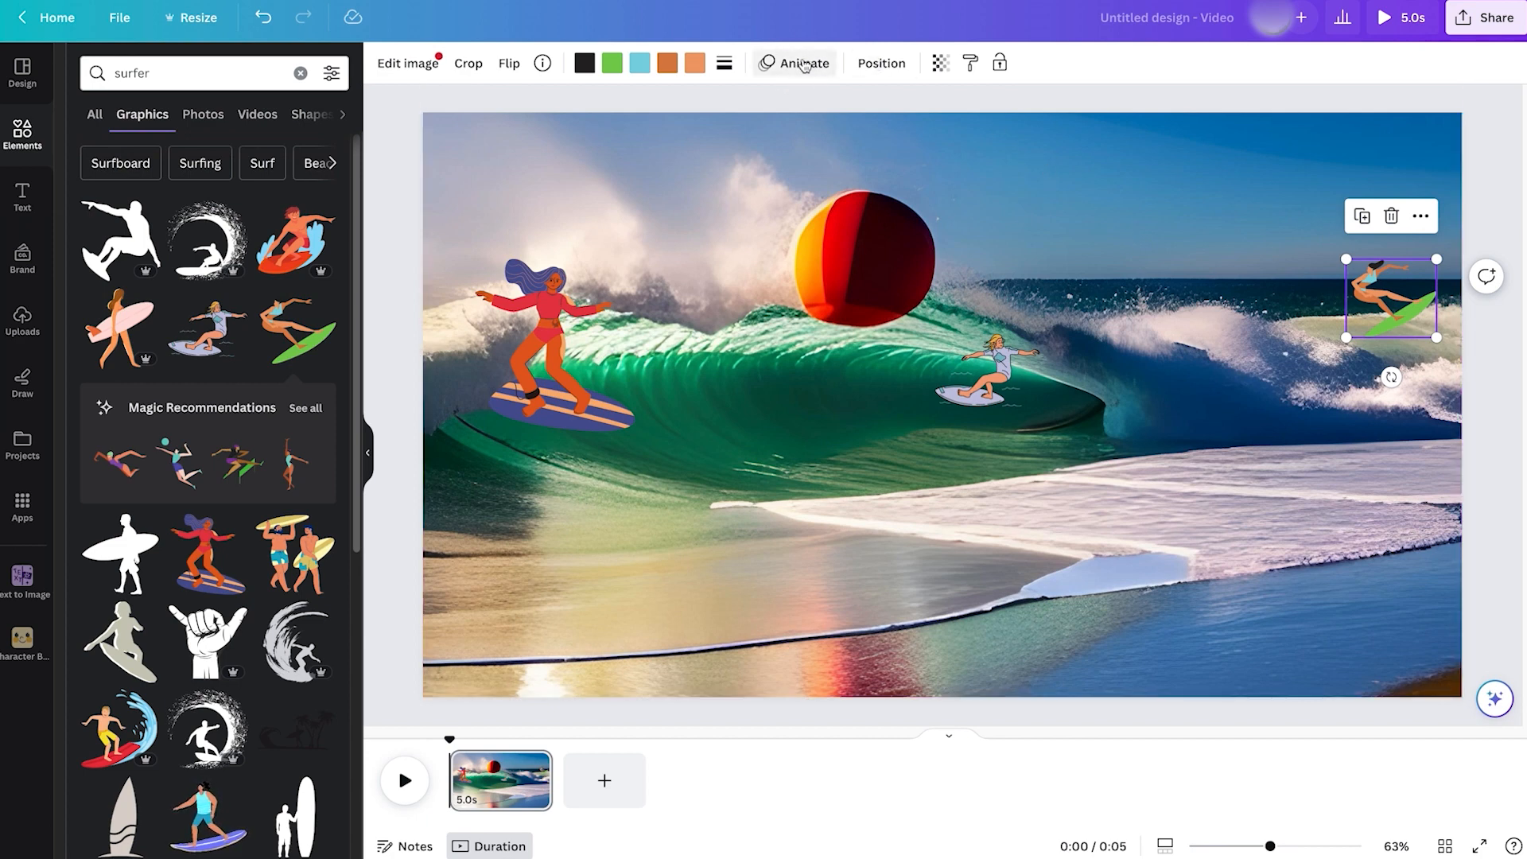
Preview Drift on the green-board surfer, shift it left, and begin a custom animation
{"action": "left_click", "coordinate": [803, 64]}
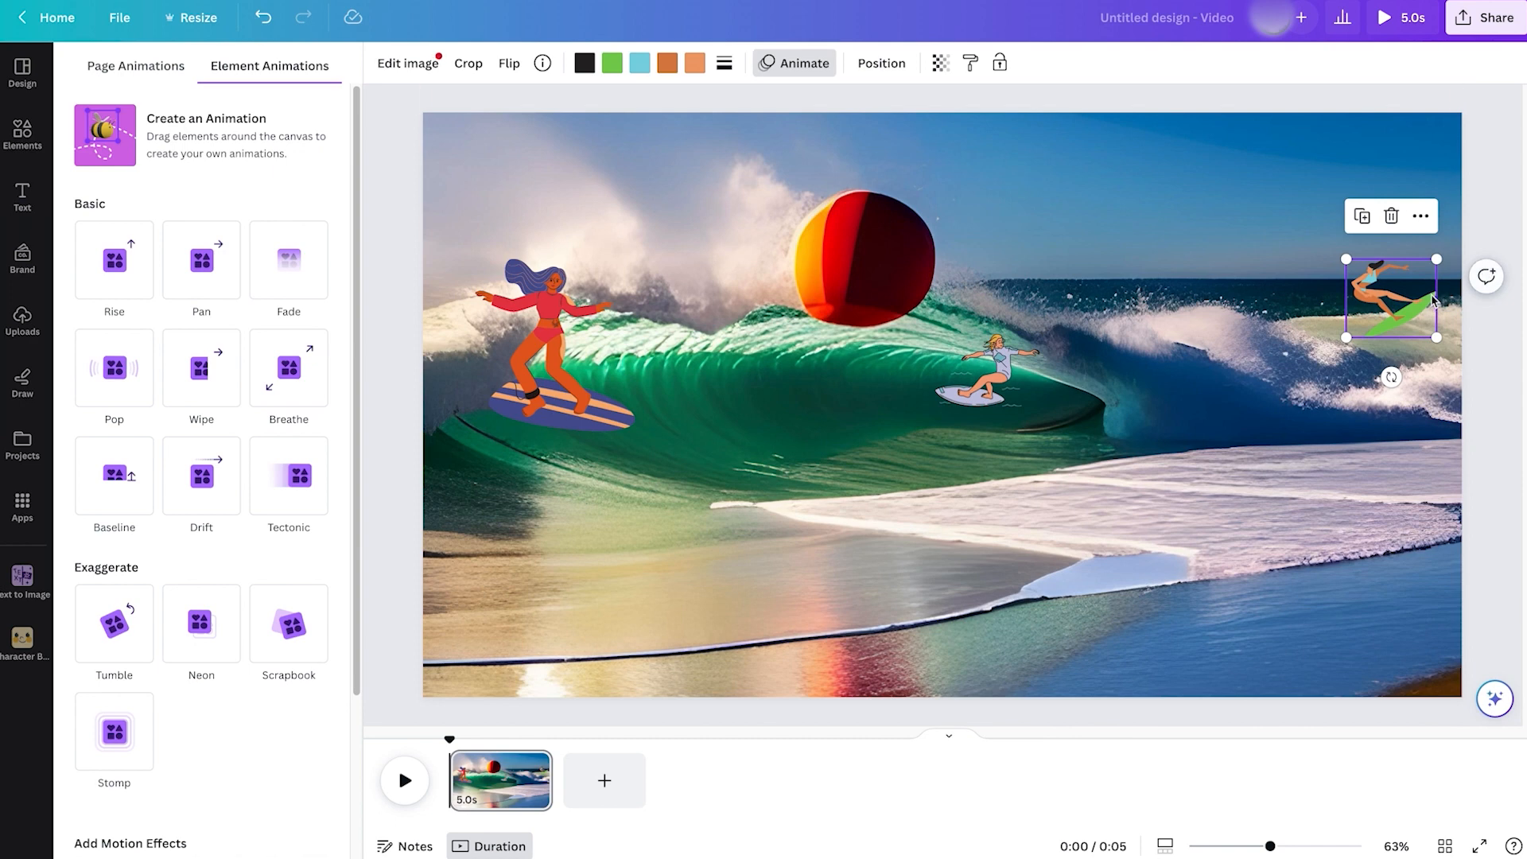
{"action": "mouse_move", "coordinate": [1433, 304]}
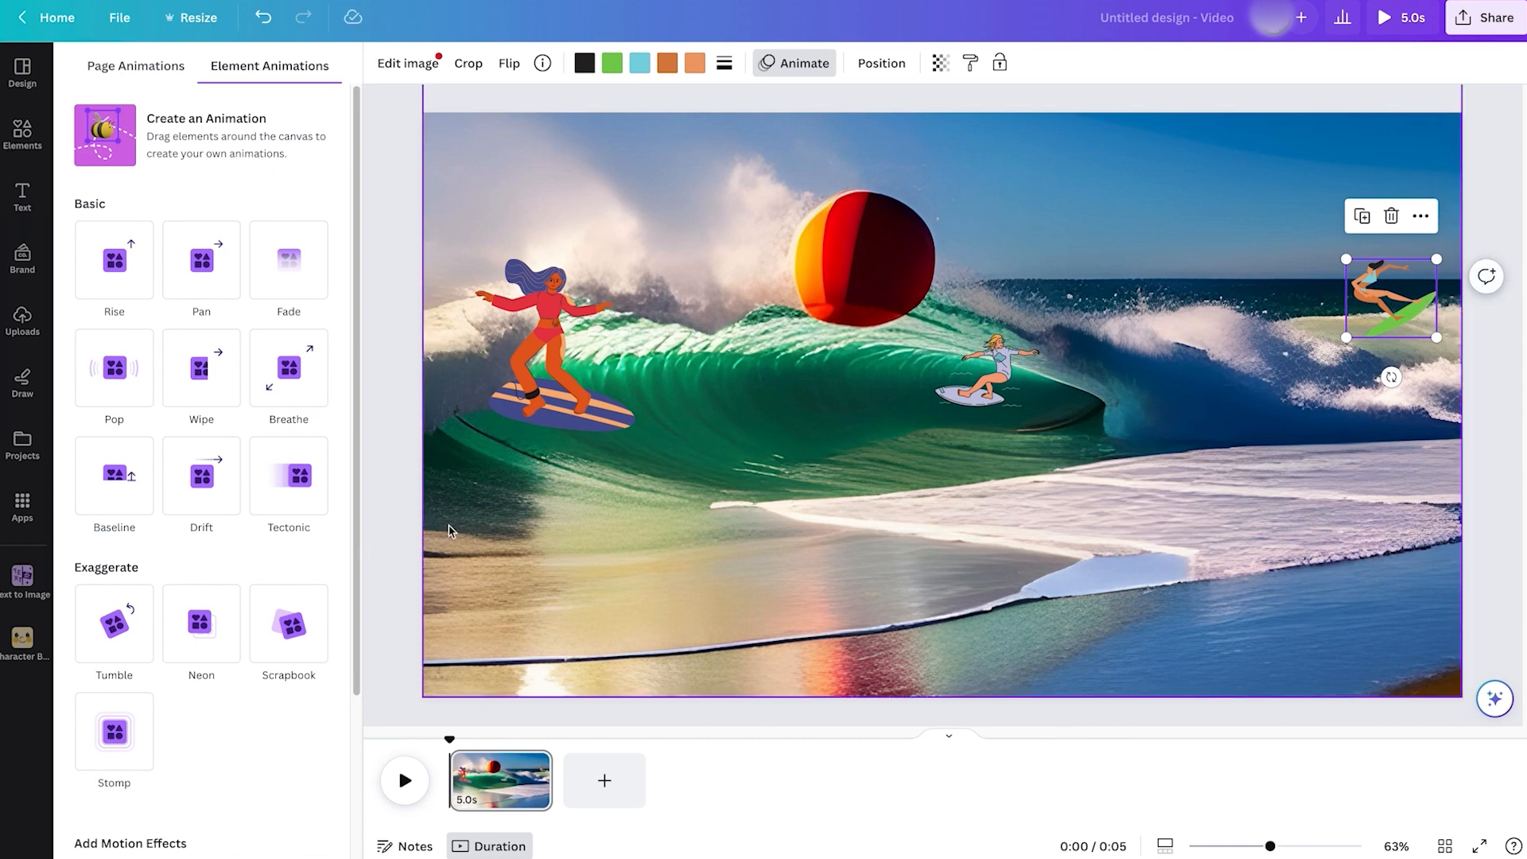
{"action": "scroll", "scroll_direction": "down", "scroll_amount": 3}
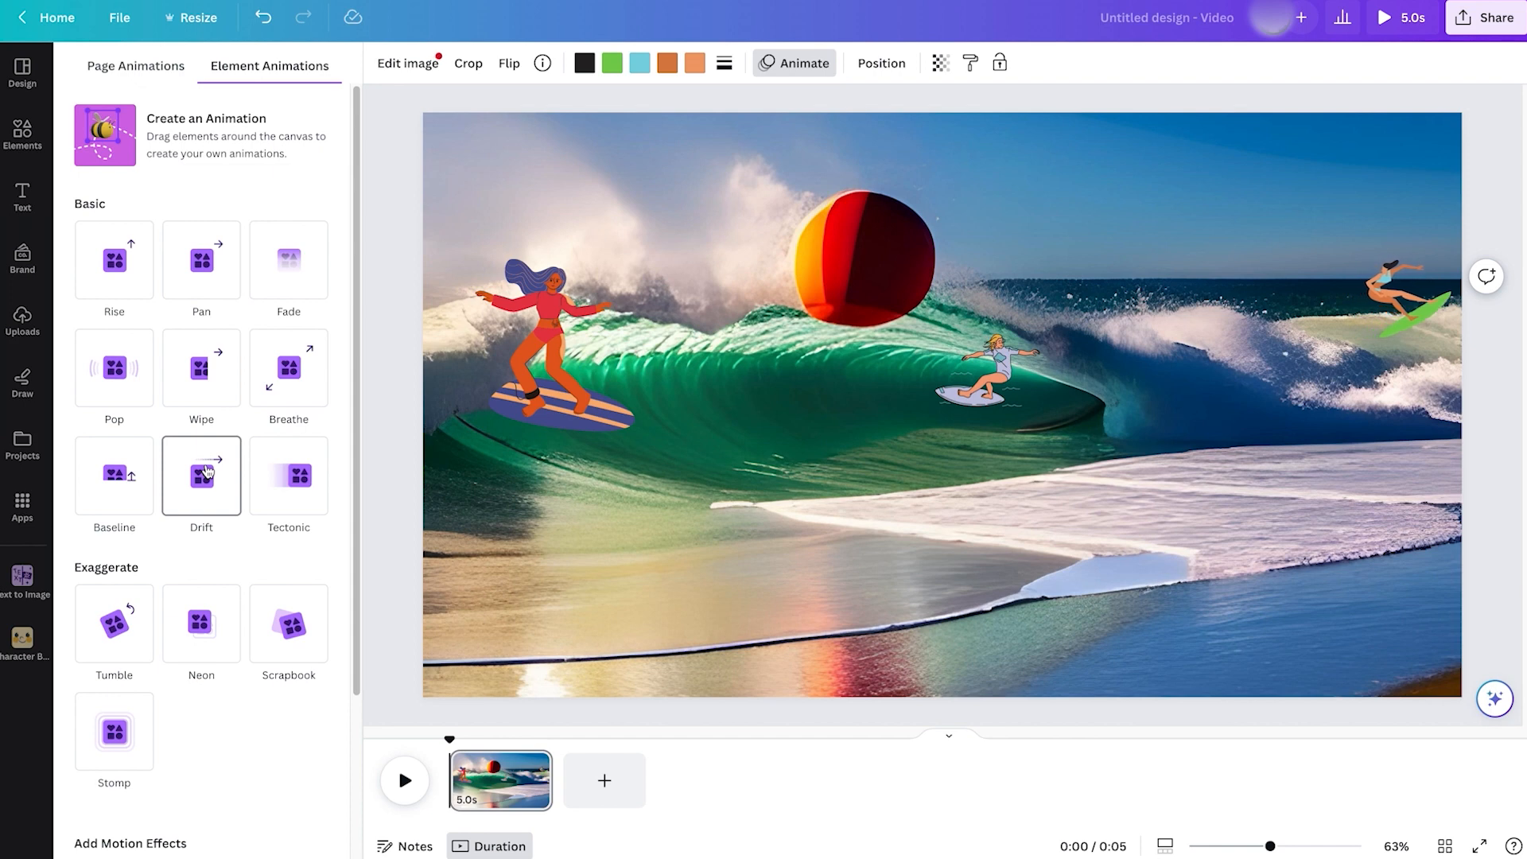
{"action": "left_click", "coordinate": [1391, 296]}
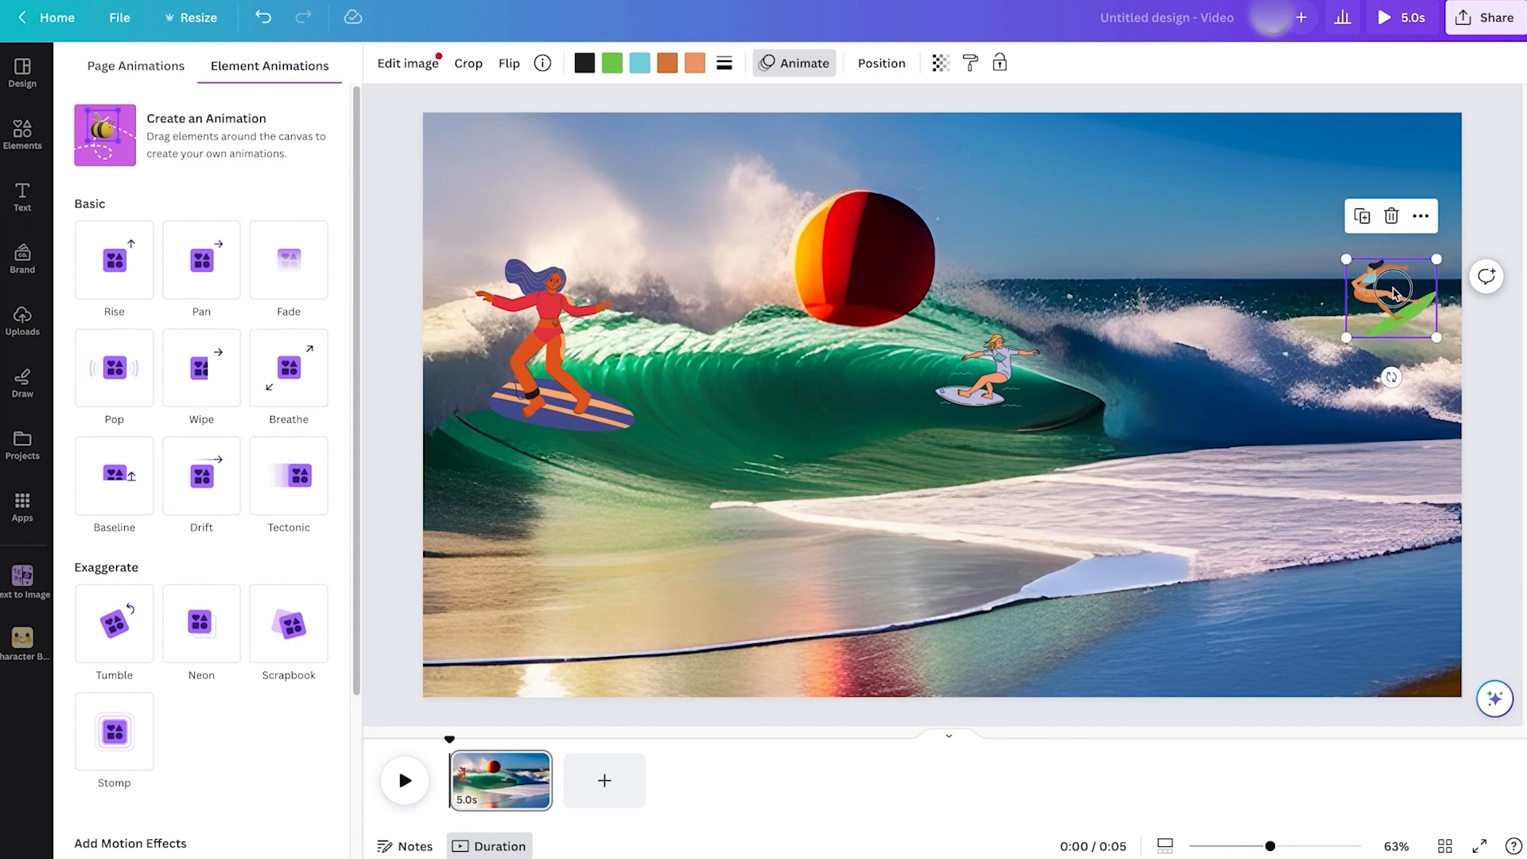
{"action": "left_click_drag", "start_coordinate": [1392, 292], "coordinate": [1250, 297]}
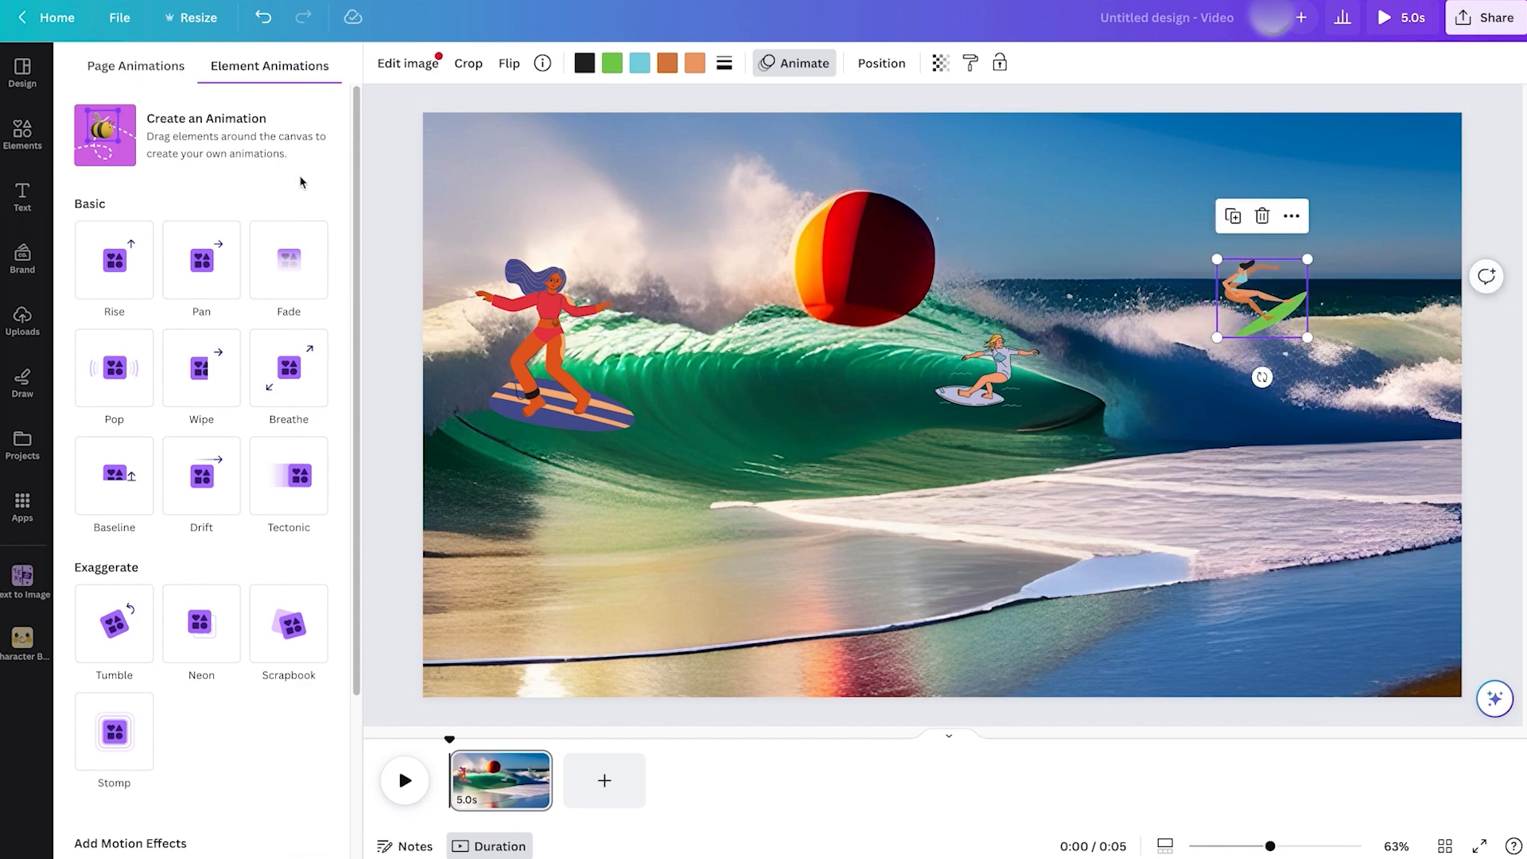
{"action": "left_click", "coordinate": [205, 134]}
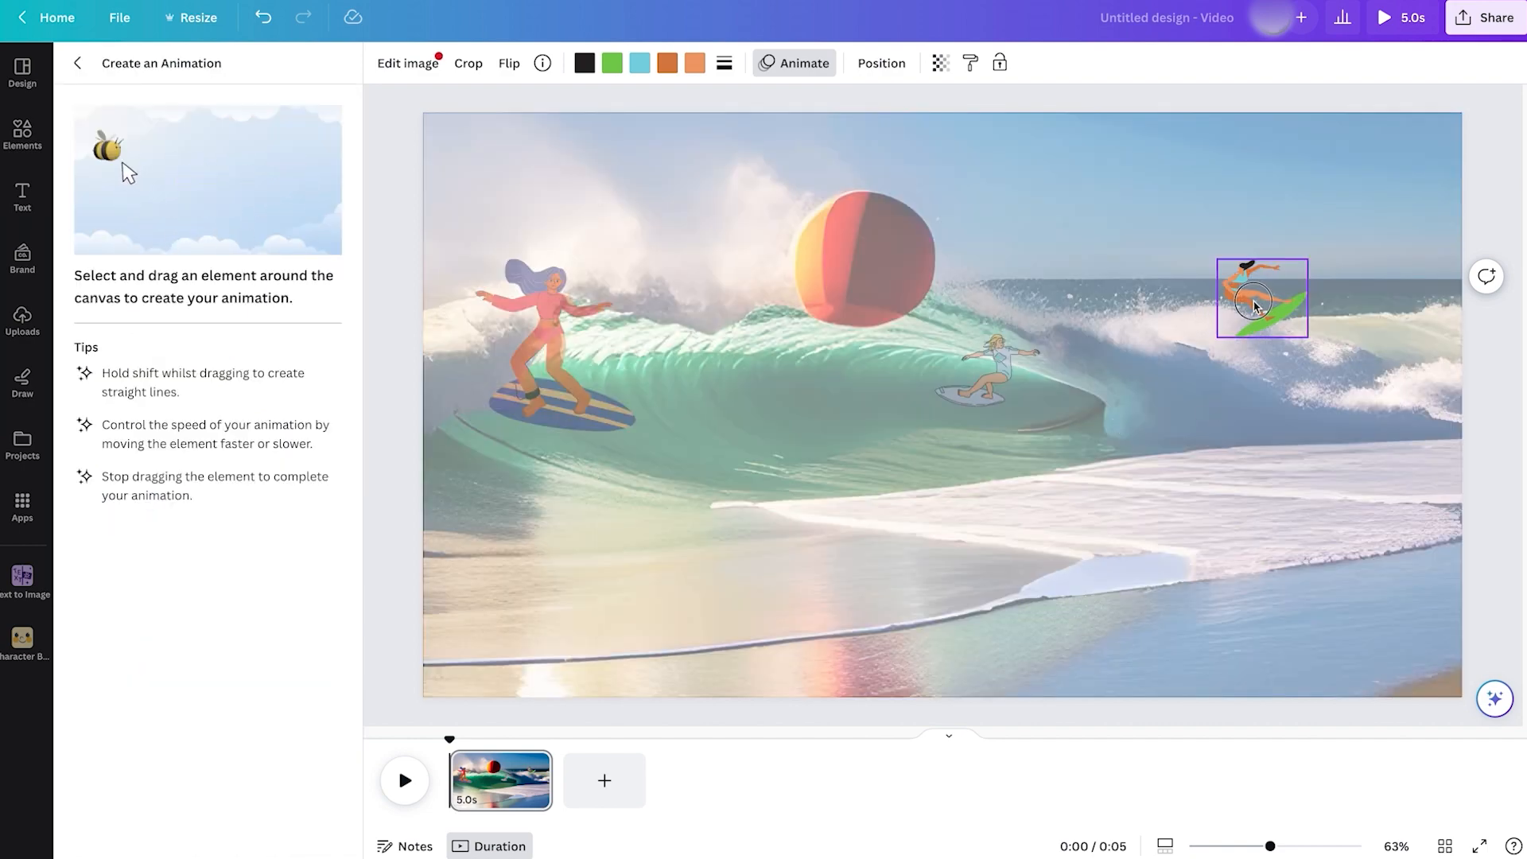
Record custom motion paths for the green-board surfer and the purple-board surfer girl
{"action": "left_click_drag", "start_coordinate": [1262, 297], "coordinate": [1358, 302]}
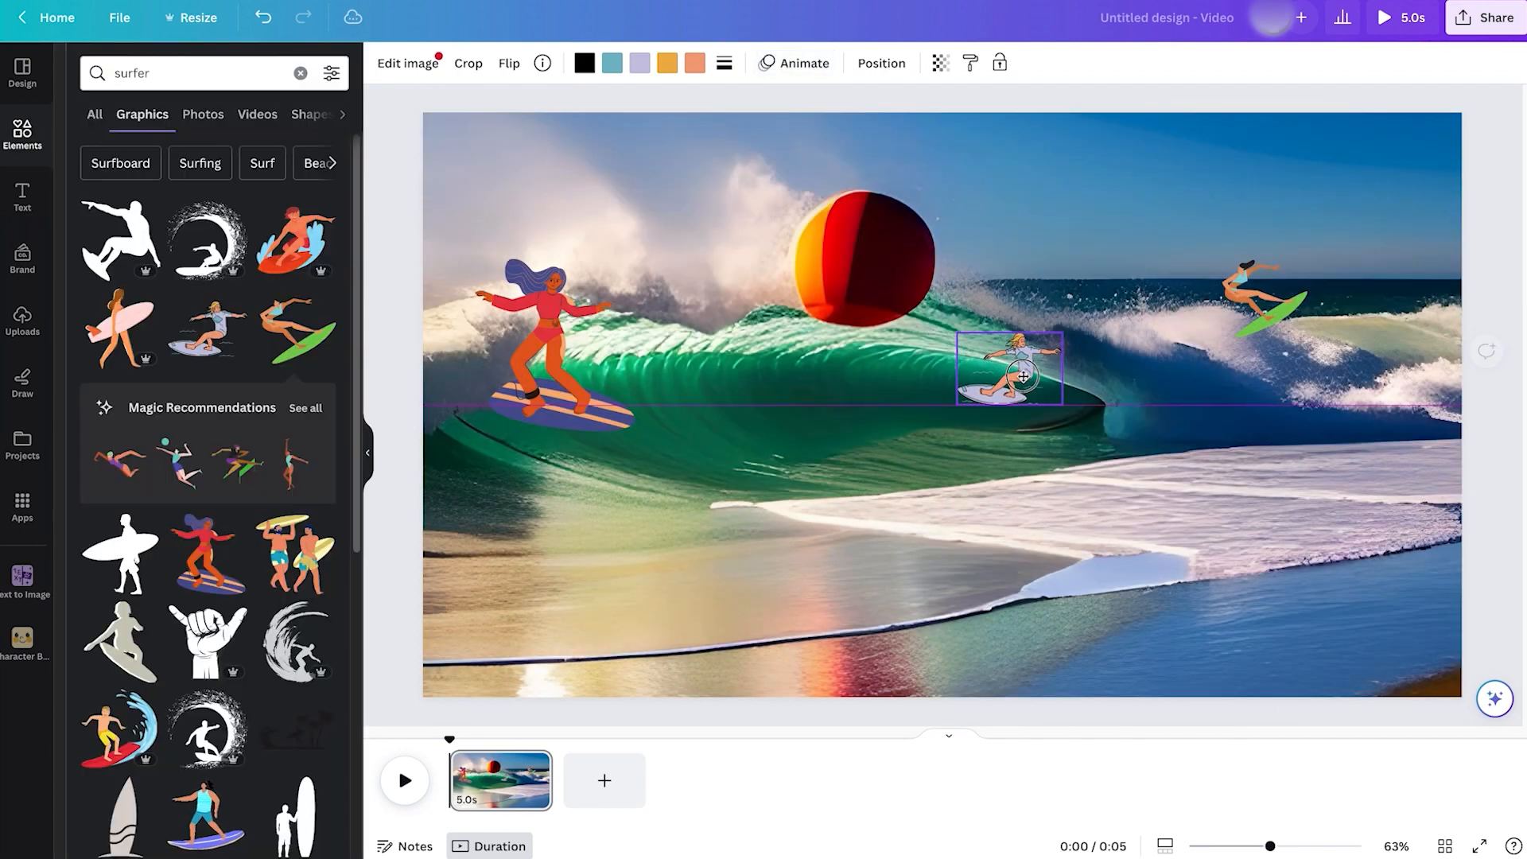
{"action": "left_click", "coordinate": [1010, 368]}
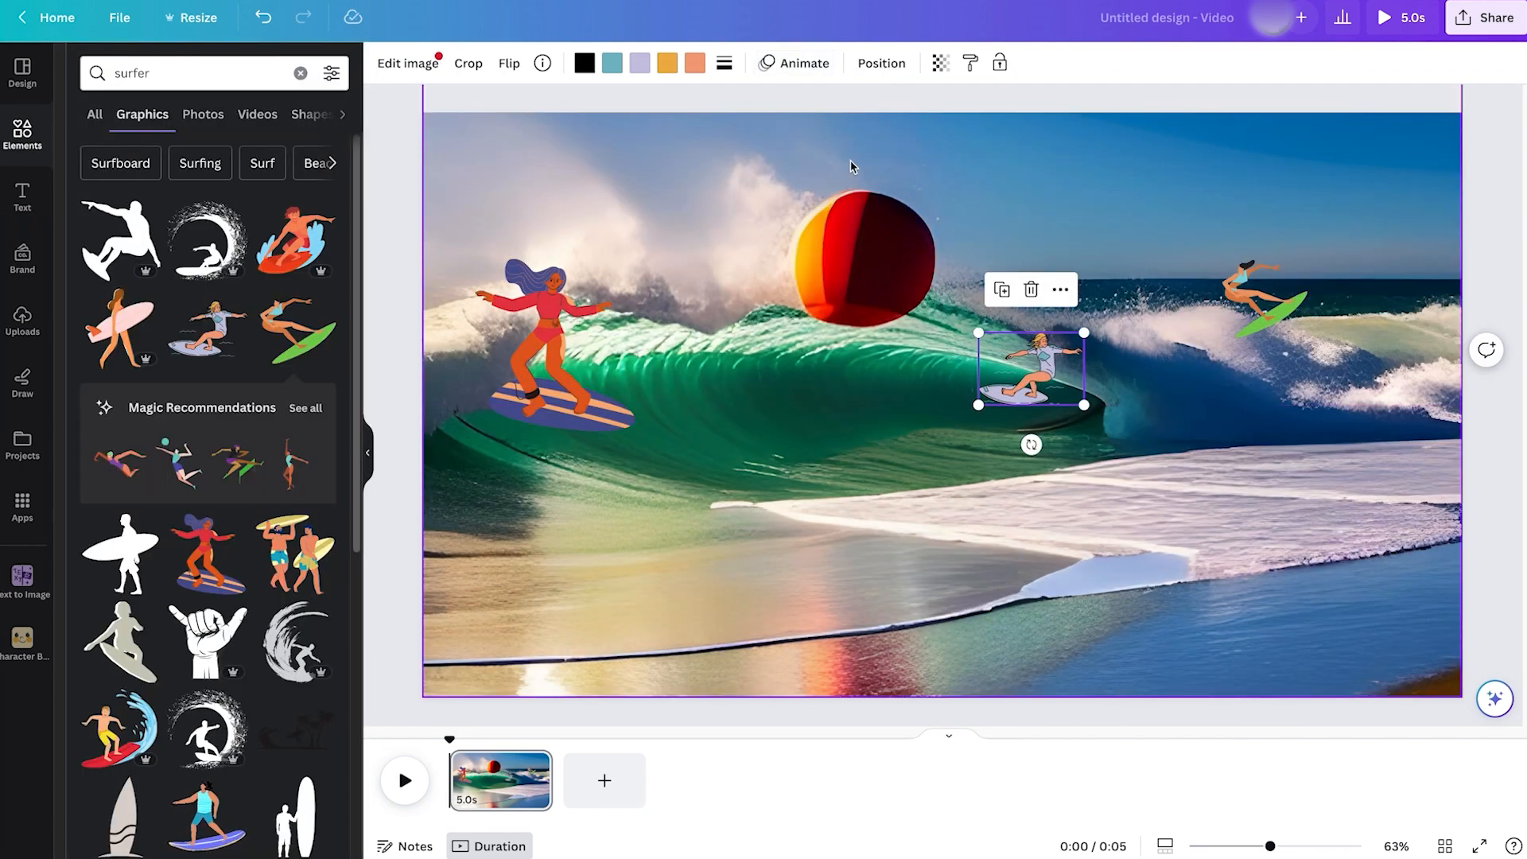
{"action": "left_click", "coordinate": [803, 62]}
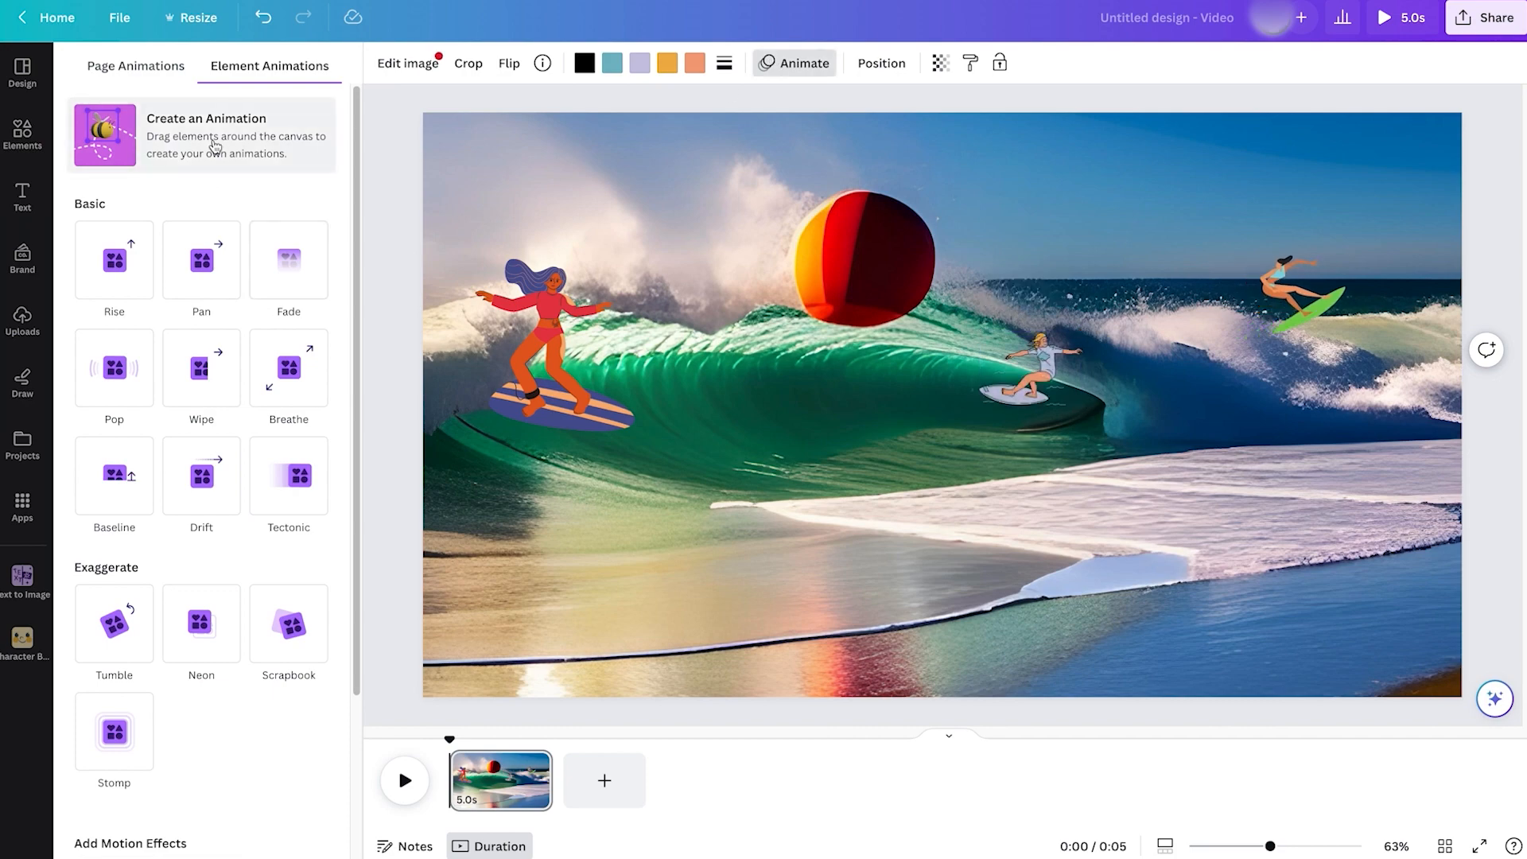
{"action": "left_click", "coordinate": [205, 135]}
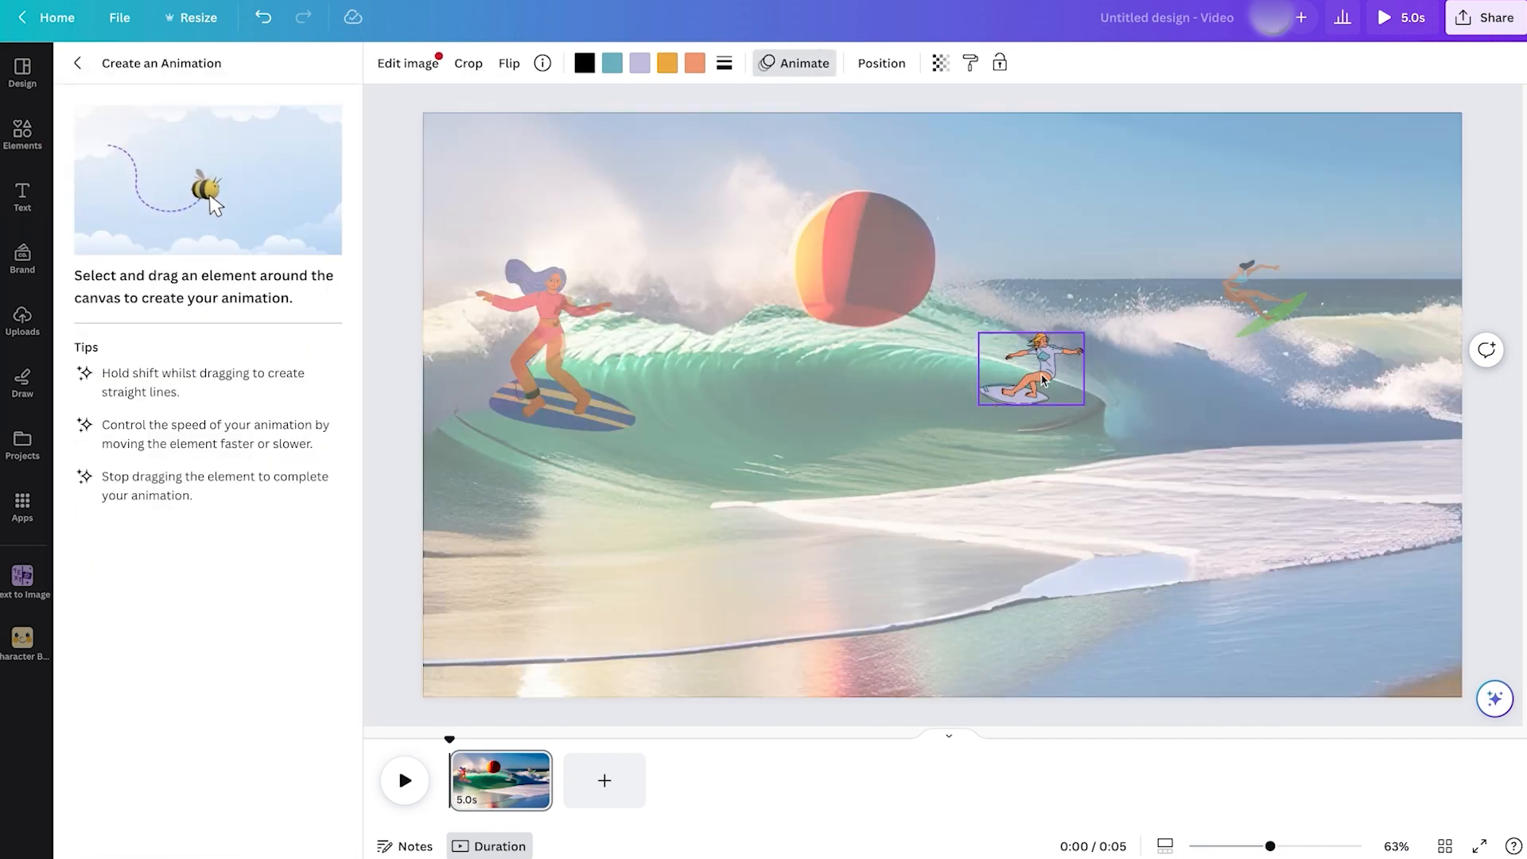
{"action": "left_click_drag", "start_coordinate": [1031, 368], "coordinate": [862, 380]}
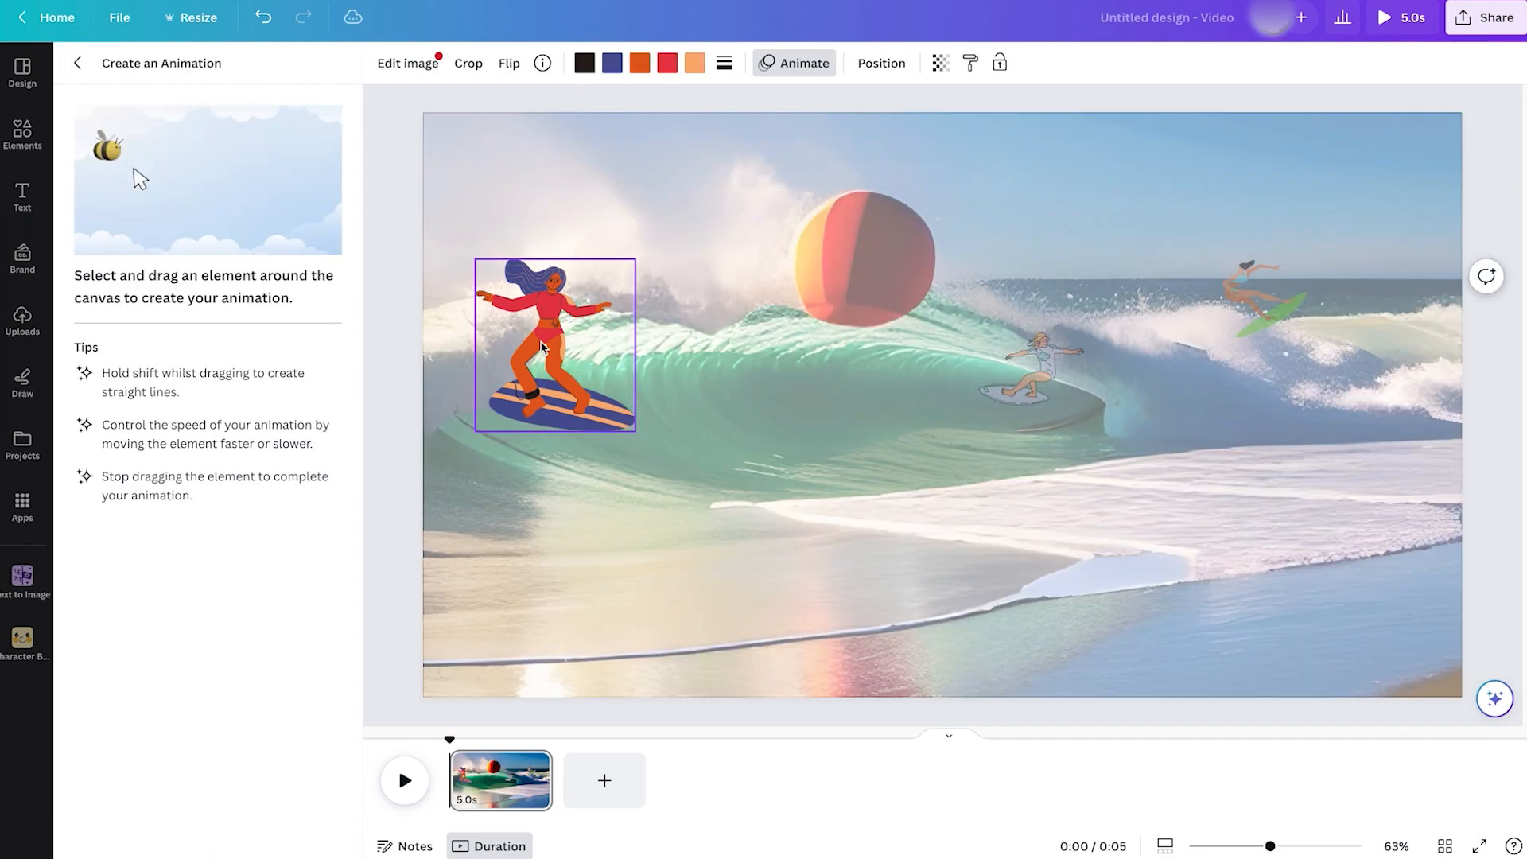
{"action": "left_click_drag", "start_coordinate": [556, 346], "coordinate": [585, 380]}
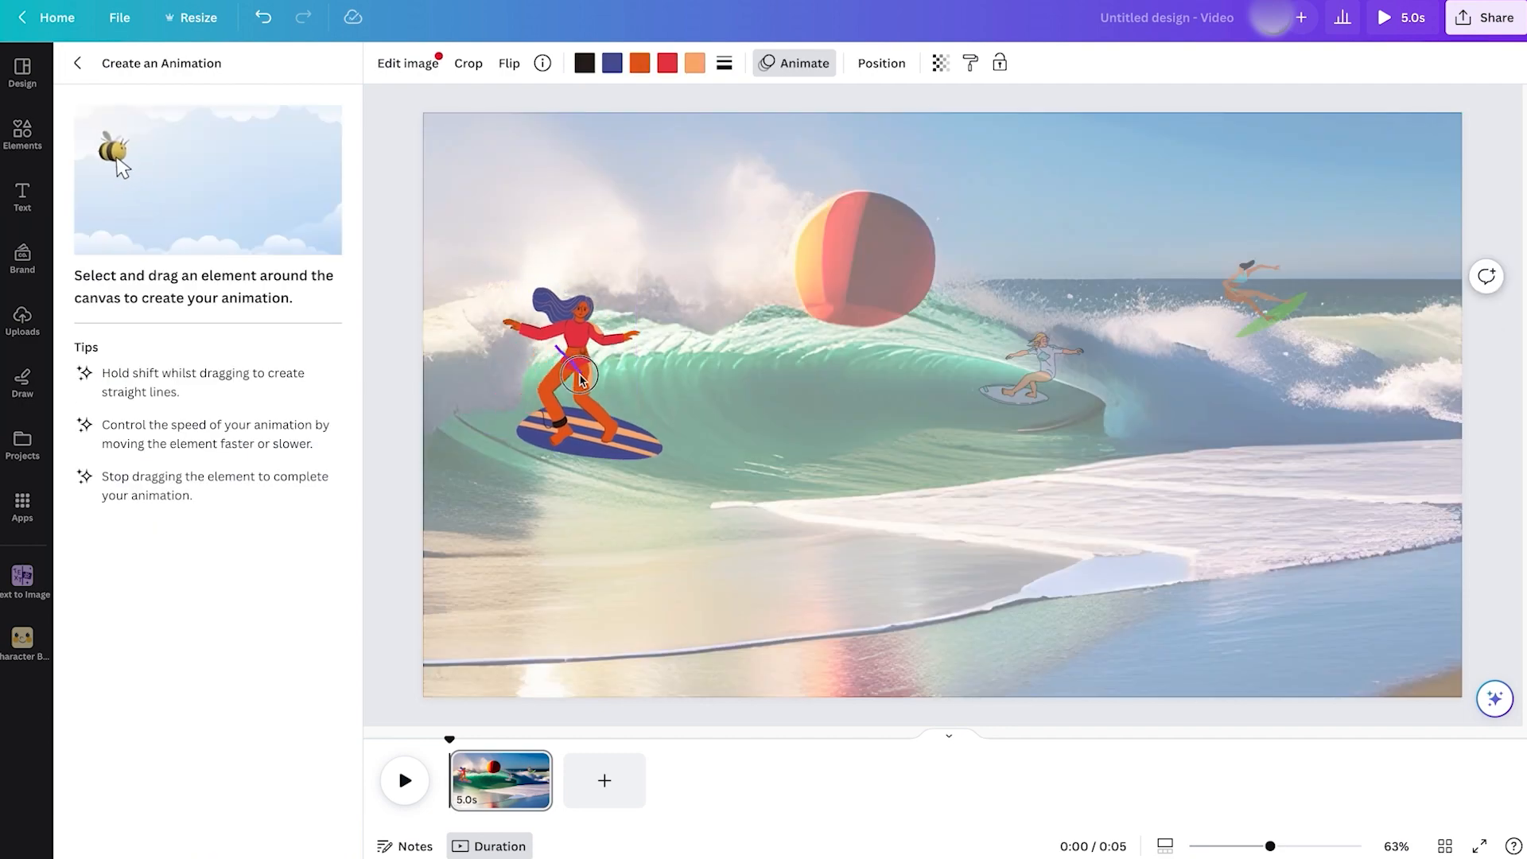
{"action": "left_click_drag", "start_coordinate": [578, 377], "coordinate": [843, 436]}
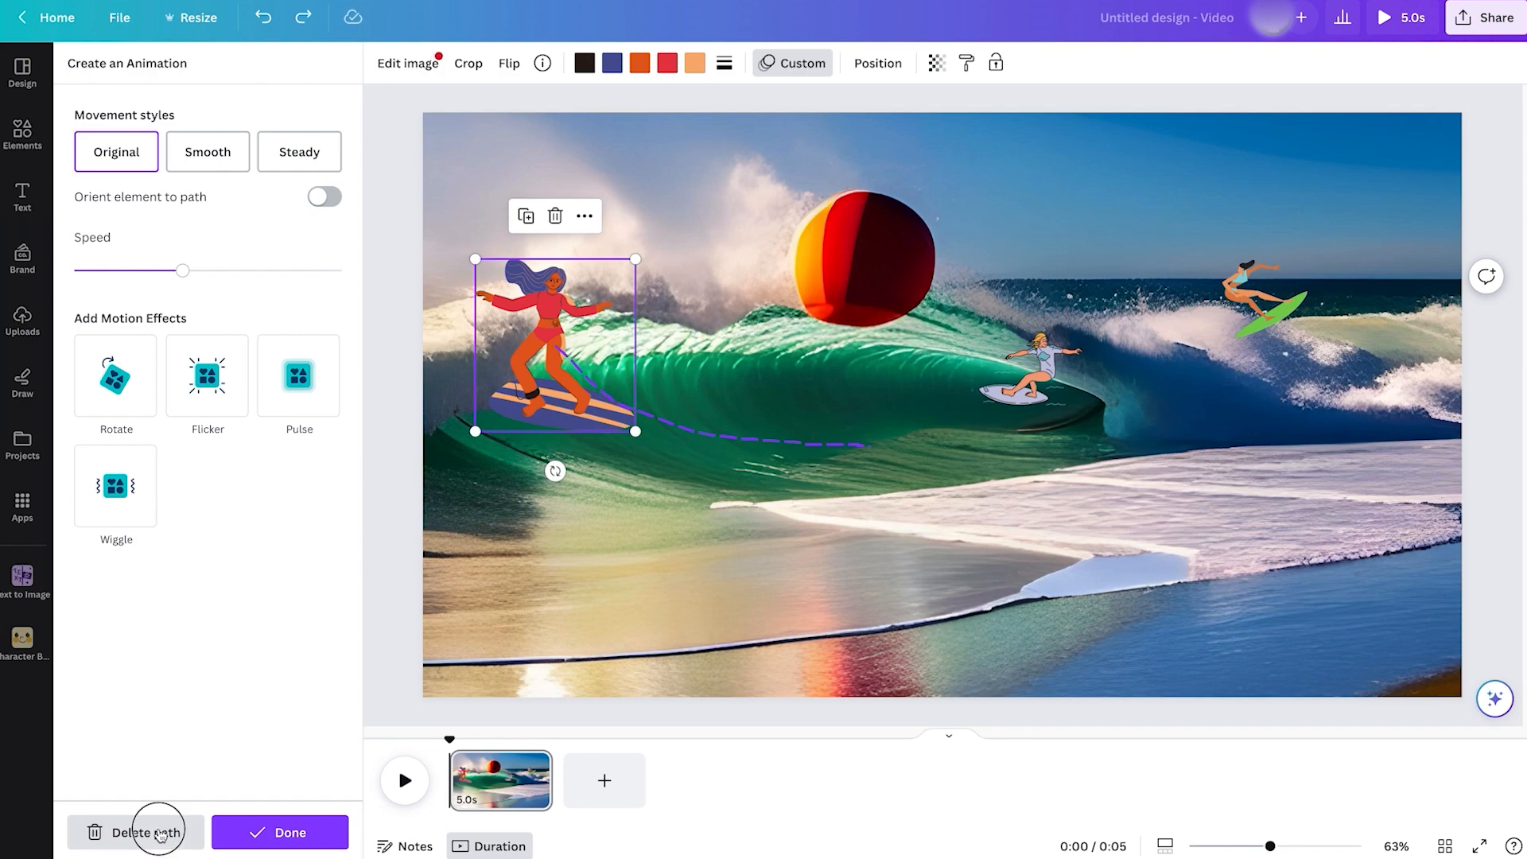
Replace the left surfer's motion path with a downward swoop toward the shore and preview it
{"action": "left_click", "coordinate": [142, 833]}
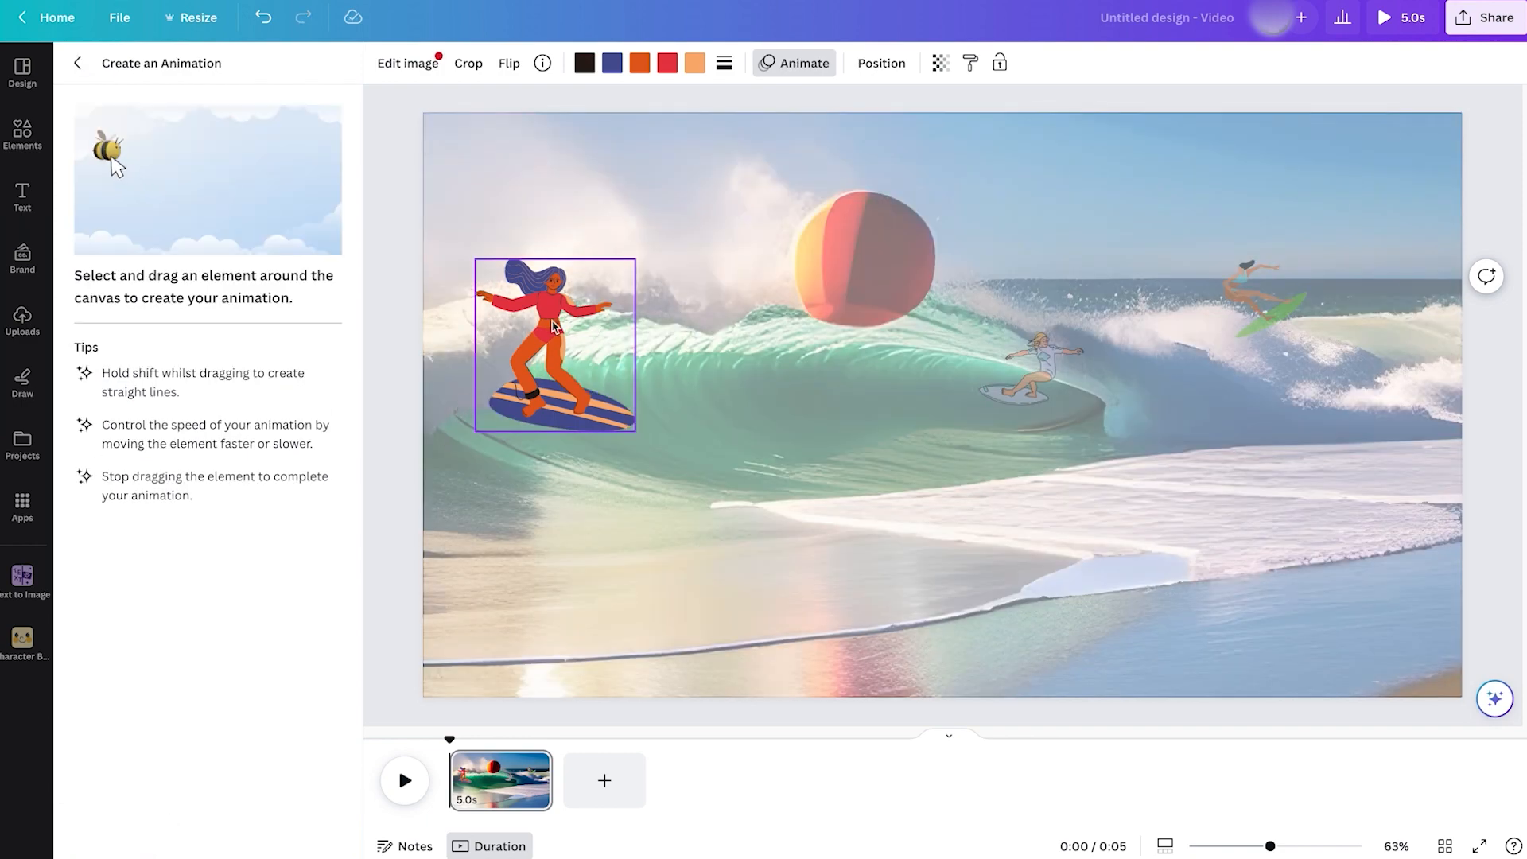
{"action": "left_click_drag", "start_coordinate": [555, 346], "coordinate": [896, 516]}
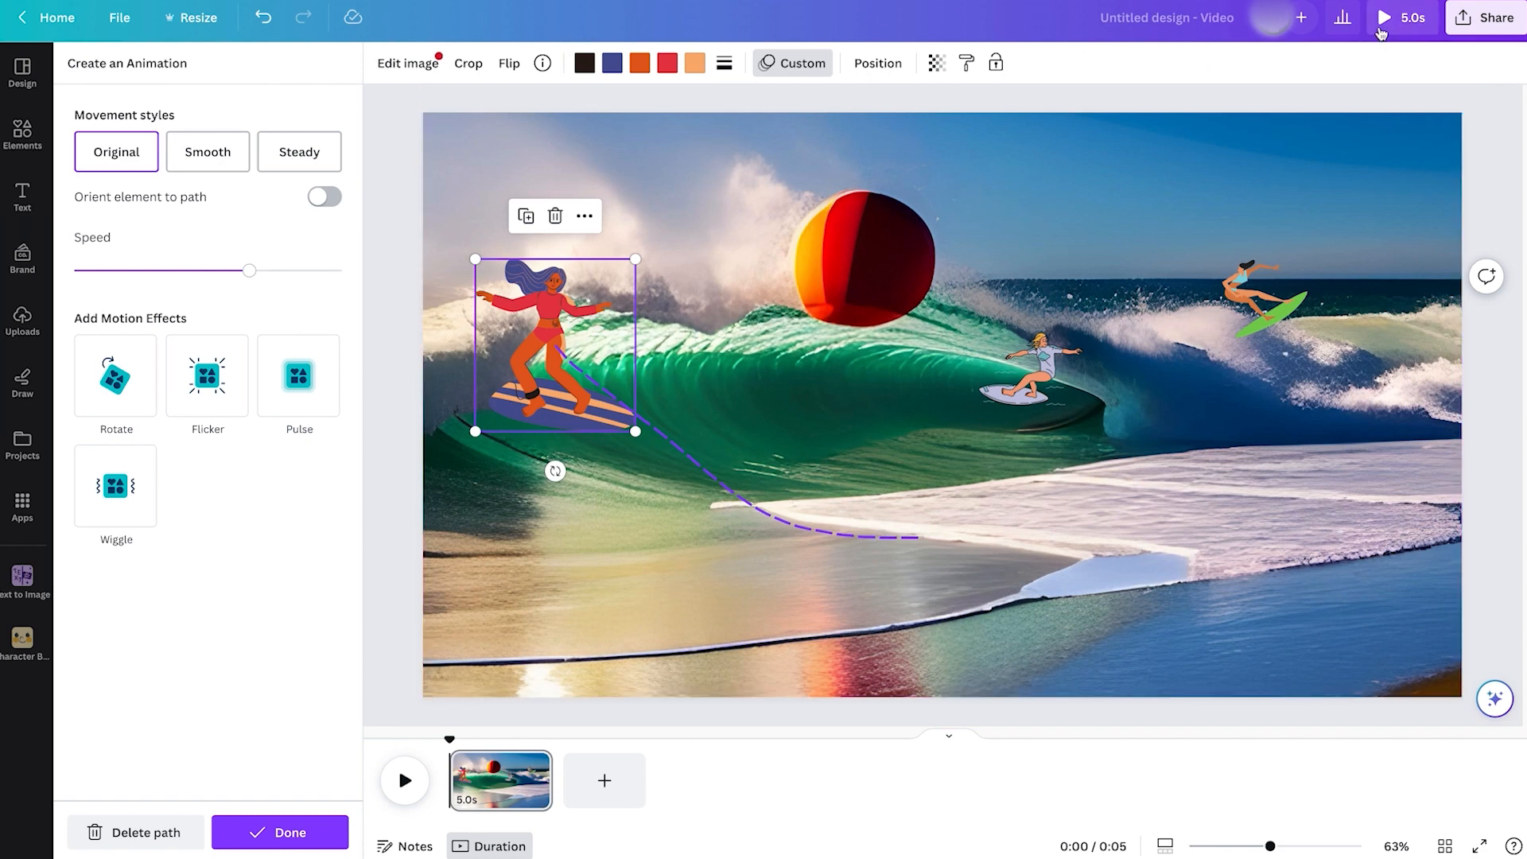
{"action": "left_click", "coordinate": [1382, 17]}
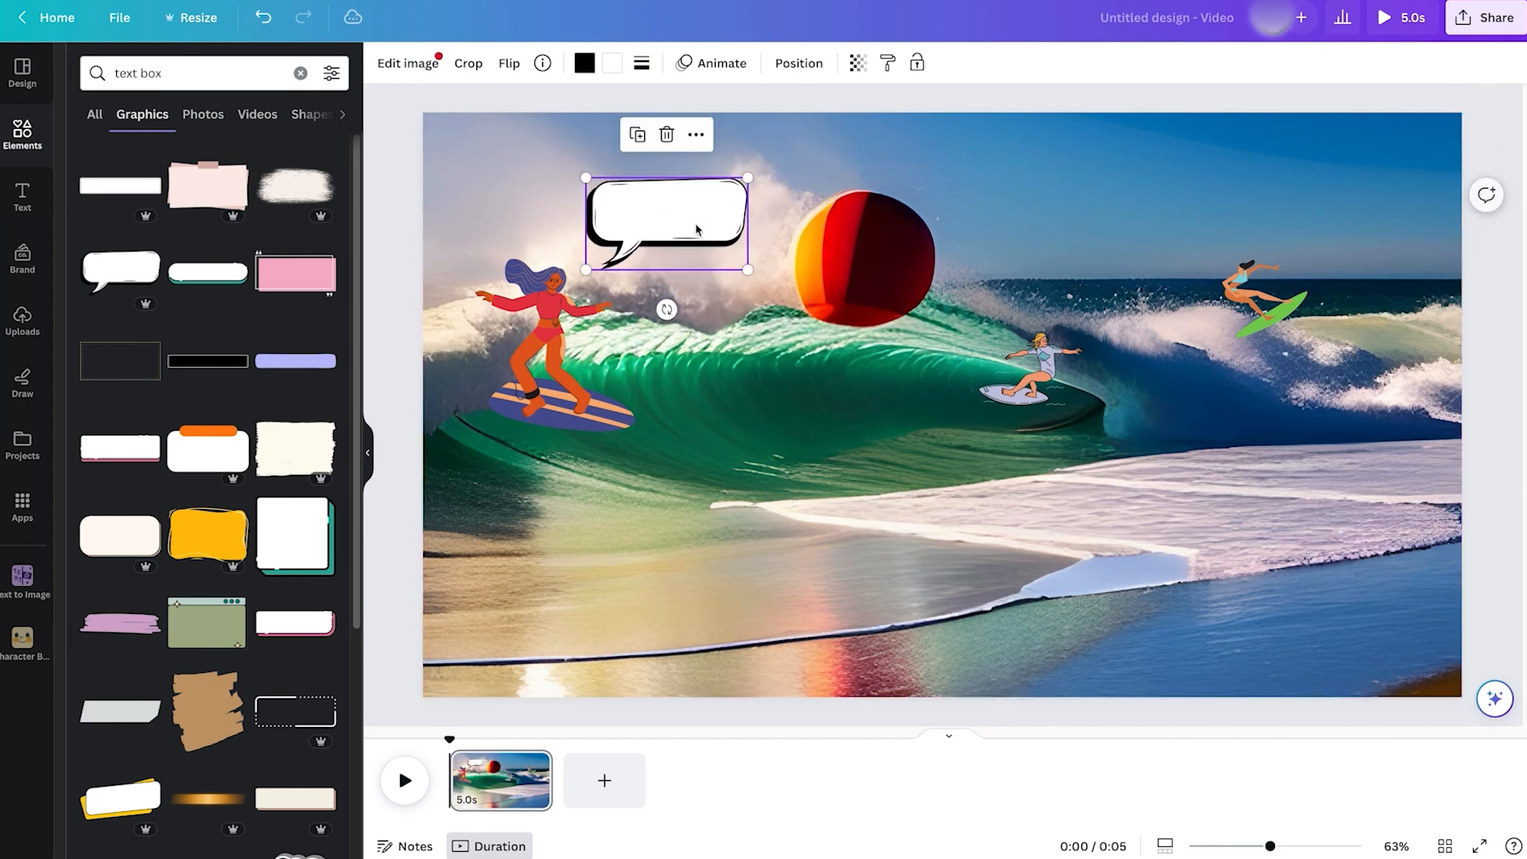
{"action": "mouse_move", "coordinate": [23, 198]}
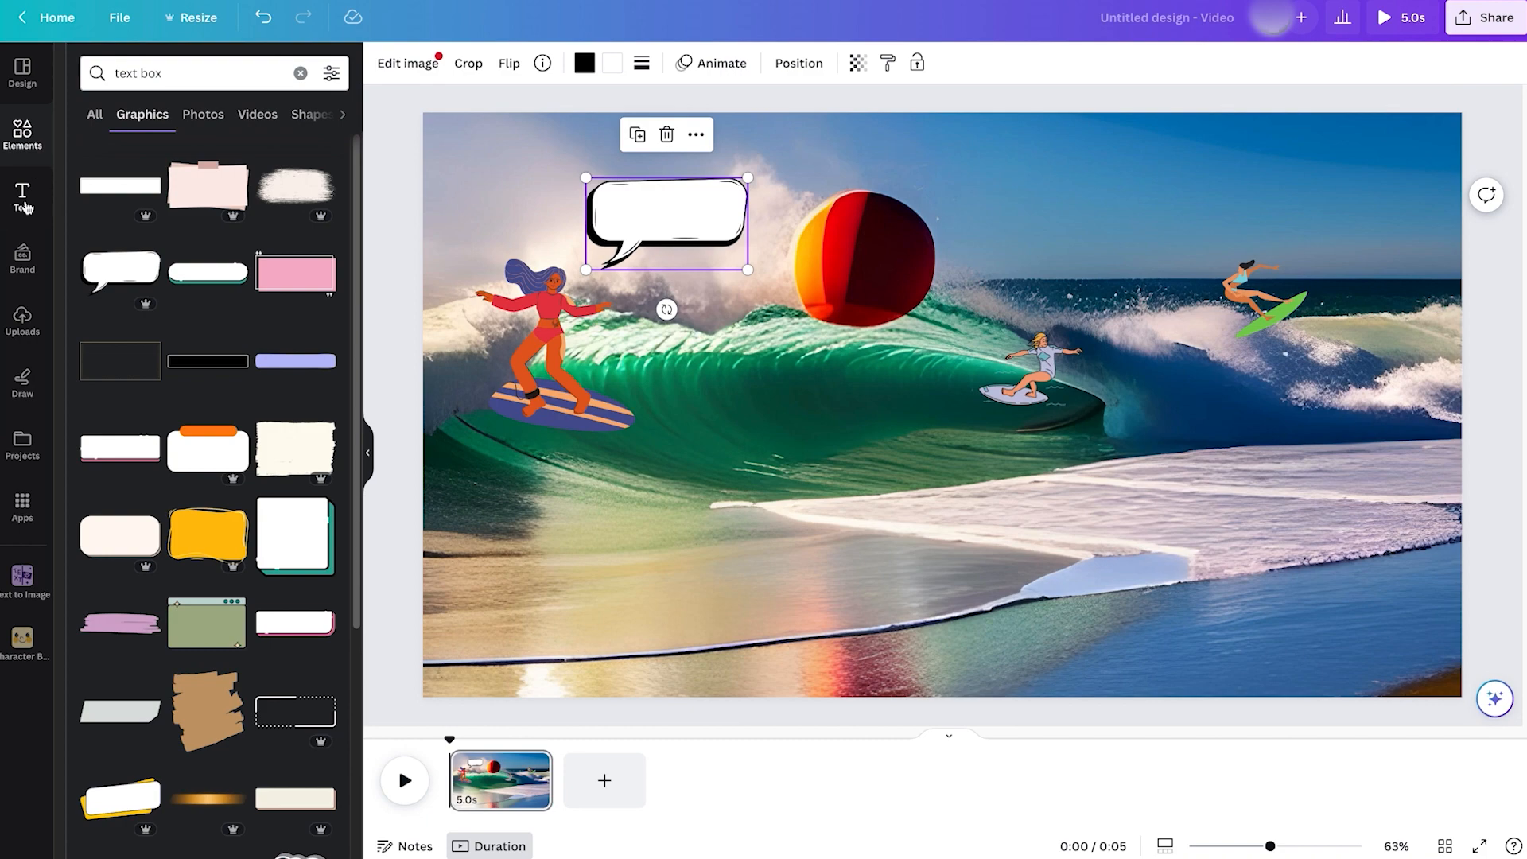
Add Pool Party style text reading SURF PARTY inside the bubble and color it red
{"action": "left_click", "coordinate": [22, 197]}
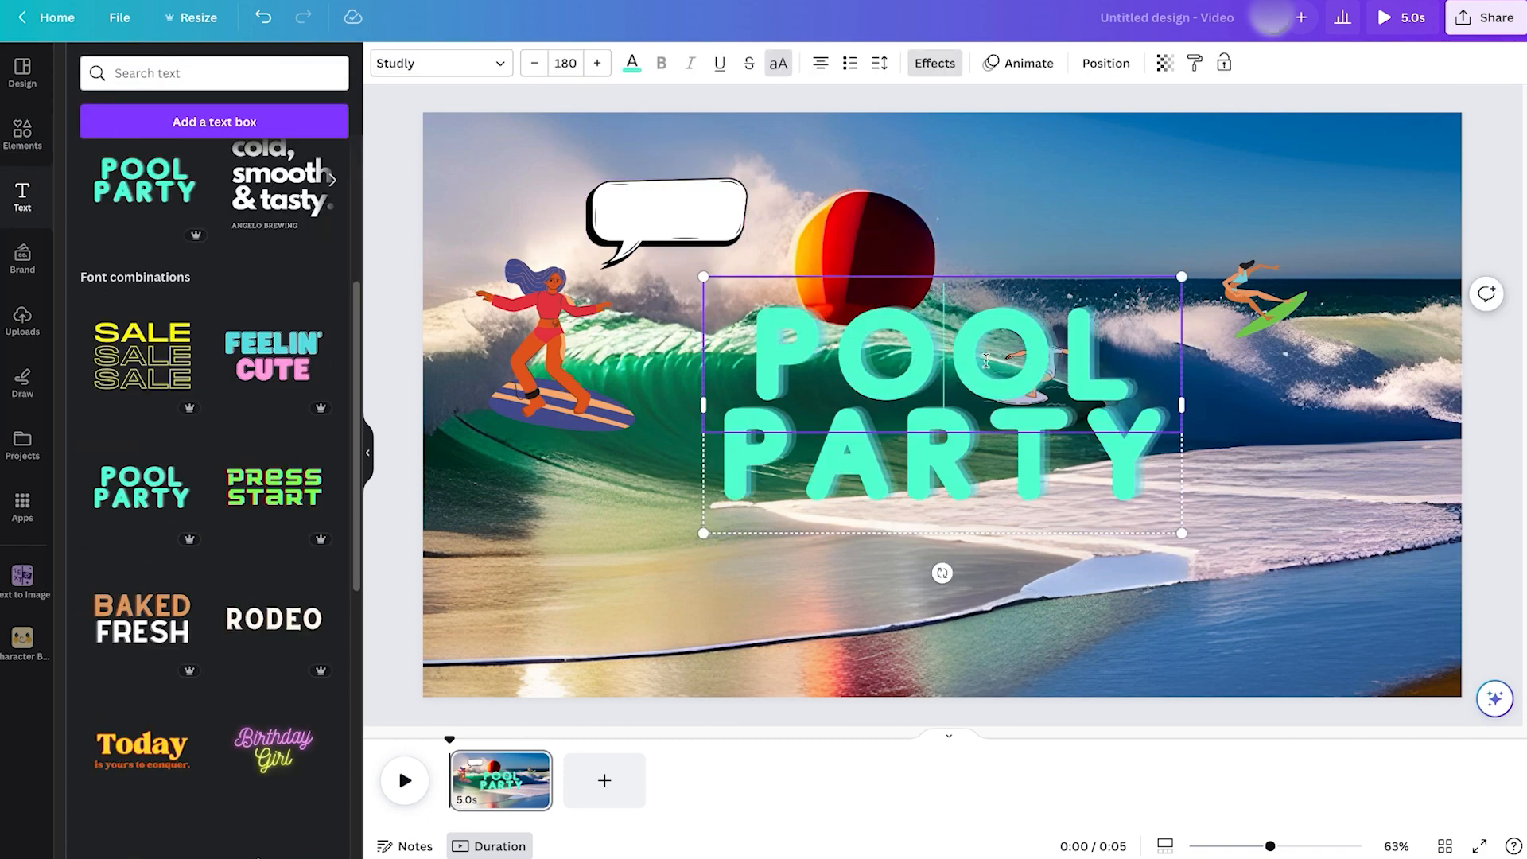
{"action": "type", "text": "SURF"}
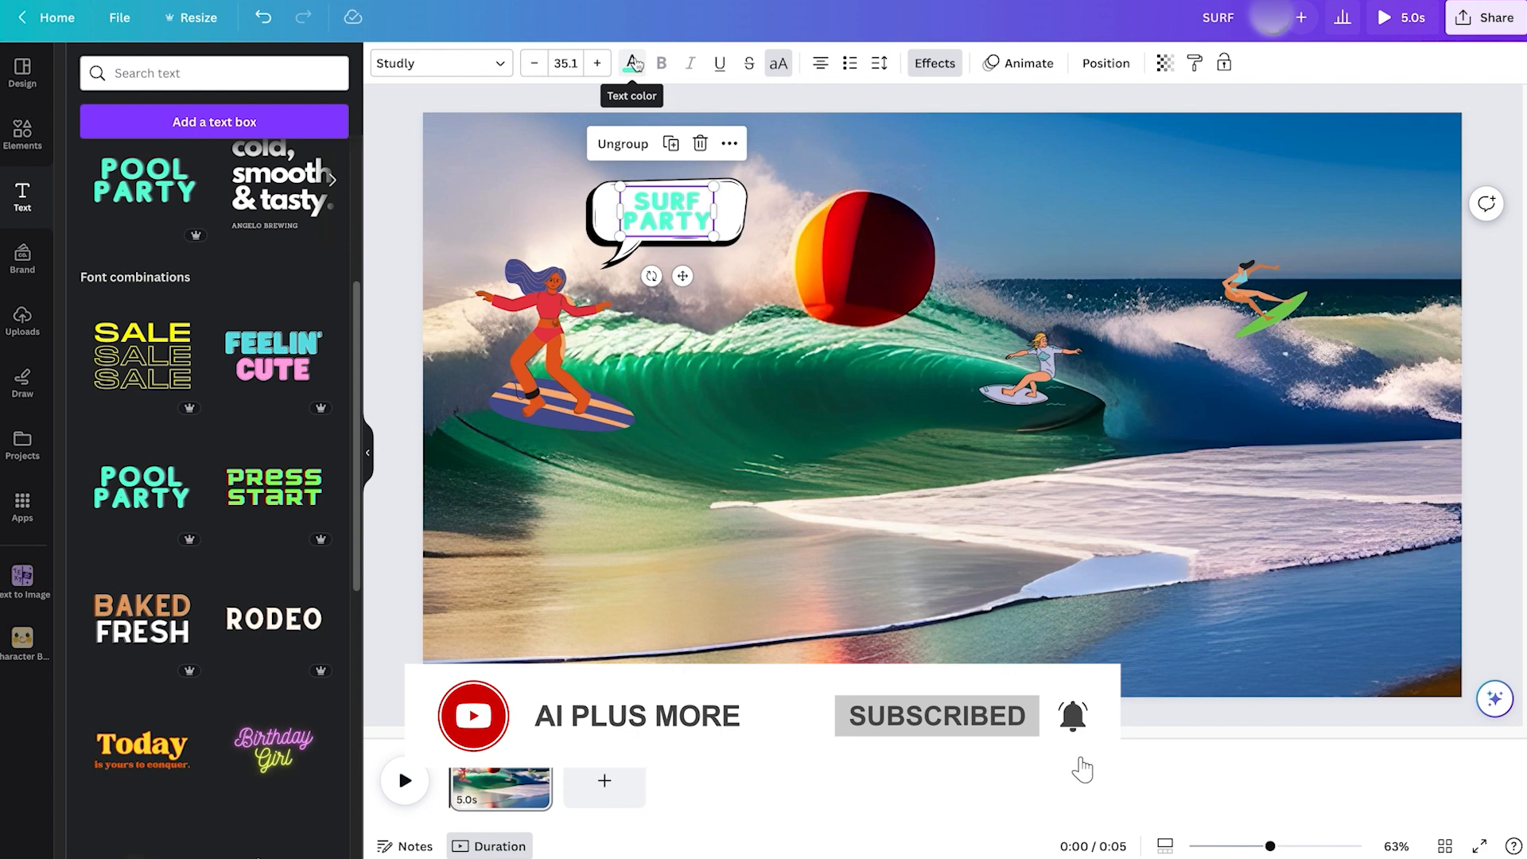
{"action": "left_click", "coordinate": [631, 62]}
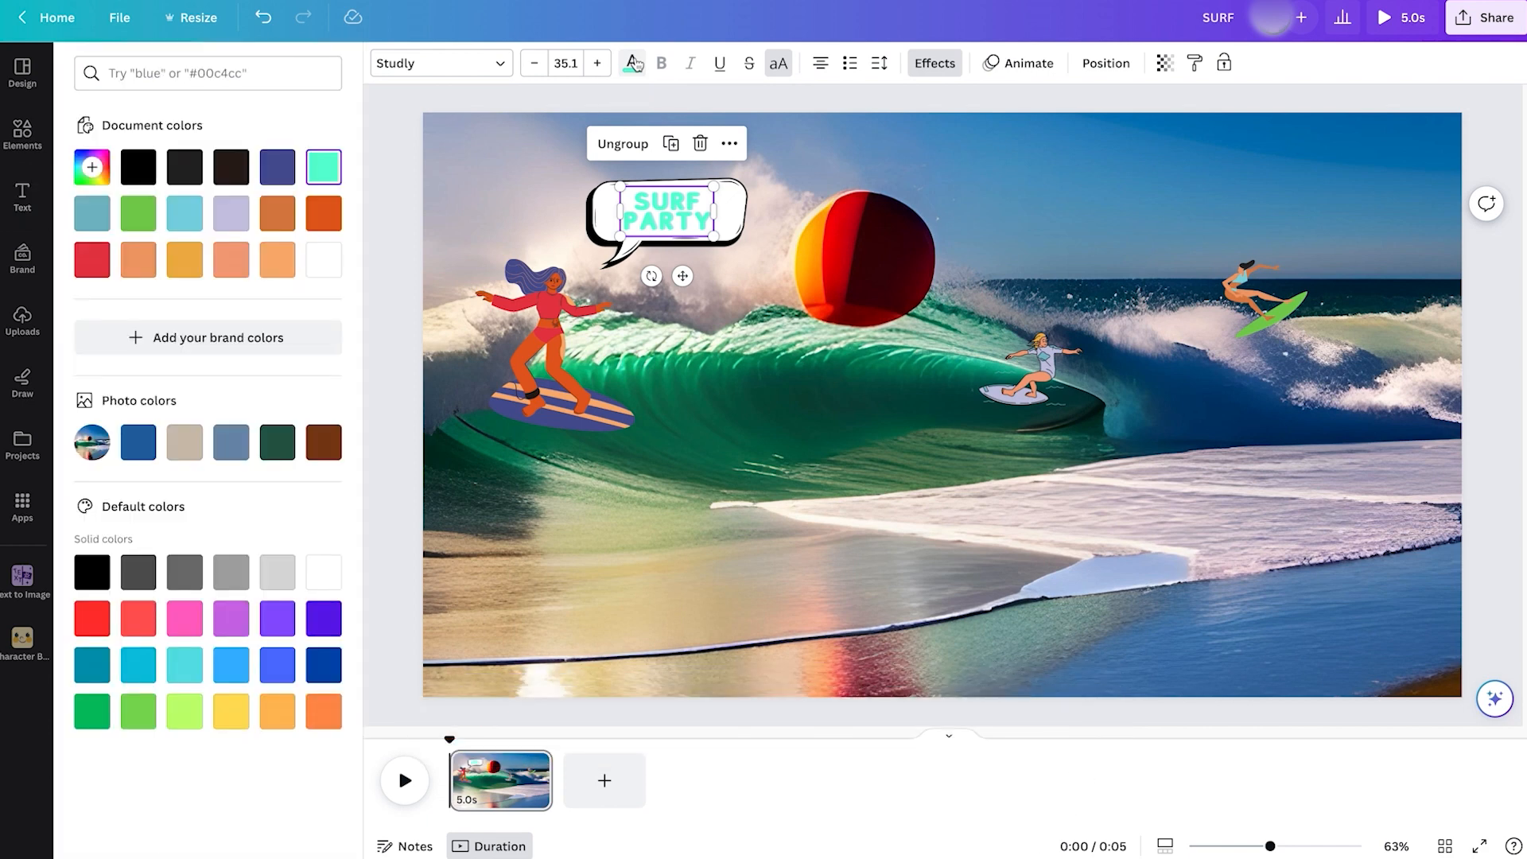
{"action": "left_click", "coordinate": [91, 259]}
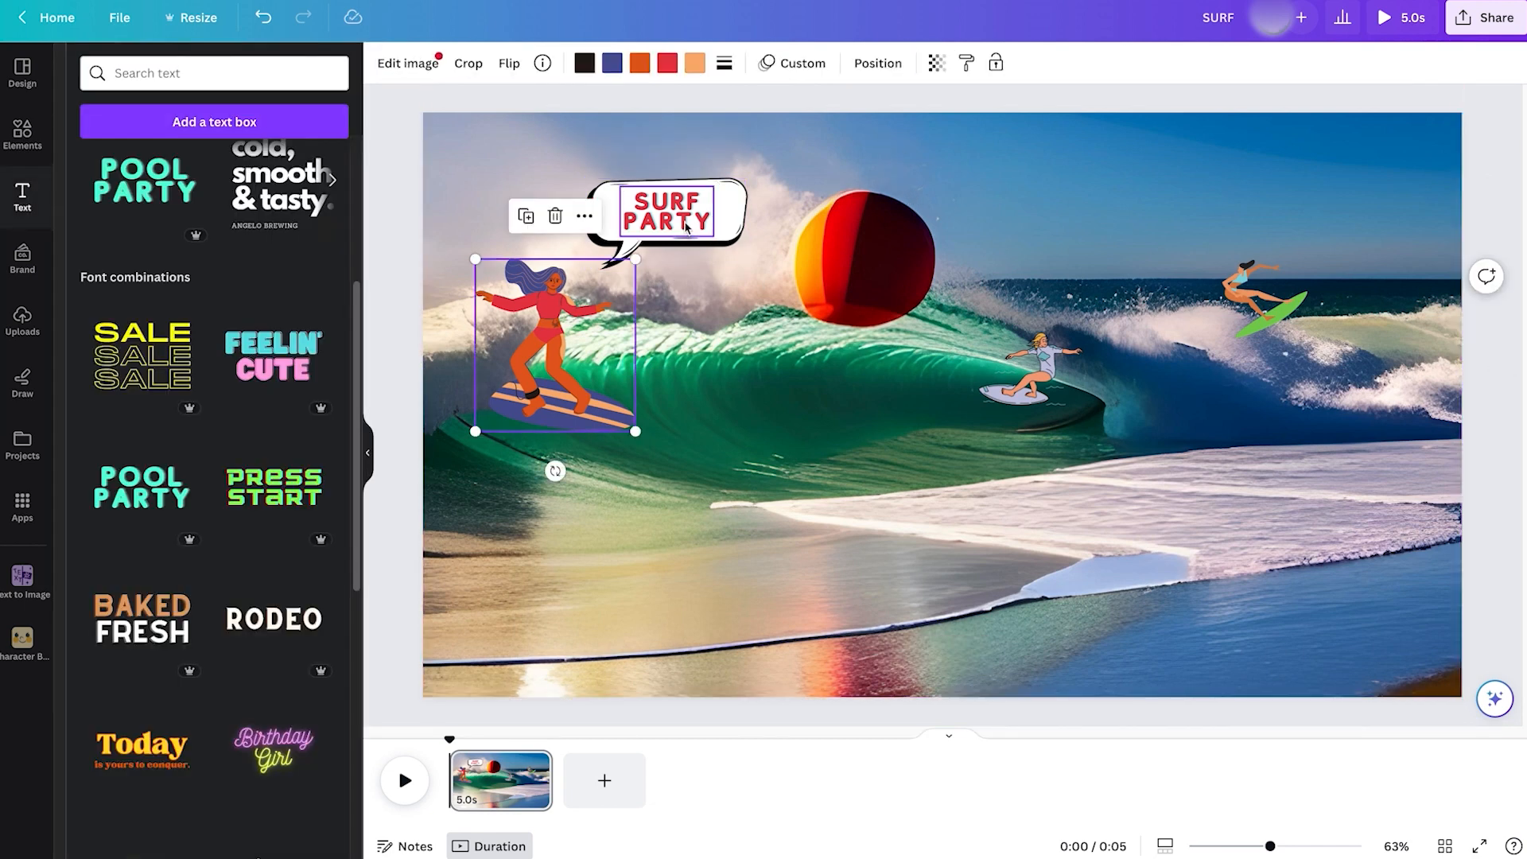
{"action": "left_click", "coordinate": [665, 216]}
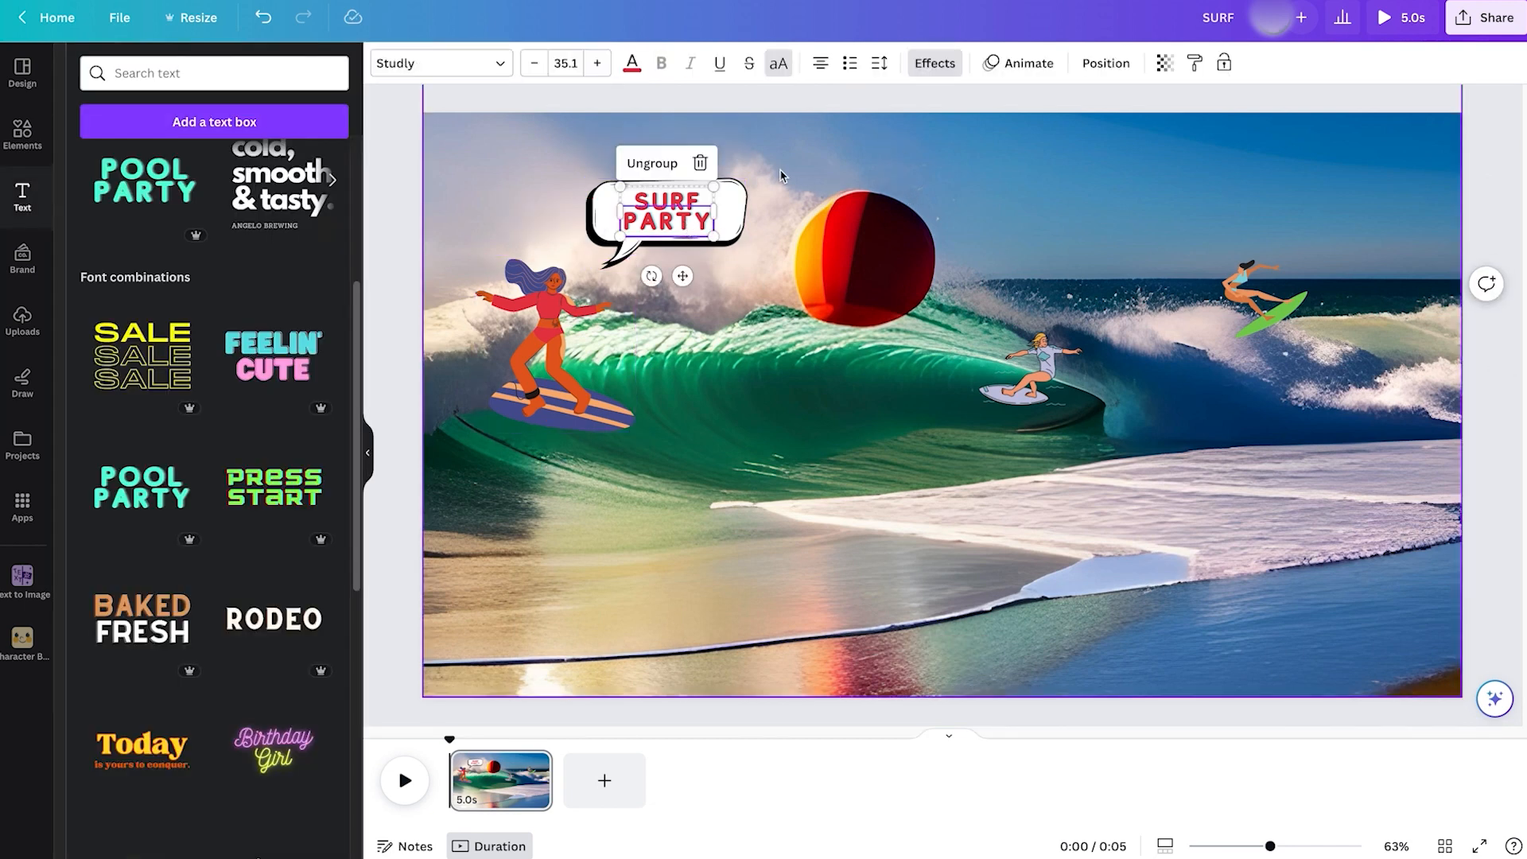
Group the purple-board surfer girl with the SURF PARTY speech bubble
{"action": "left_click", "coordinate": [1028, 62]}
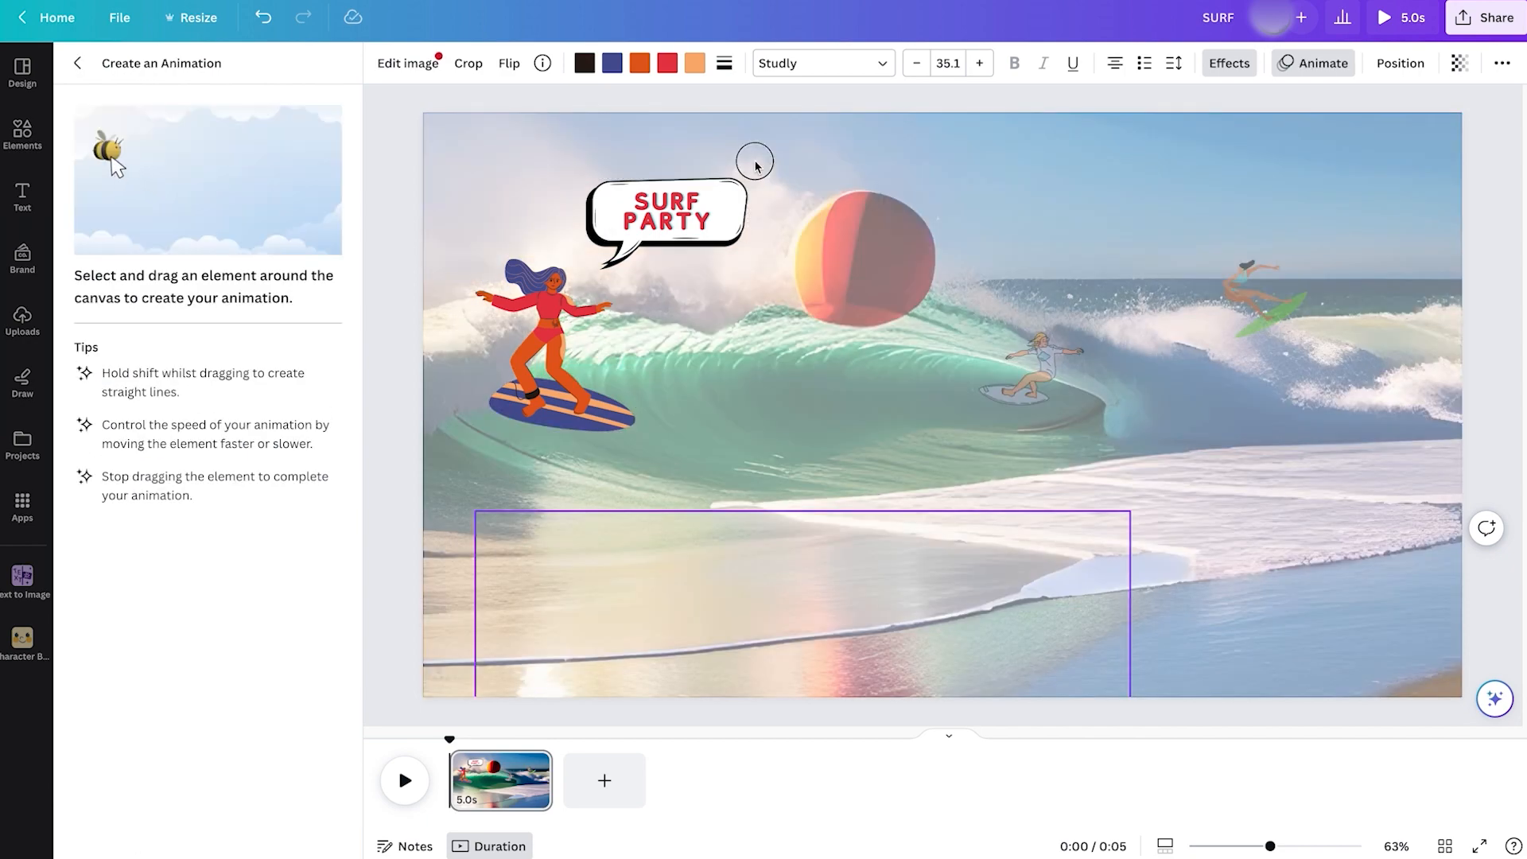
{"action": "left_click", "coordinate": [21, 198]}
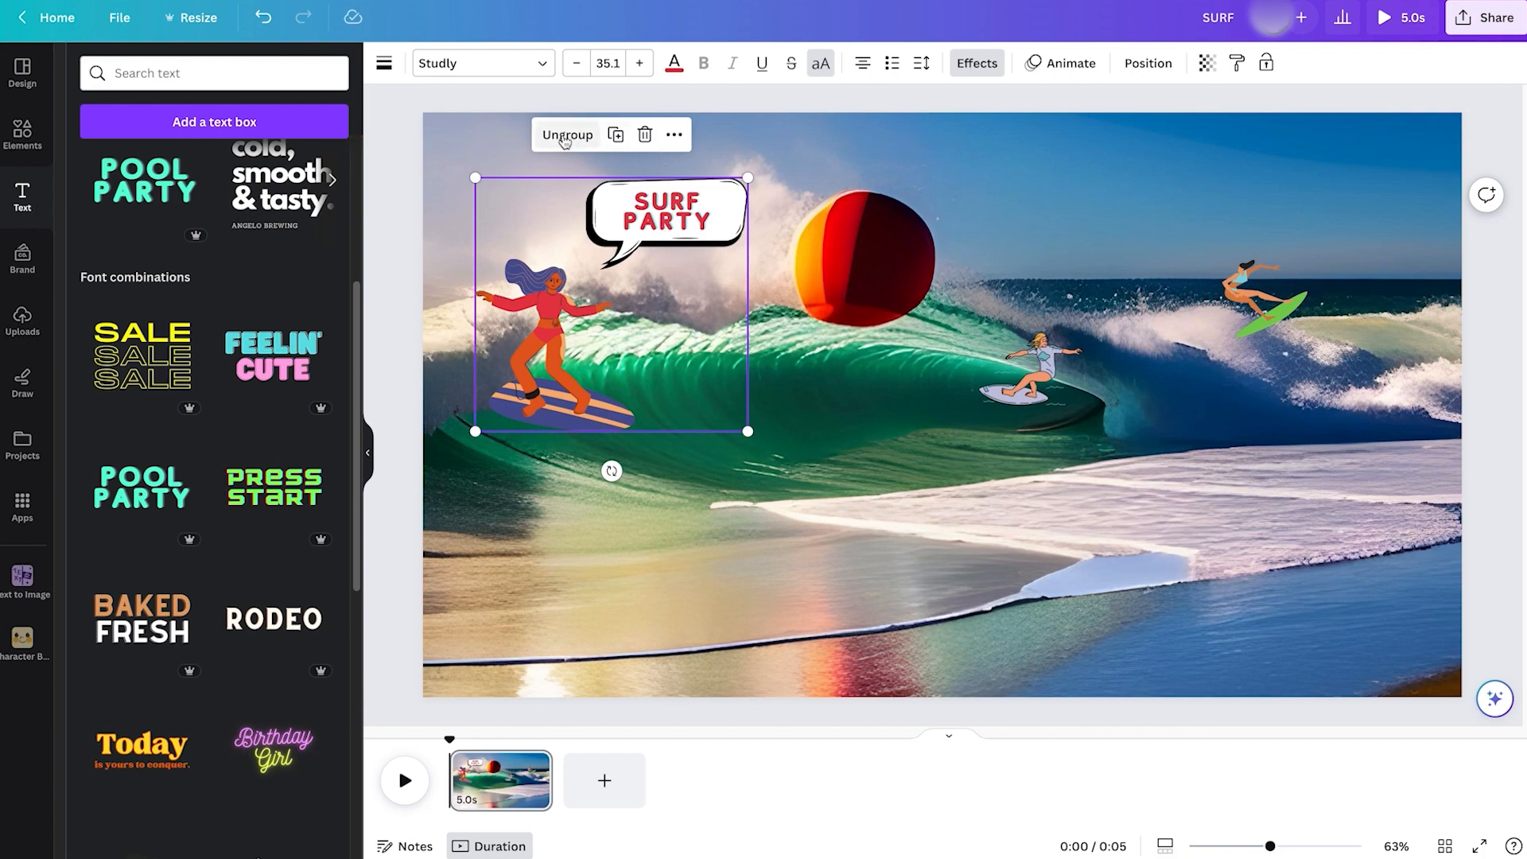
{"action": "mouse_move", "coordinate": [1060, 73]}
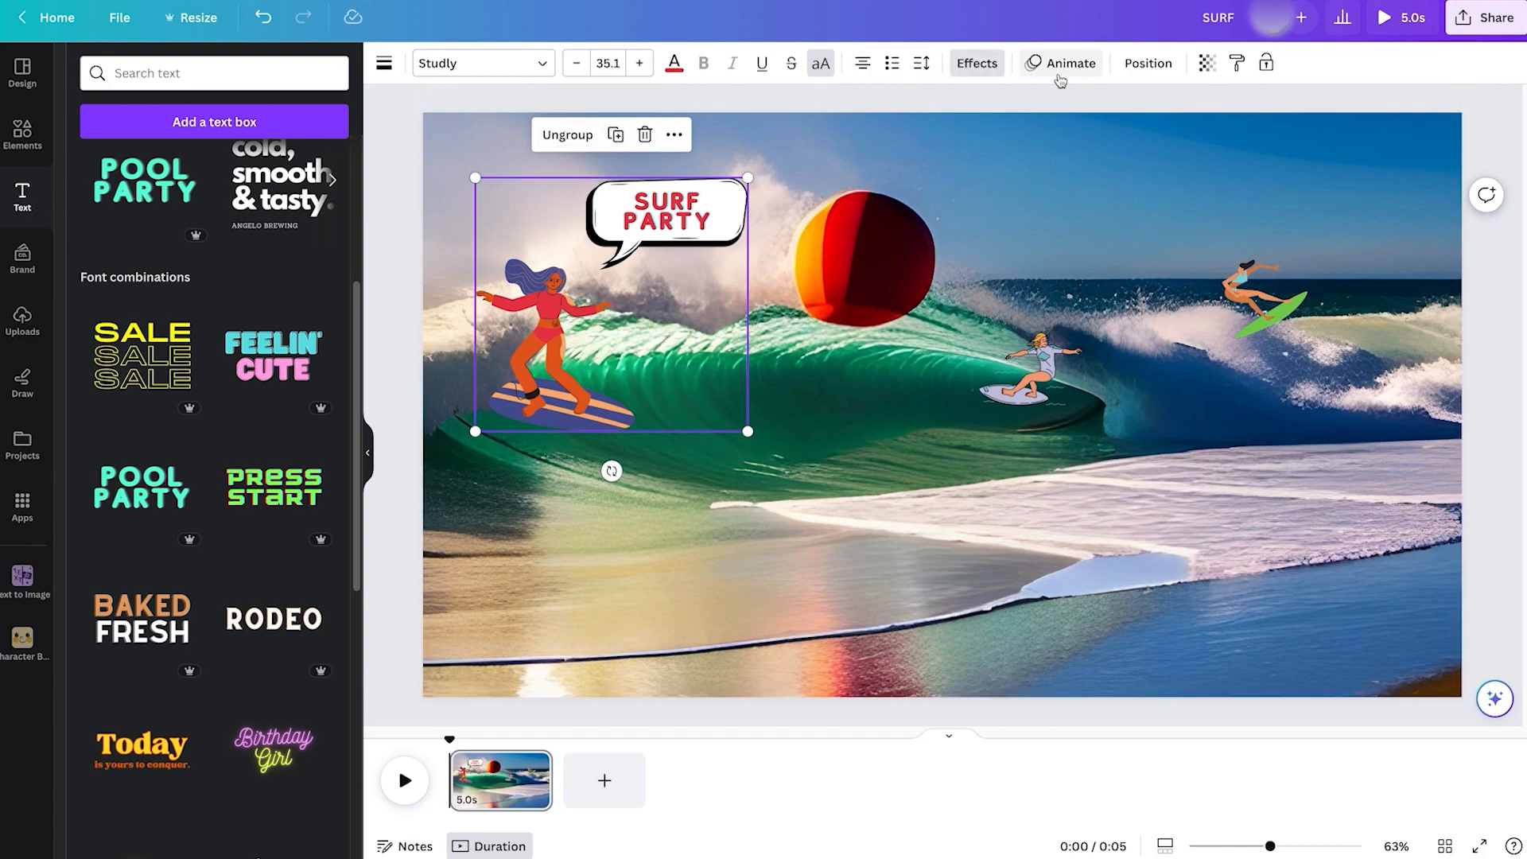
Draw a custom down-the-wave path for the surfer group, set to Smooth at a slower speed
{"action": "left_click", "coordinate": [1068, 62]}
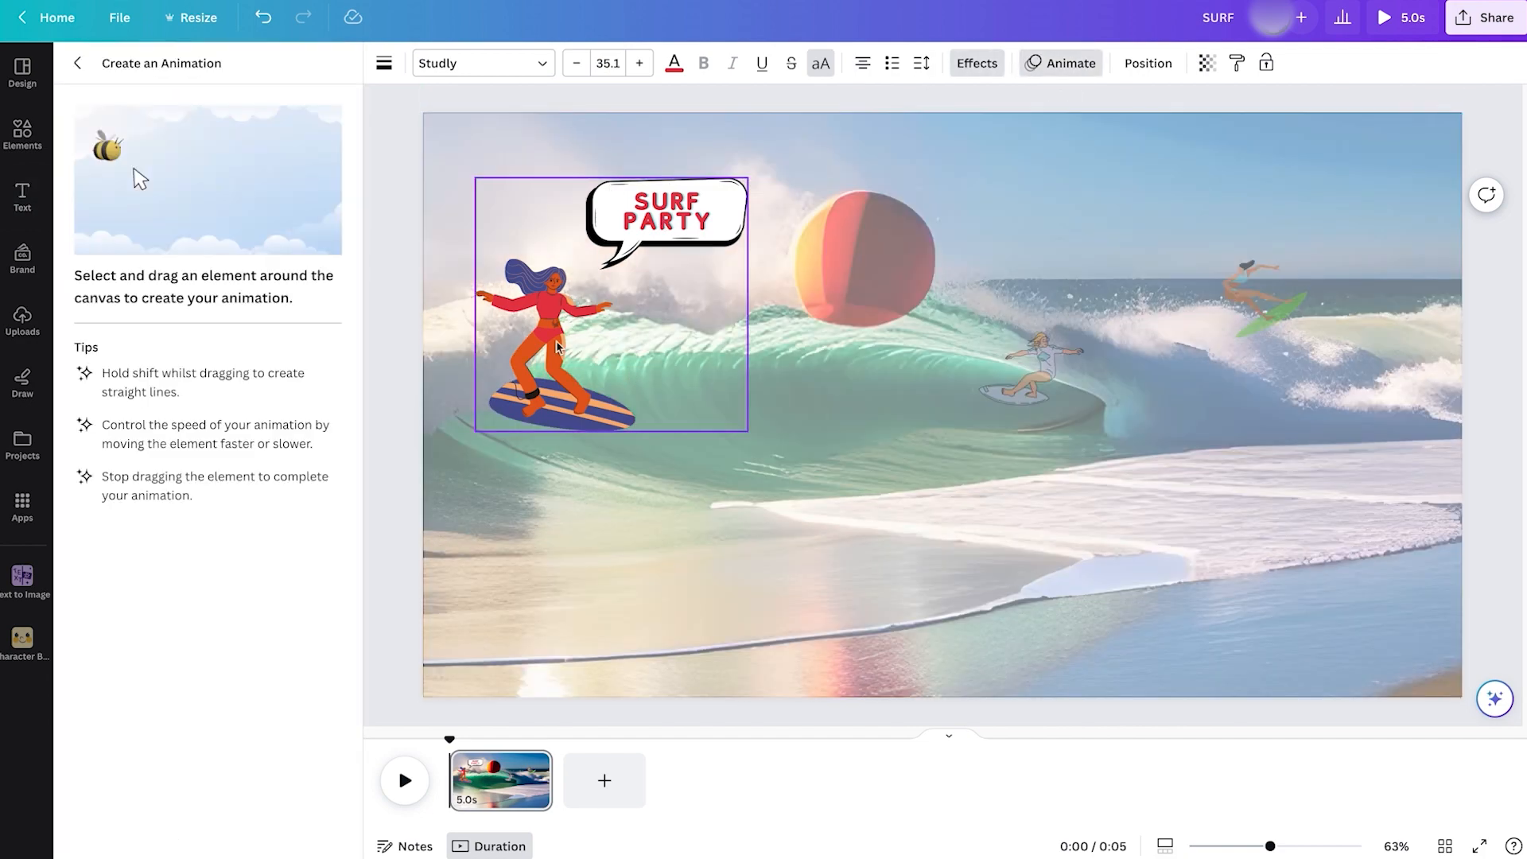
{"action": "left_click_drag", "start_coordinate": [560, 346], "coordinate": [813, 521]}
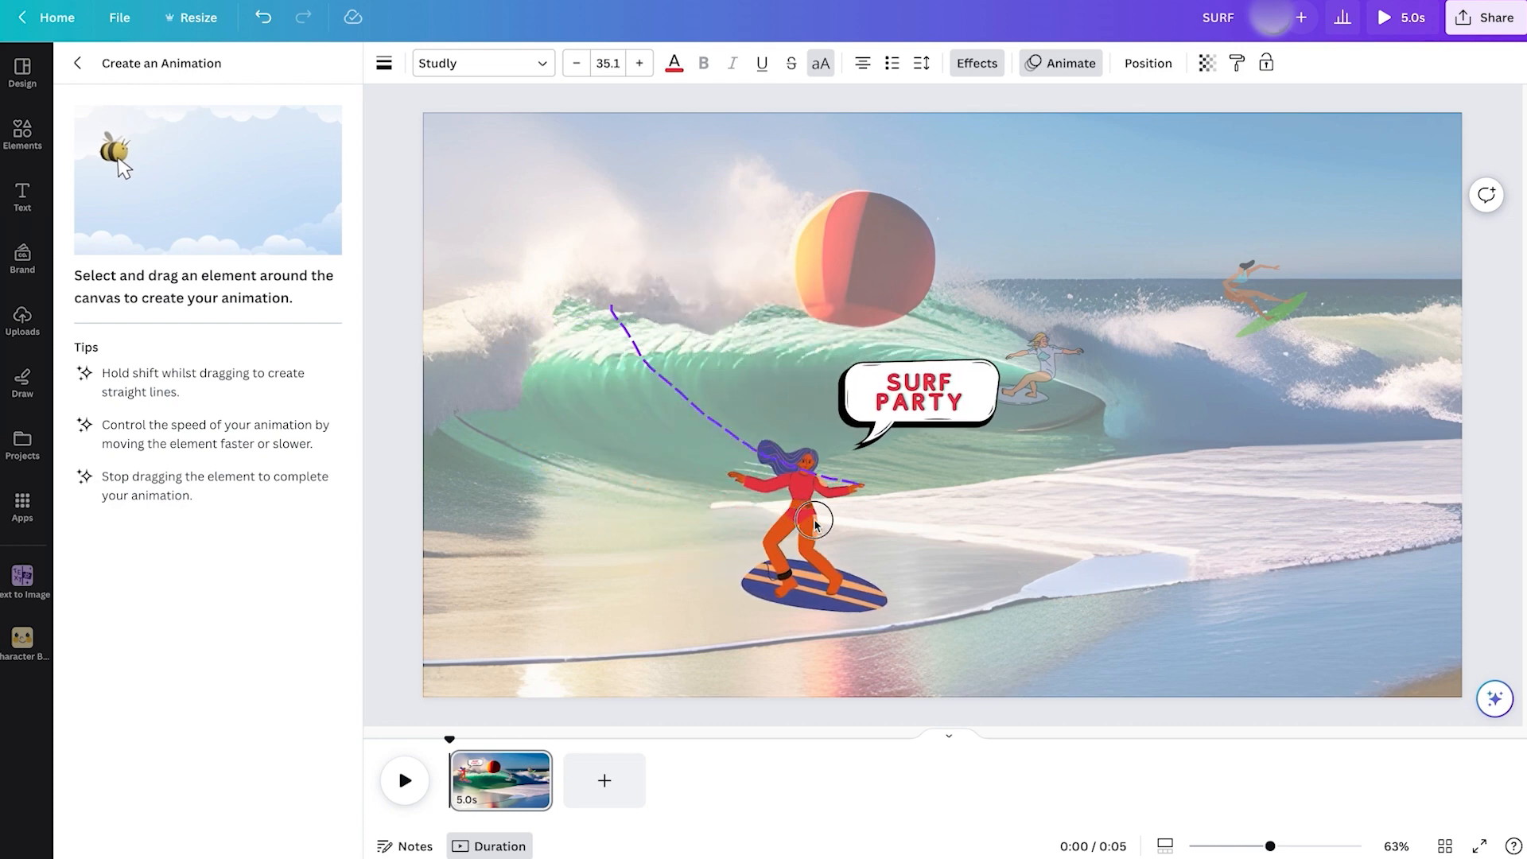
{"action": "left_click_drag", "start_coordinate": [813, 521], "coordinate": [569, 419]}
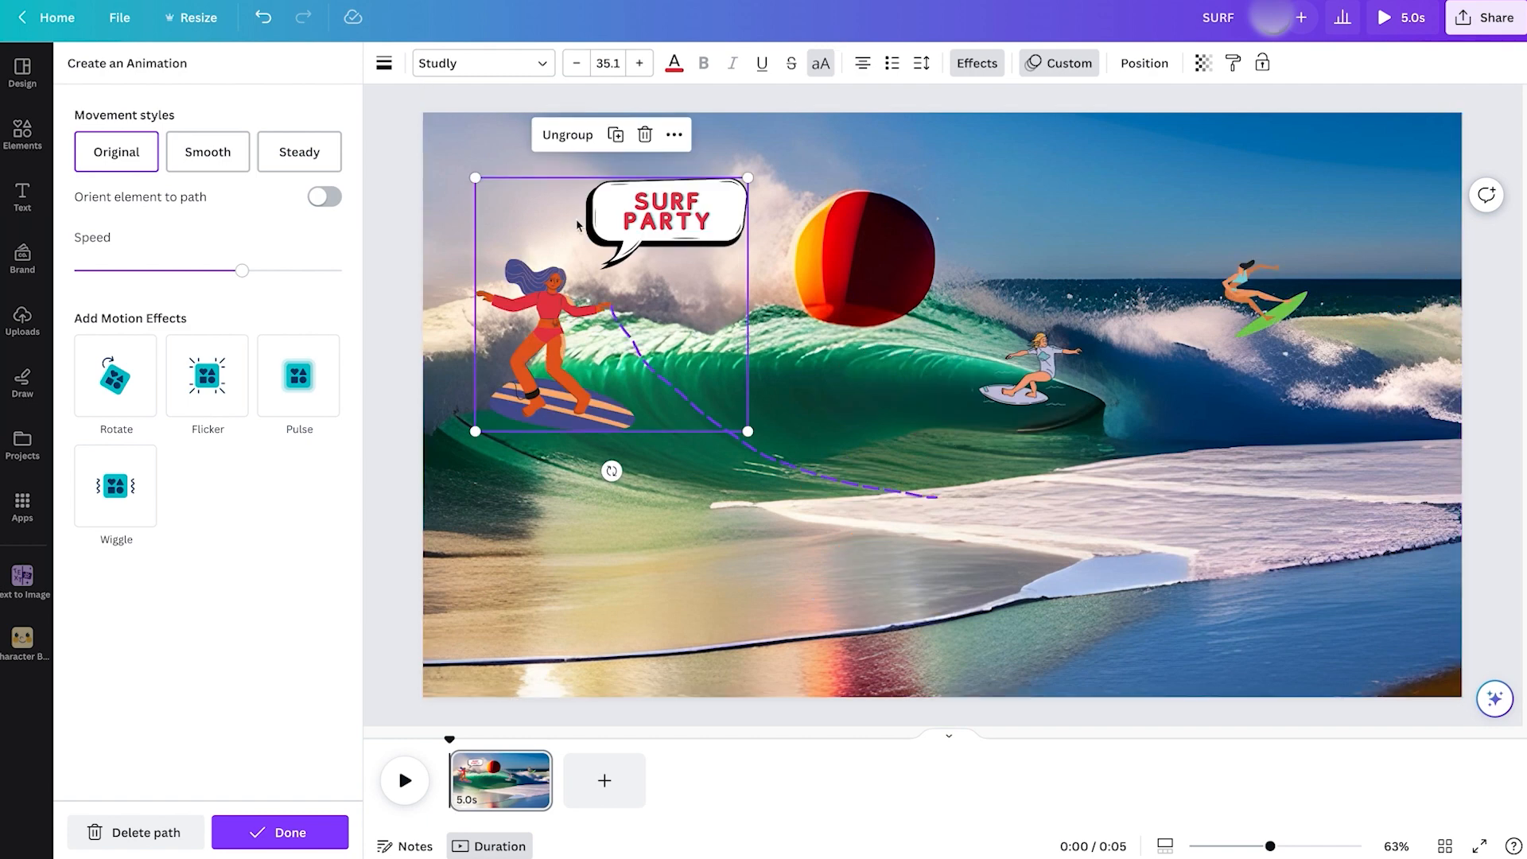
{"action": "left_click", "coordinate": [207, 151]}
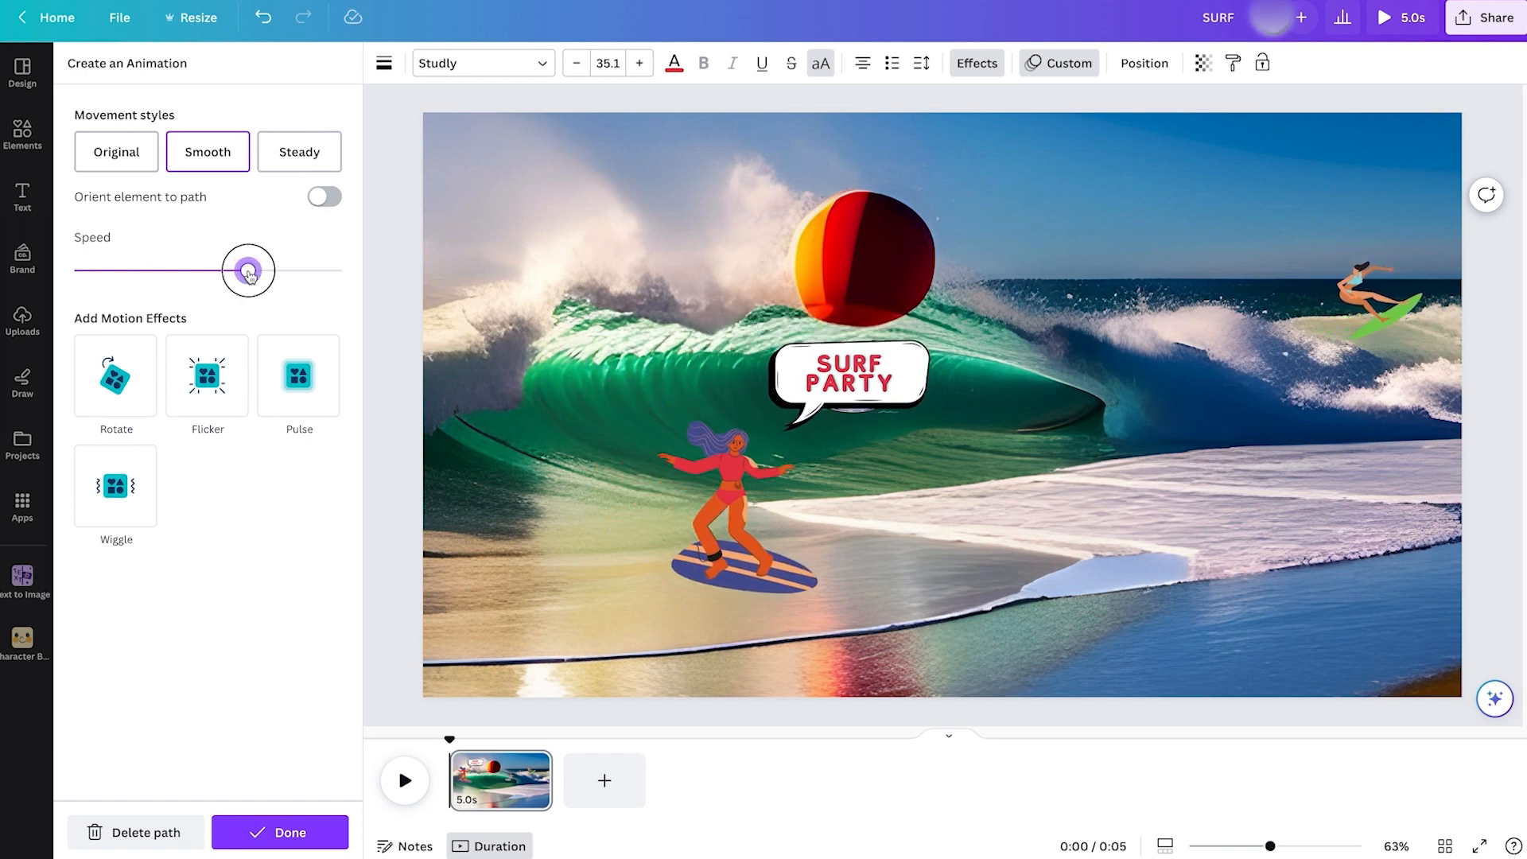
{"action": "left_click_drag", "start_coordinate": [248, 271], "coordinate": [303, 270]}
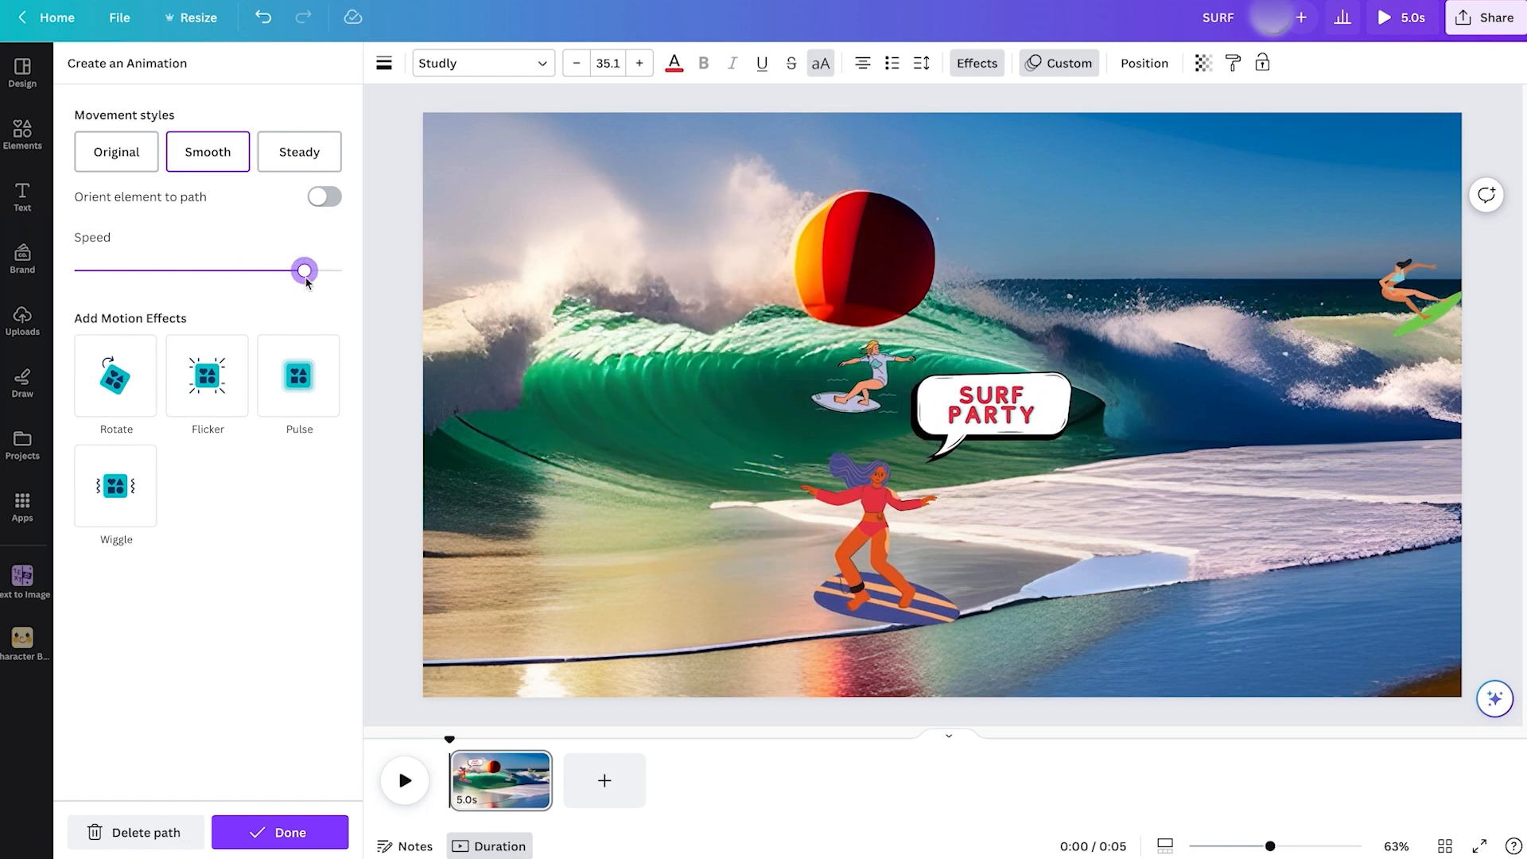
{"action": "left_click_drag", "start_coordinate": [304, 270], "coordinate": [168, 271]}
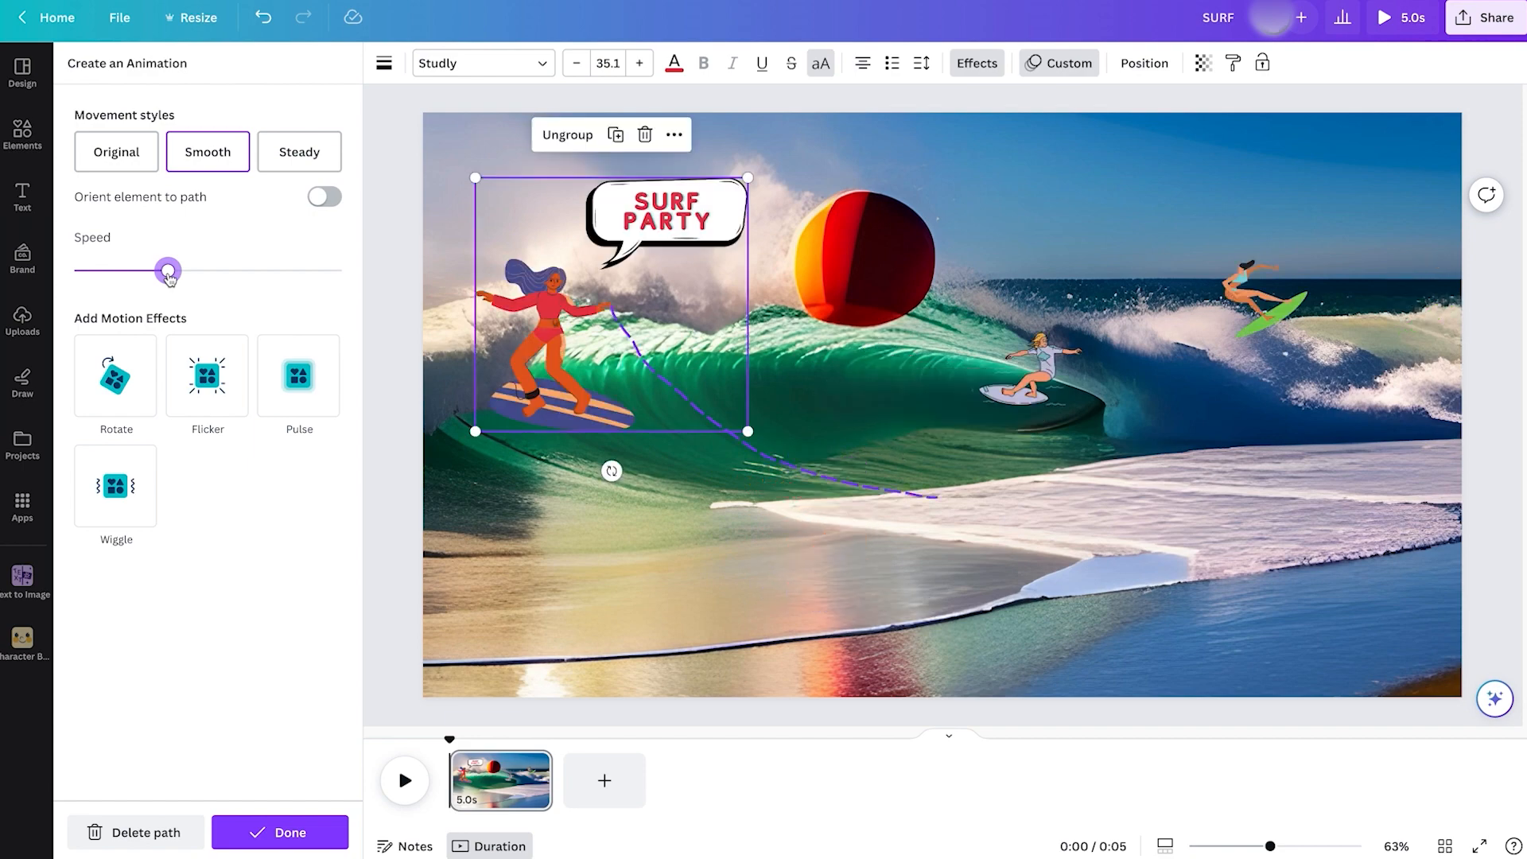
Bring up the uploaded song2.wav audio and add a second five-second page
{"action": "left_click", "coordinate": [22, 320]}
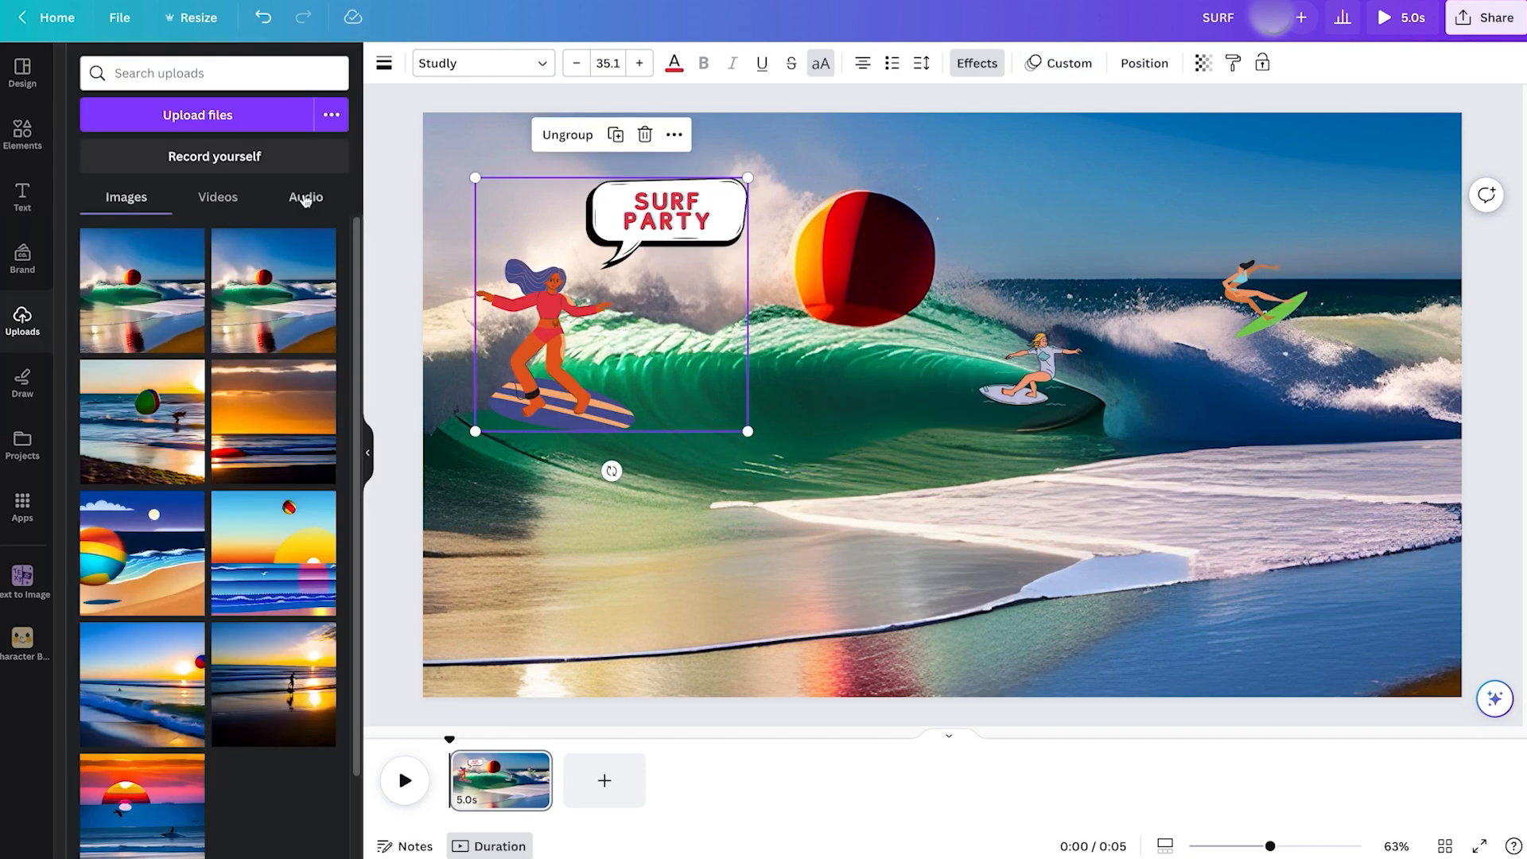
{"action": "left_click", "coordinate": [305, 196]}
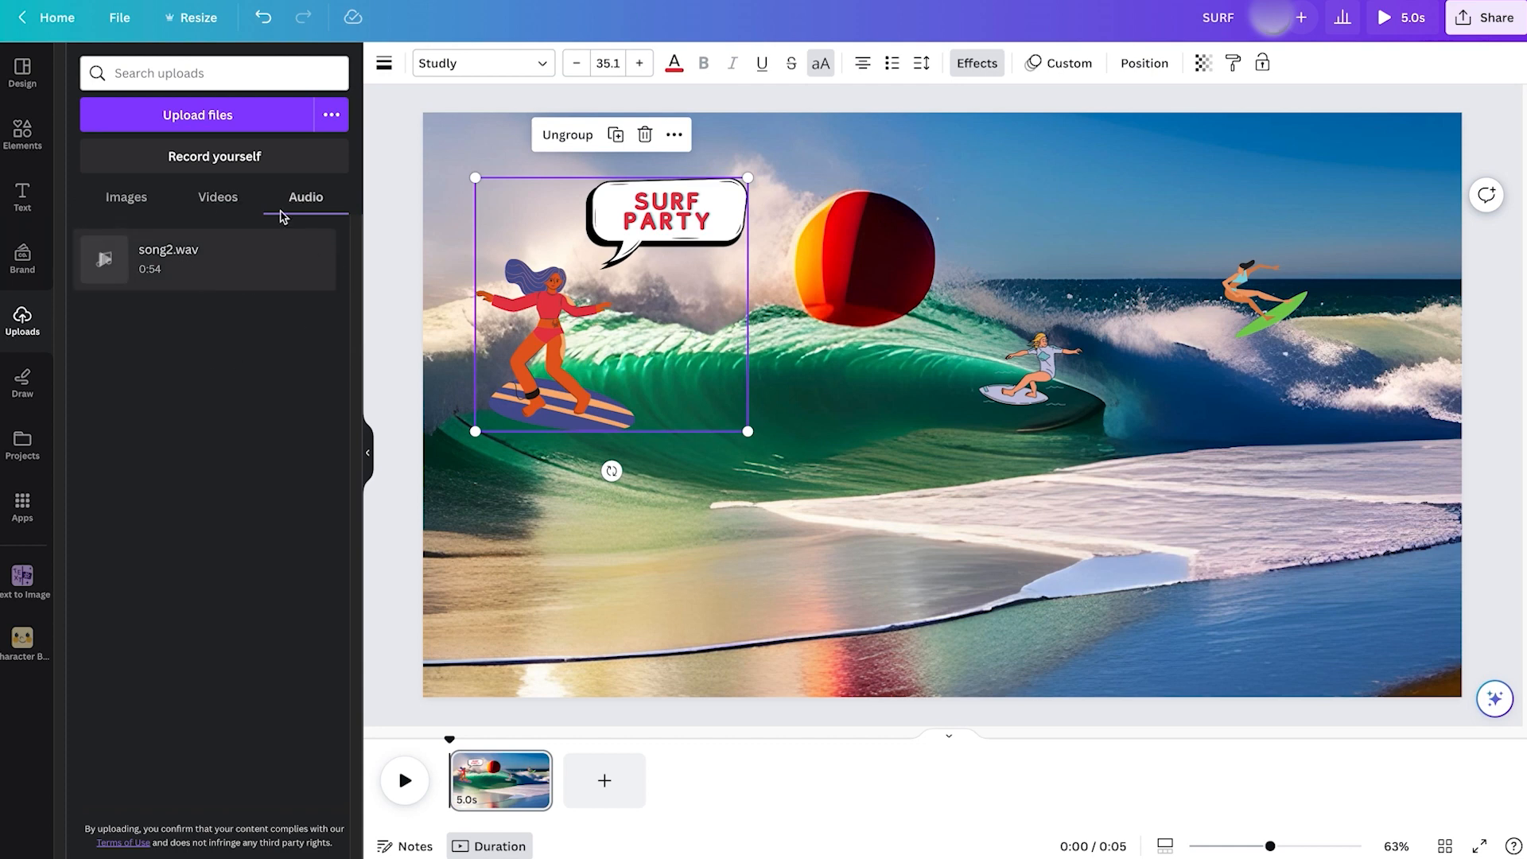
{"action": "mouse_move", "coordinate": [190, 265]}
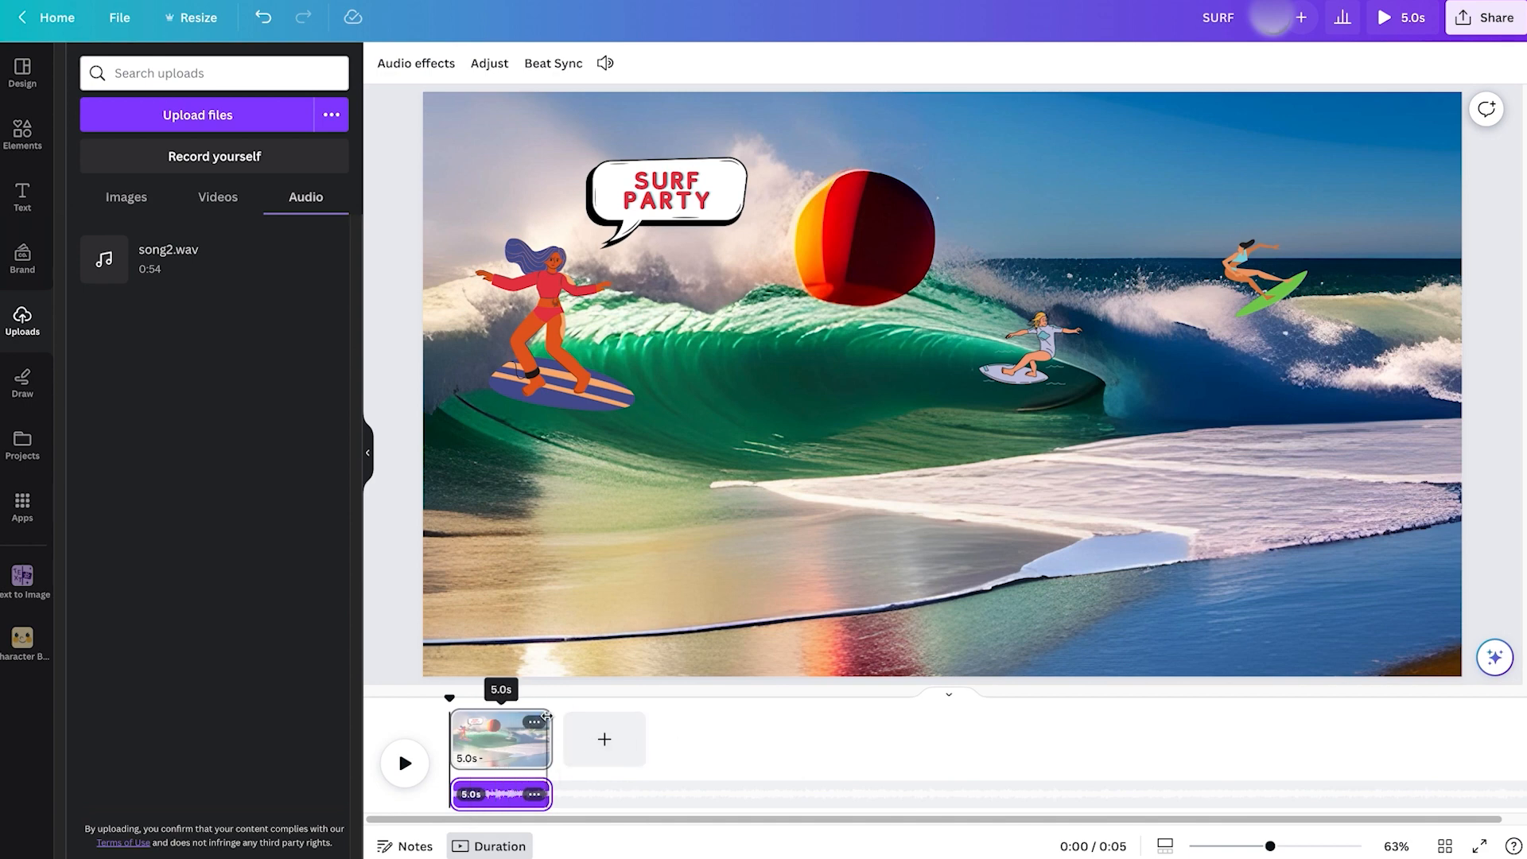
{"action": "right_click", "coordinate": [532, 721]}
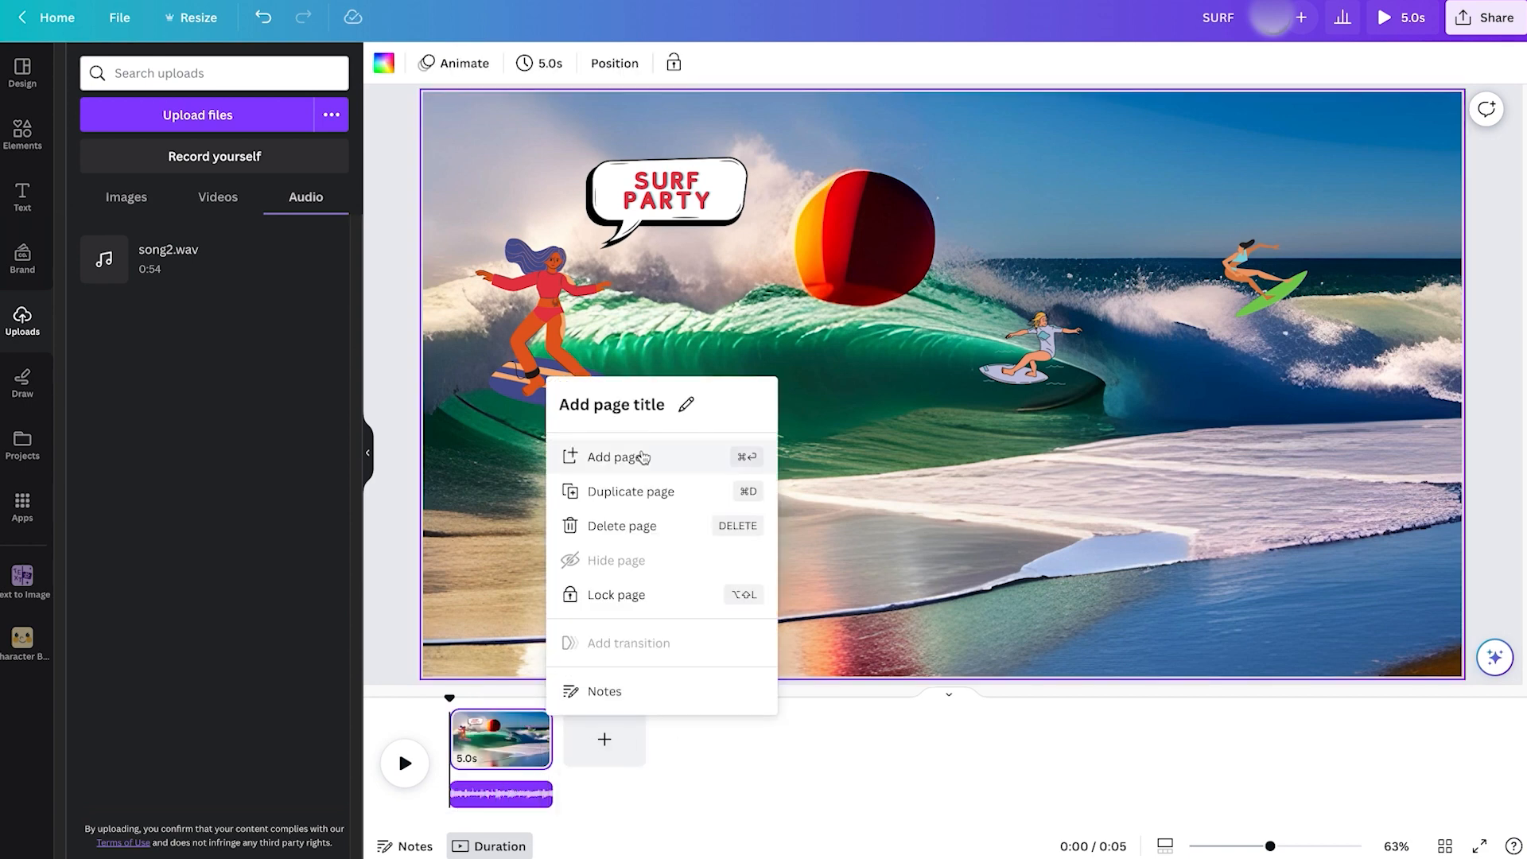
{"action": "left_click", "coordinate": [615, 457]}
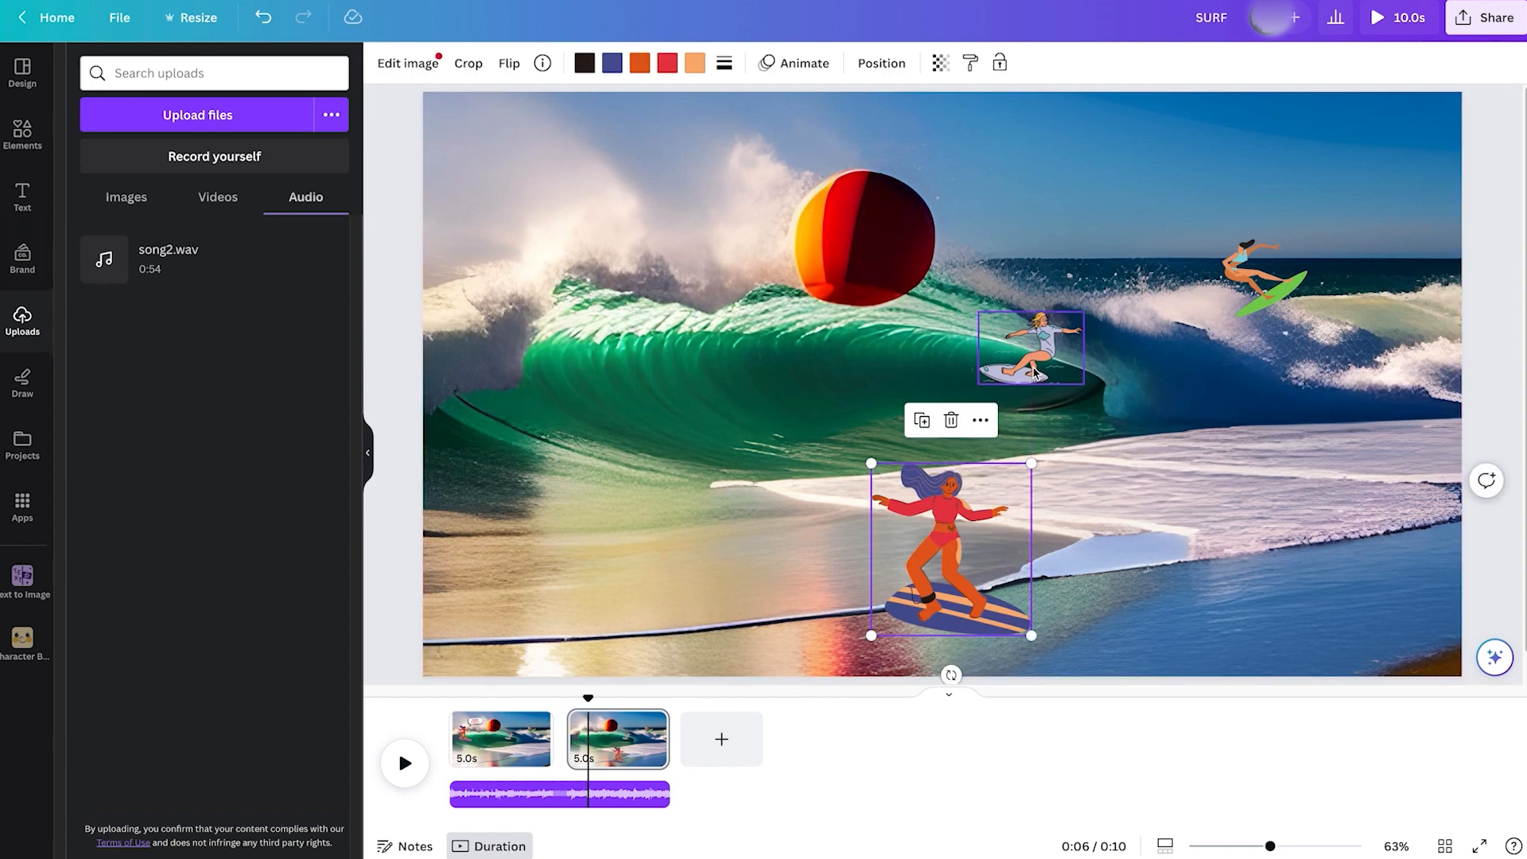
Record custom paths bringing the green-board and white-board surfers in from the left
{"action": "left_click_drag", "start_coordinate": [1031, 348], "coordinate": [845, 402]}
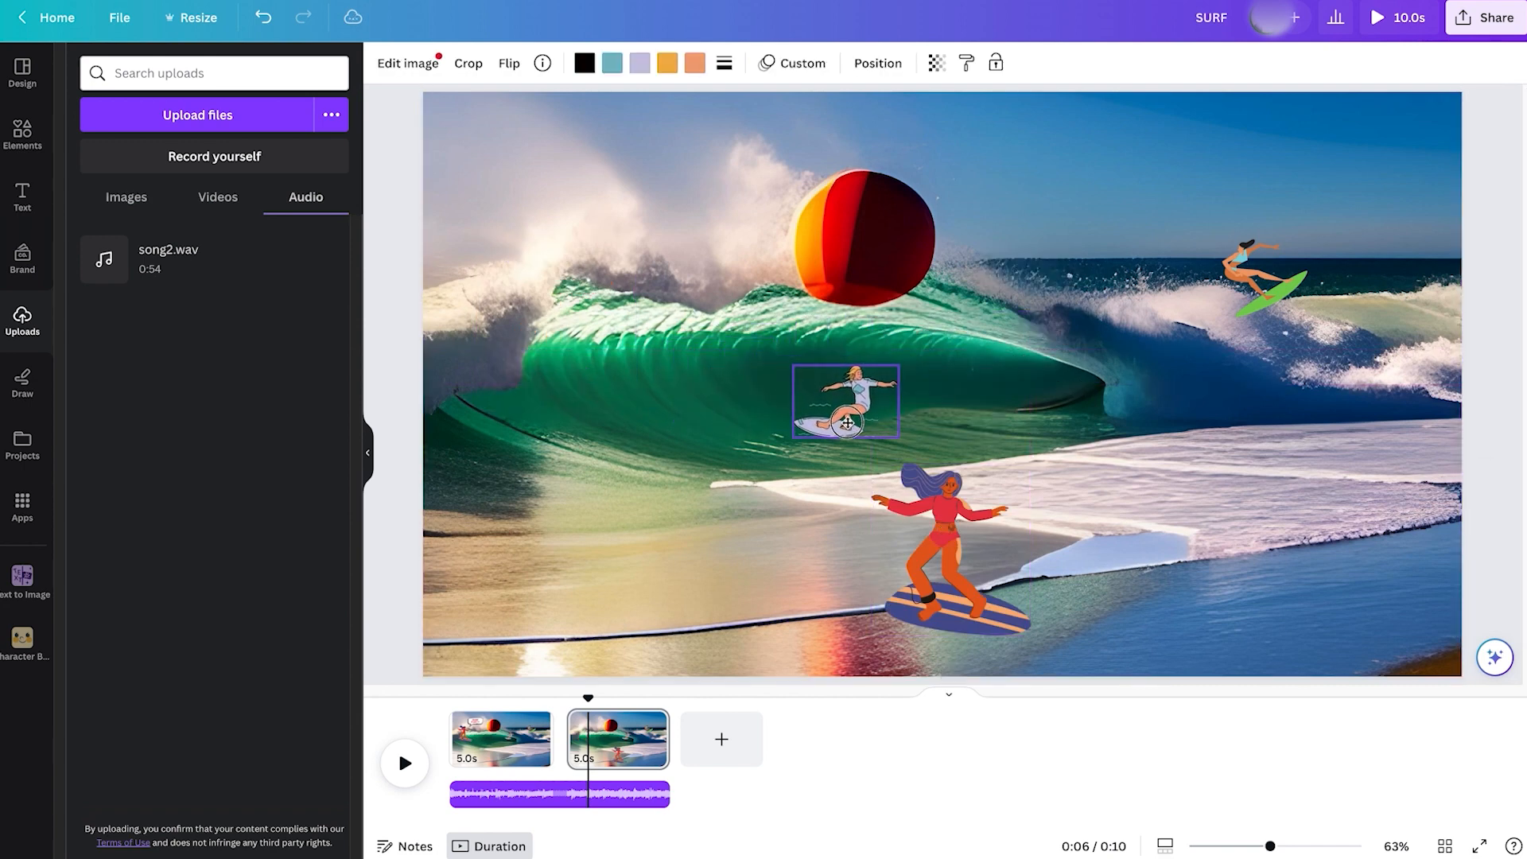
{"action": "left_click", "coordinate": [1263, 278]}
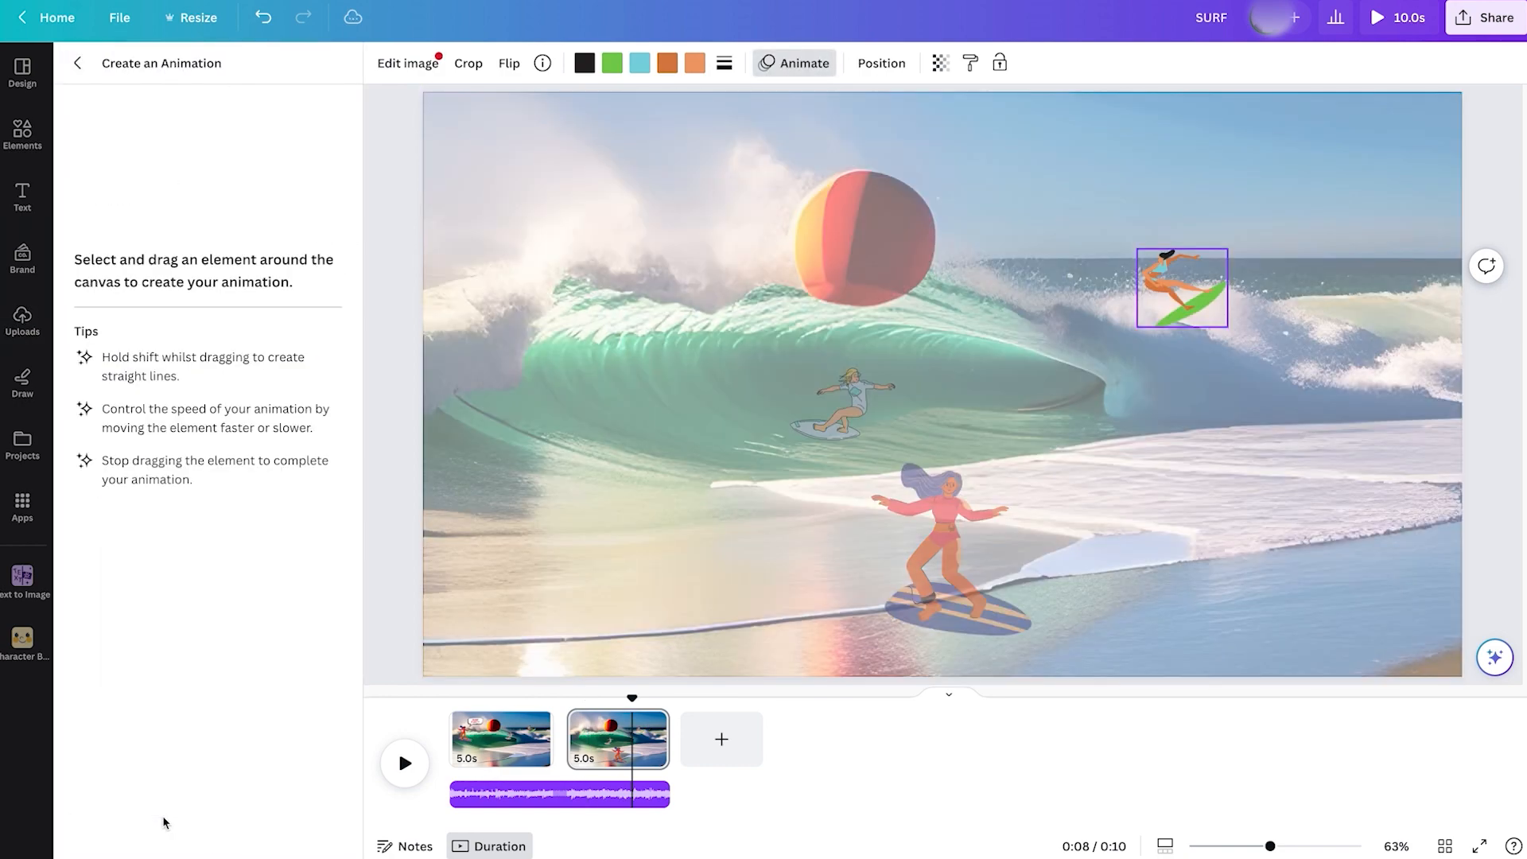
{"action": "left_click_drag", "start_coordinate": [1181, 286], "coordinate": [1164, 311]}
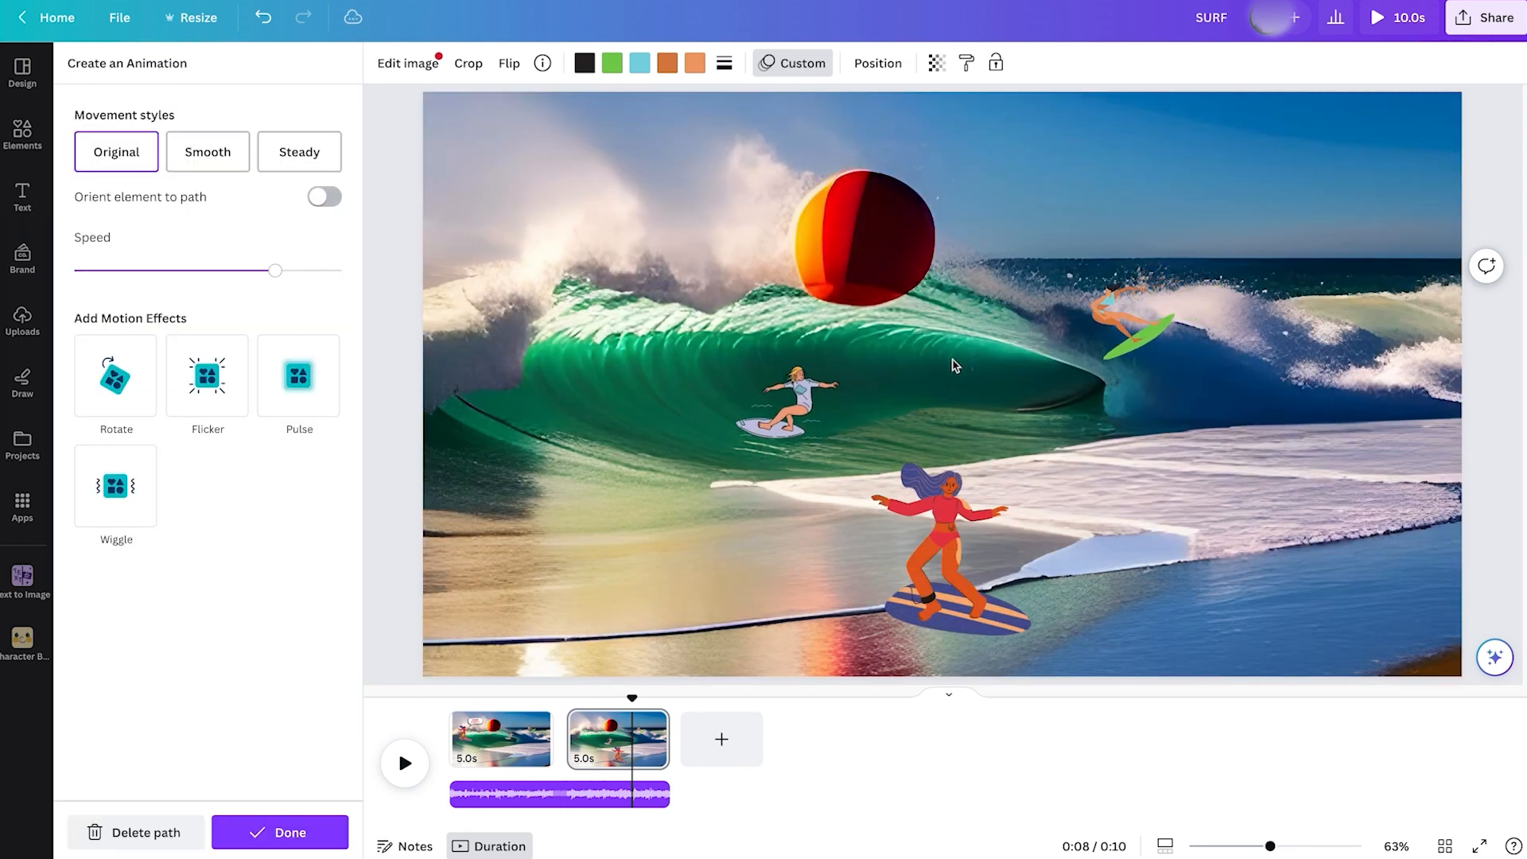
{"action": "left_click", "coordinate": [1129, 321]}
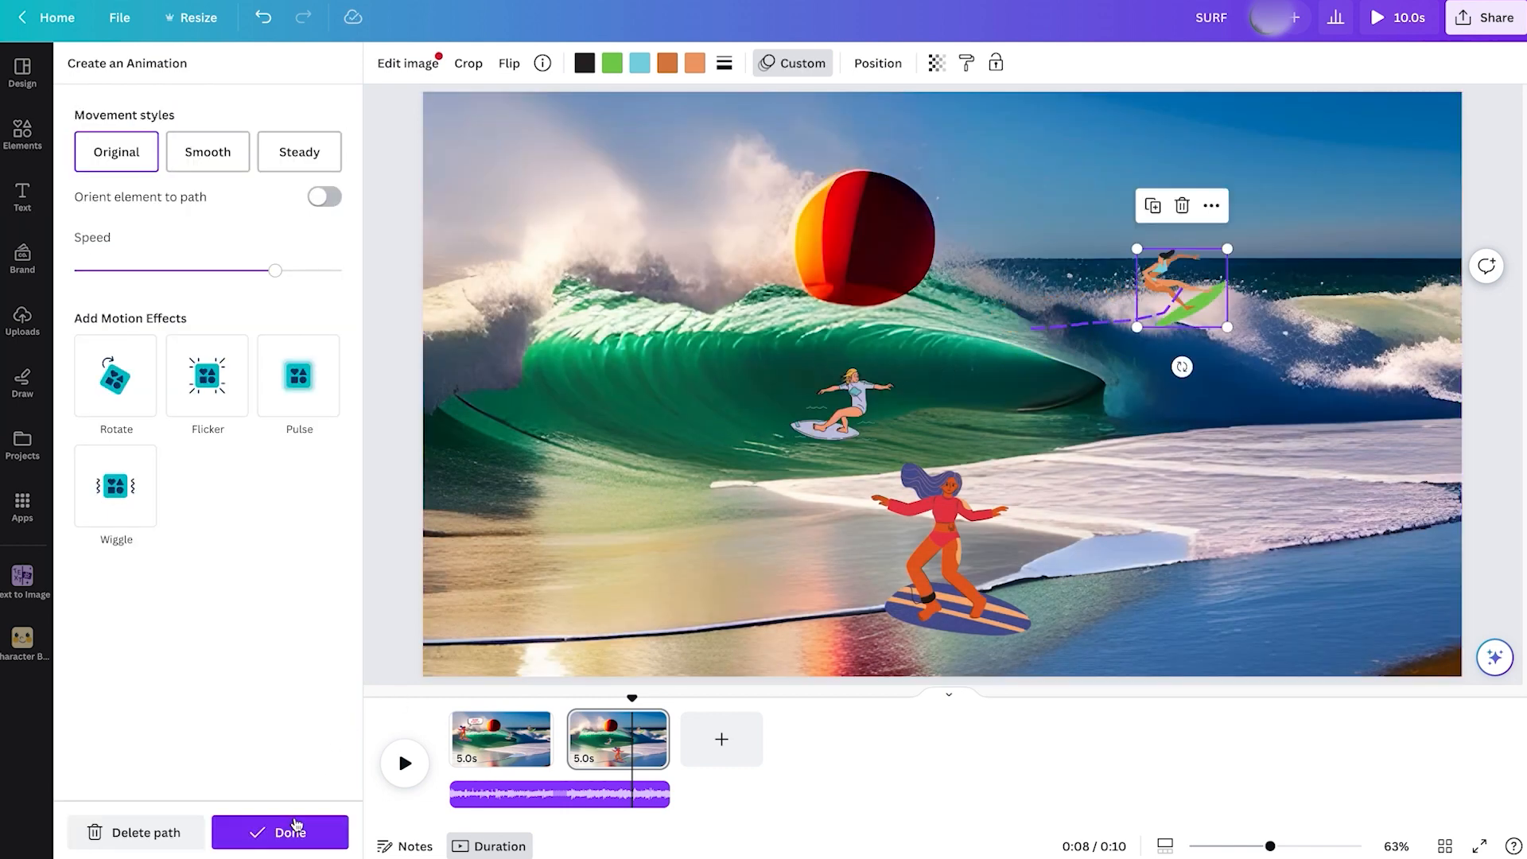
{"action": "left_click", "coordinate": [22, 324]}
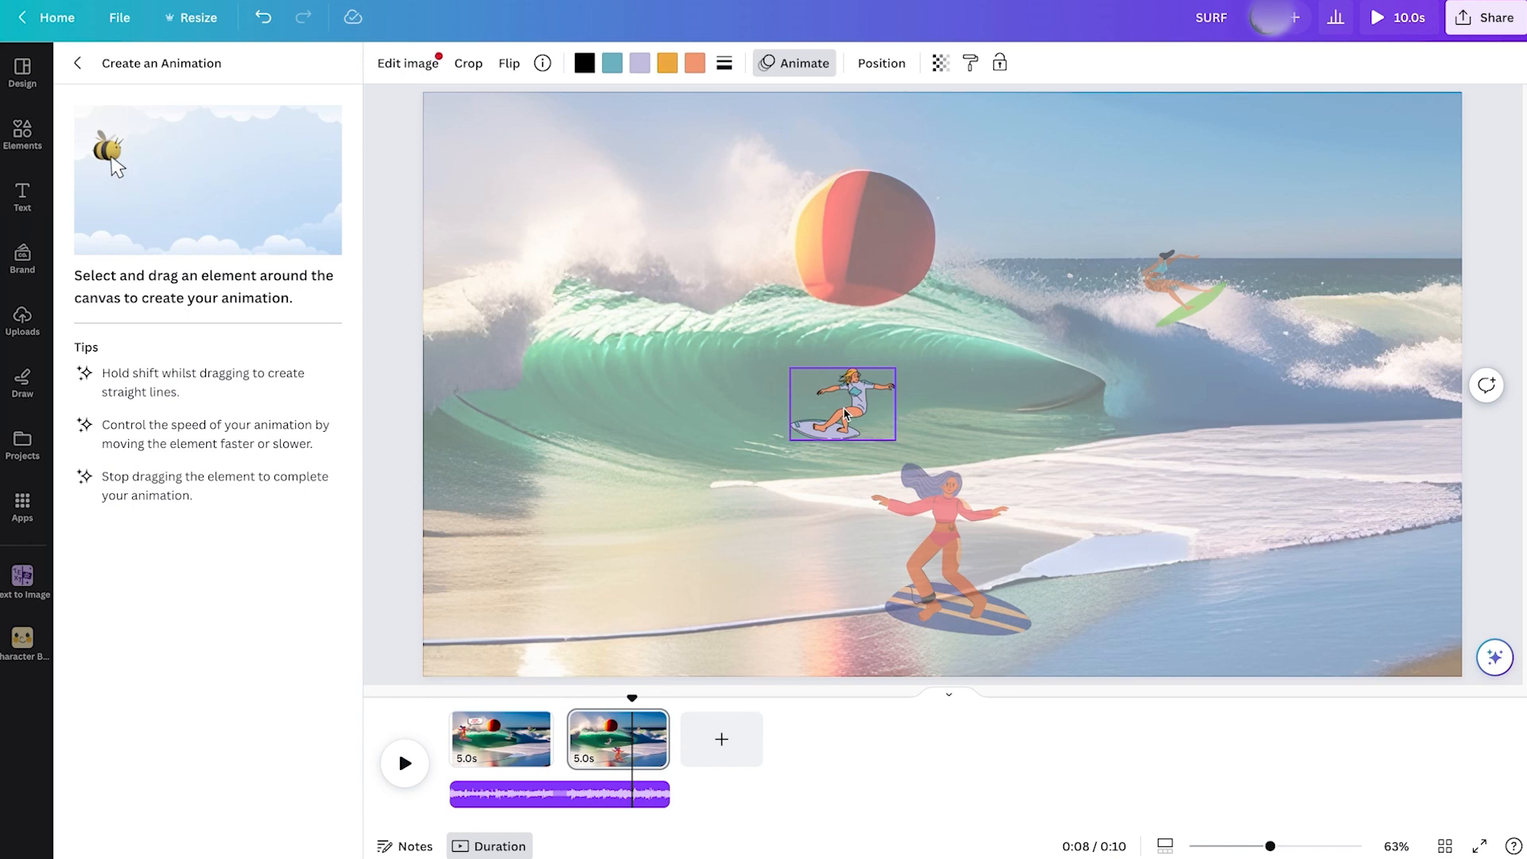
{"action": "left_click_drag", "start_coordinate": [842, 404], "coordinate": [590, 438]}
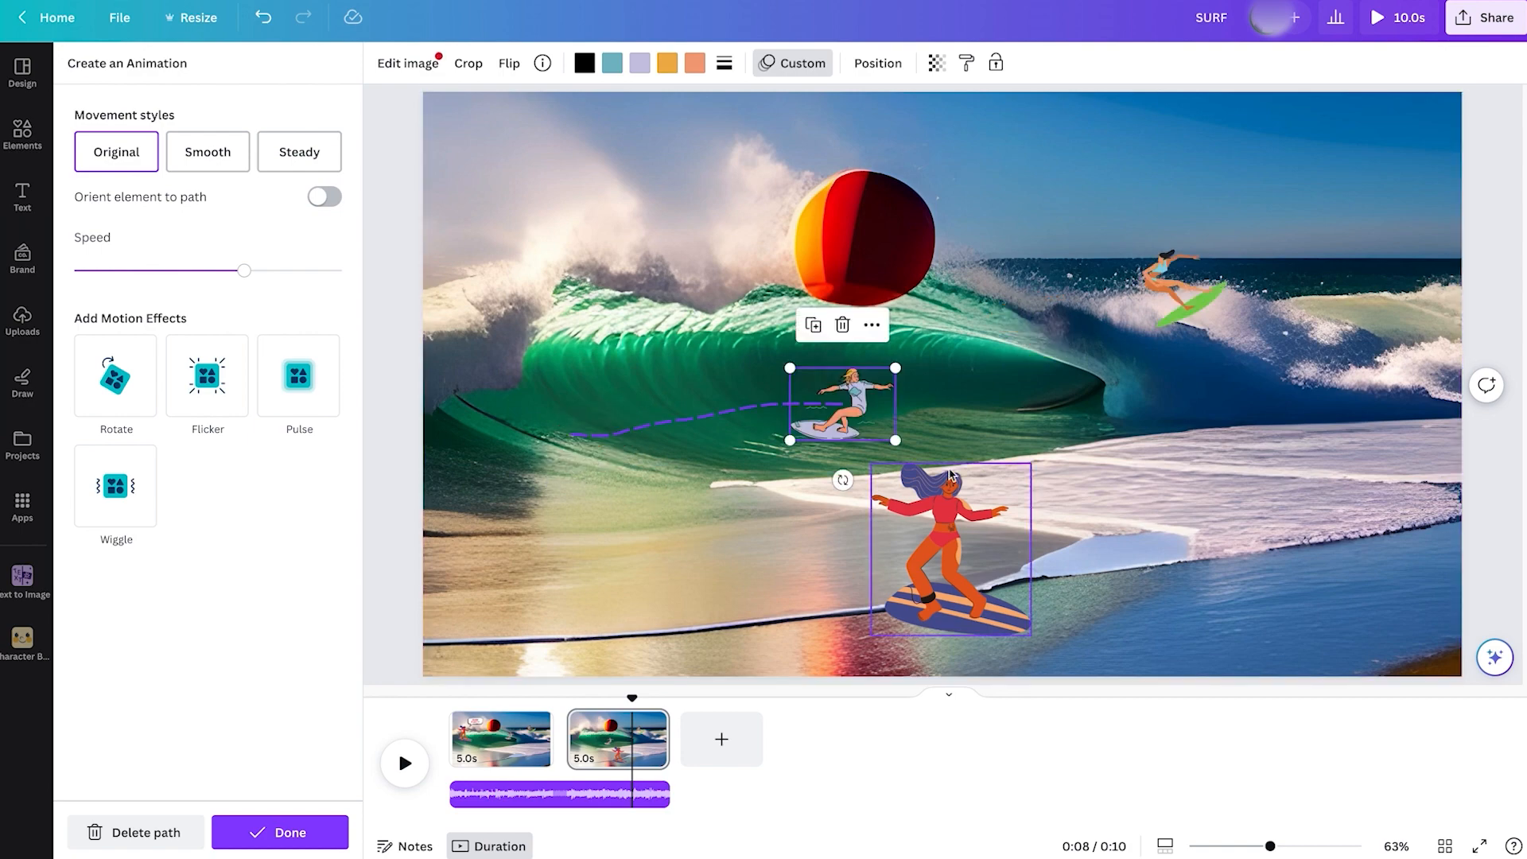
{"action": "mouse_move", "coordinate": [954, 535]}
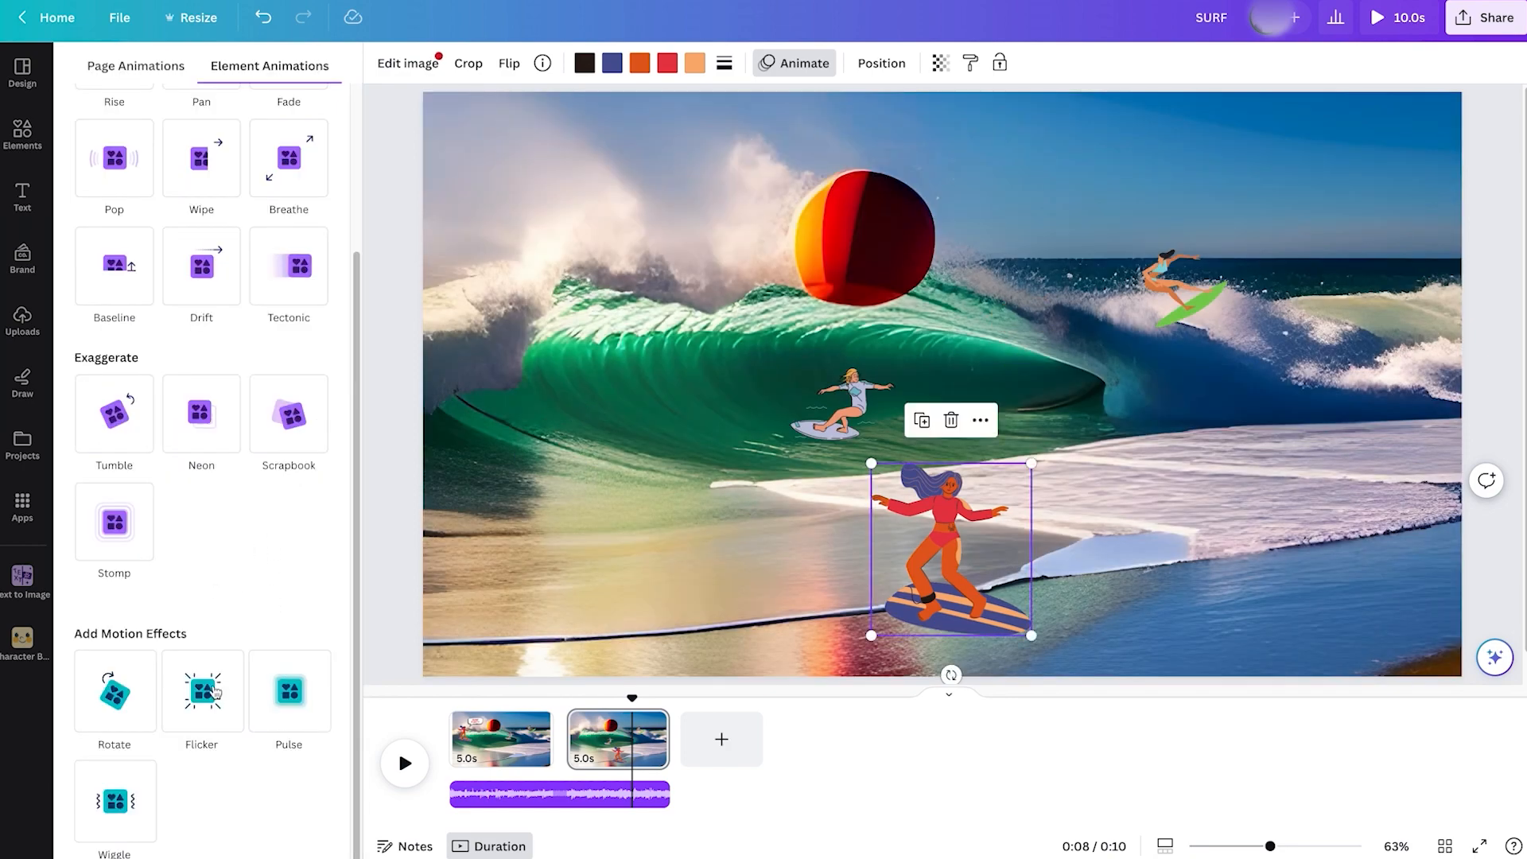
Apply the Wiggle effect to the woman surfer and raise its intensity high
{"action": "left_click", "coordinate": [113, 691]}
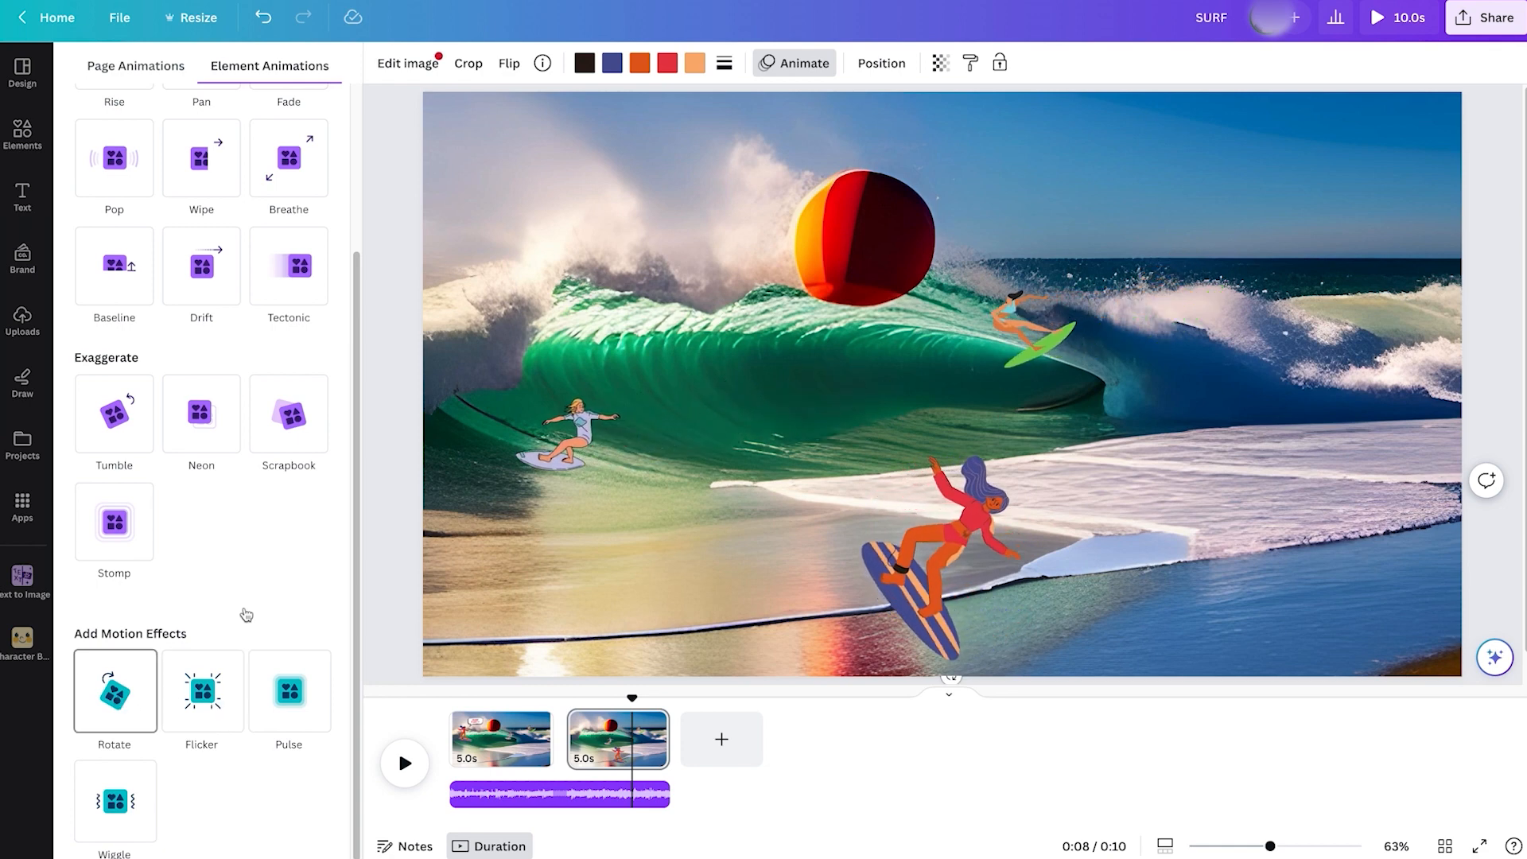
{"action": "left_click", "coordinate": [288, 691]}
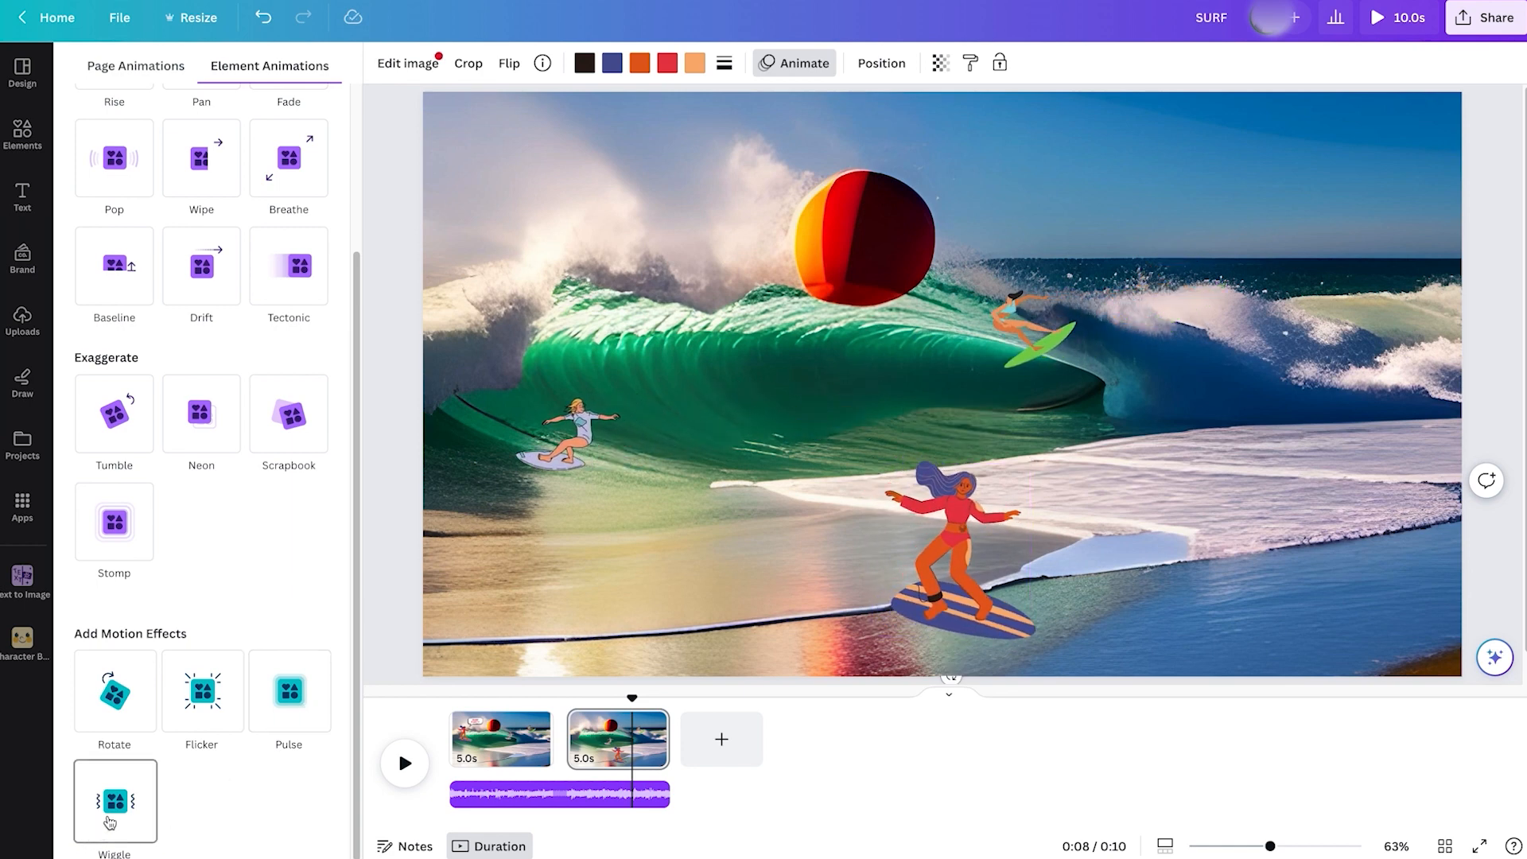
{"action": "left_click", "coordinate": [114, 800]}
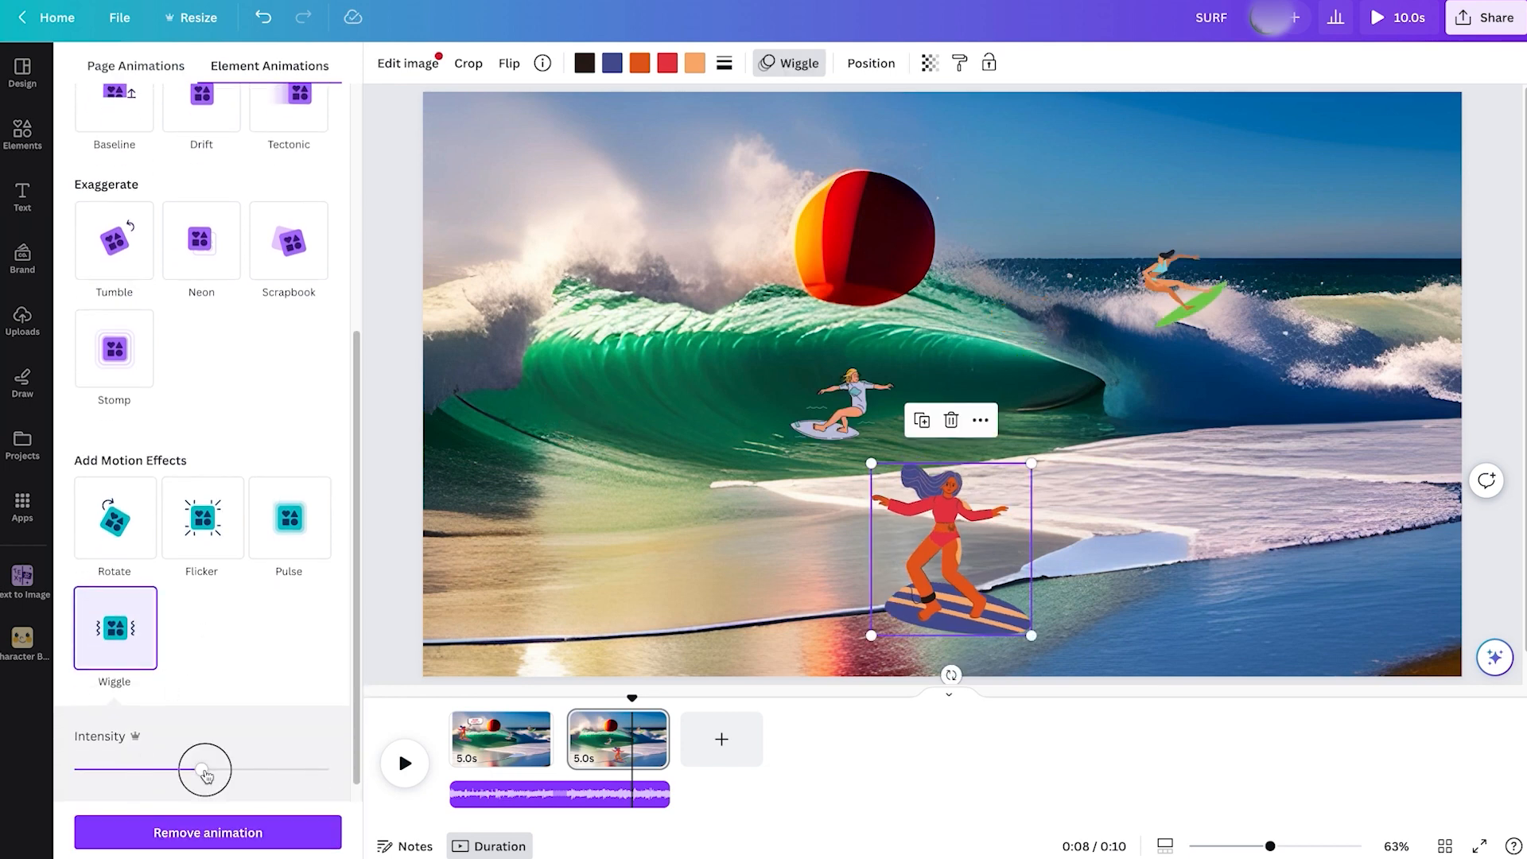
{"action": "left_click_drag", "start_coordinate": [205, 769], "coordinate": [276, 769]}
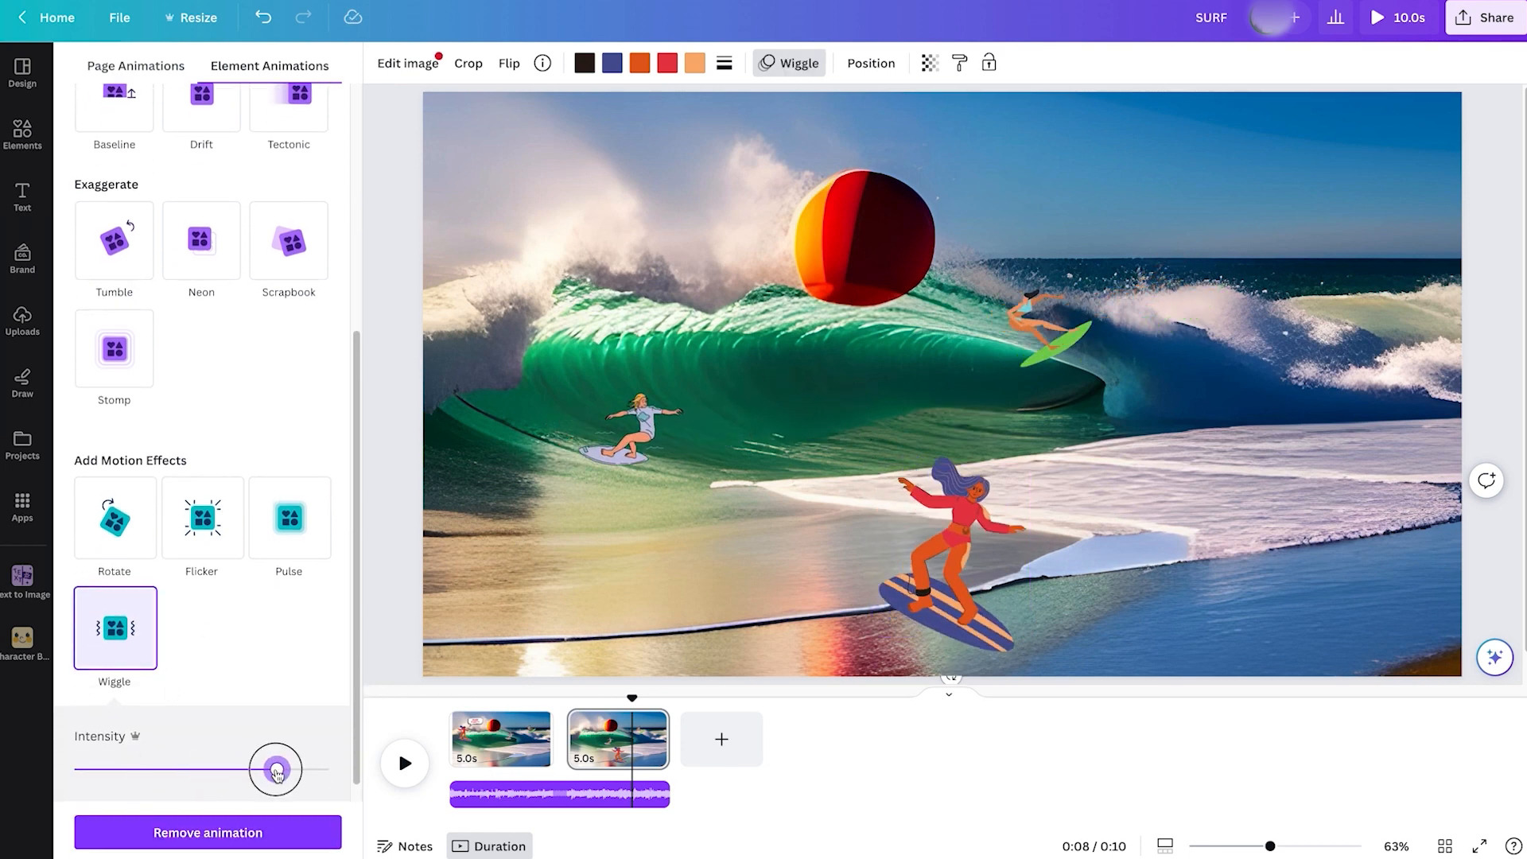
{"action": "left_click_drag", "start_coordinate": [276, 769], "coordinate": [249, 769]}
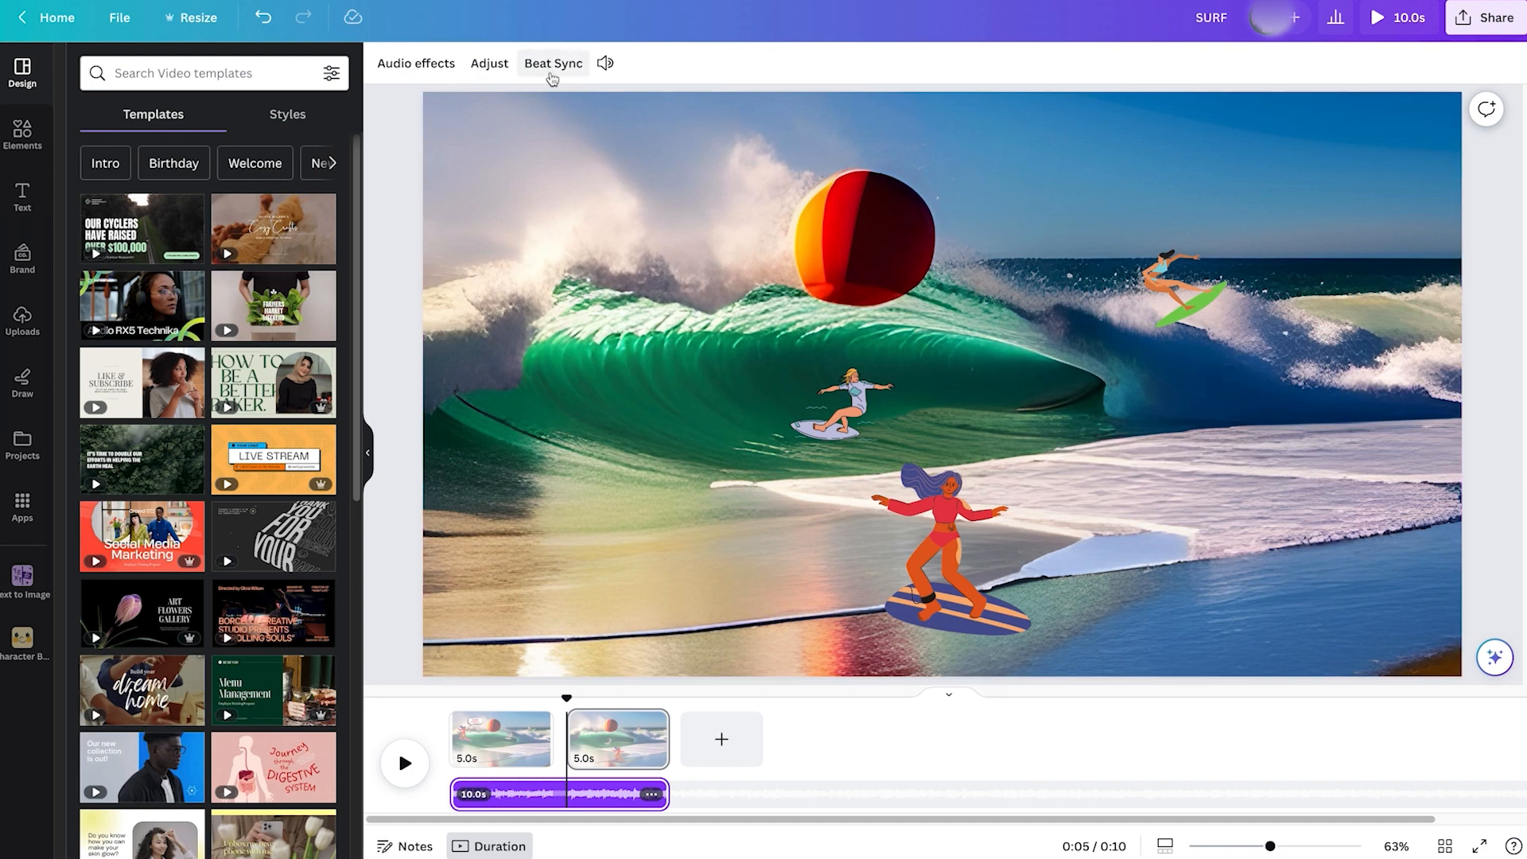
Turn on Beat Sync with beat markers, trimming each page to 4.5 seconds
{"action": "left_click", "coordinate": [552, 63]}
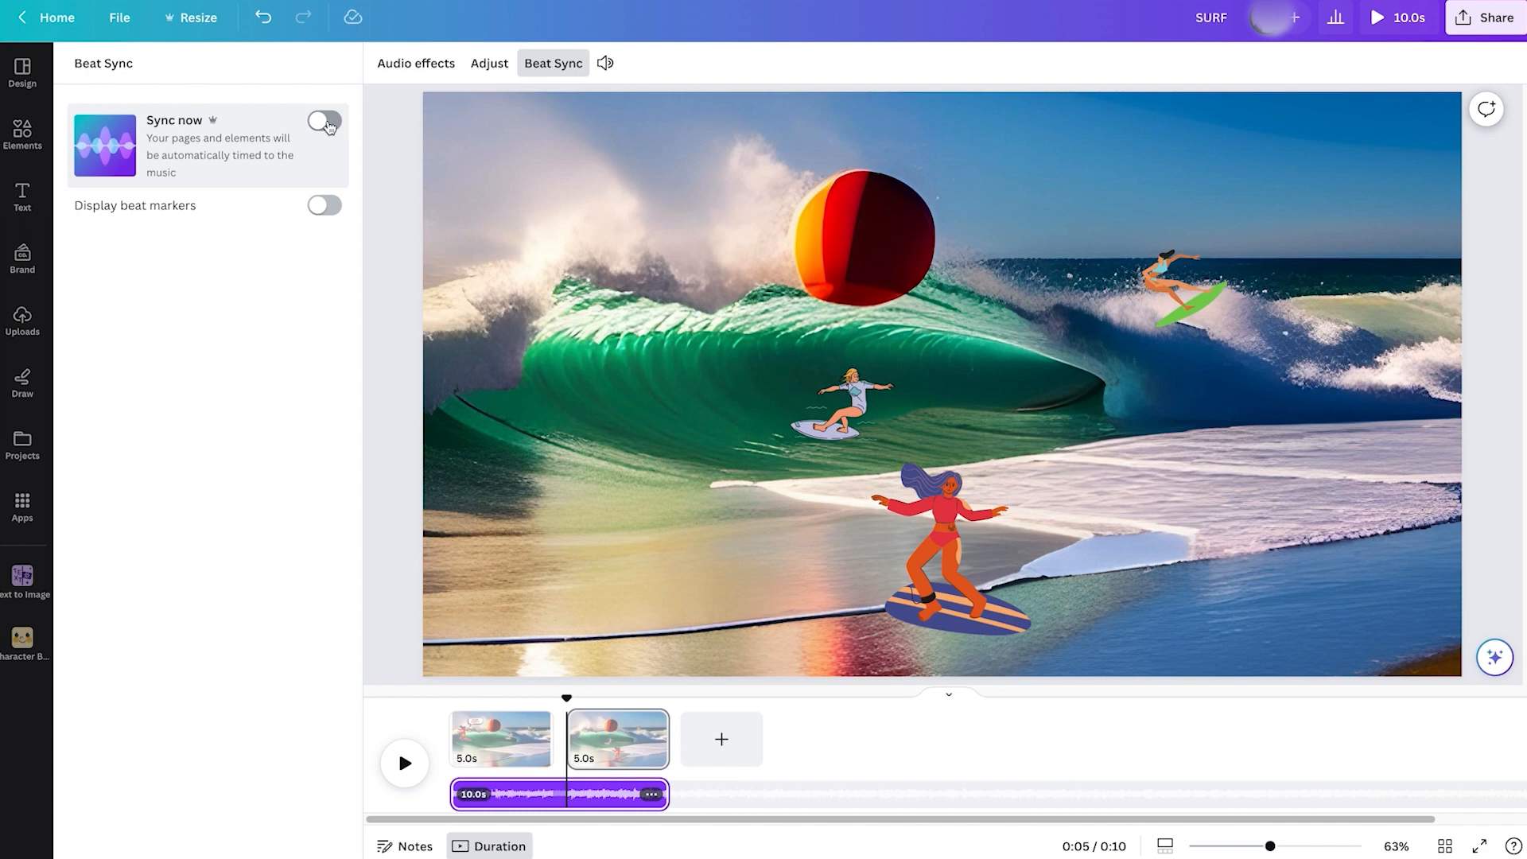
{"action": "left_click", "coordinate": [324, 122]}
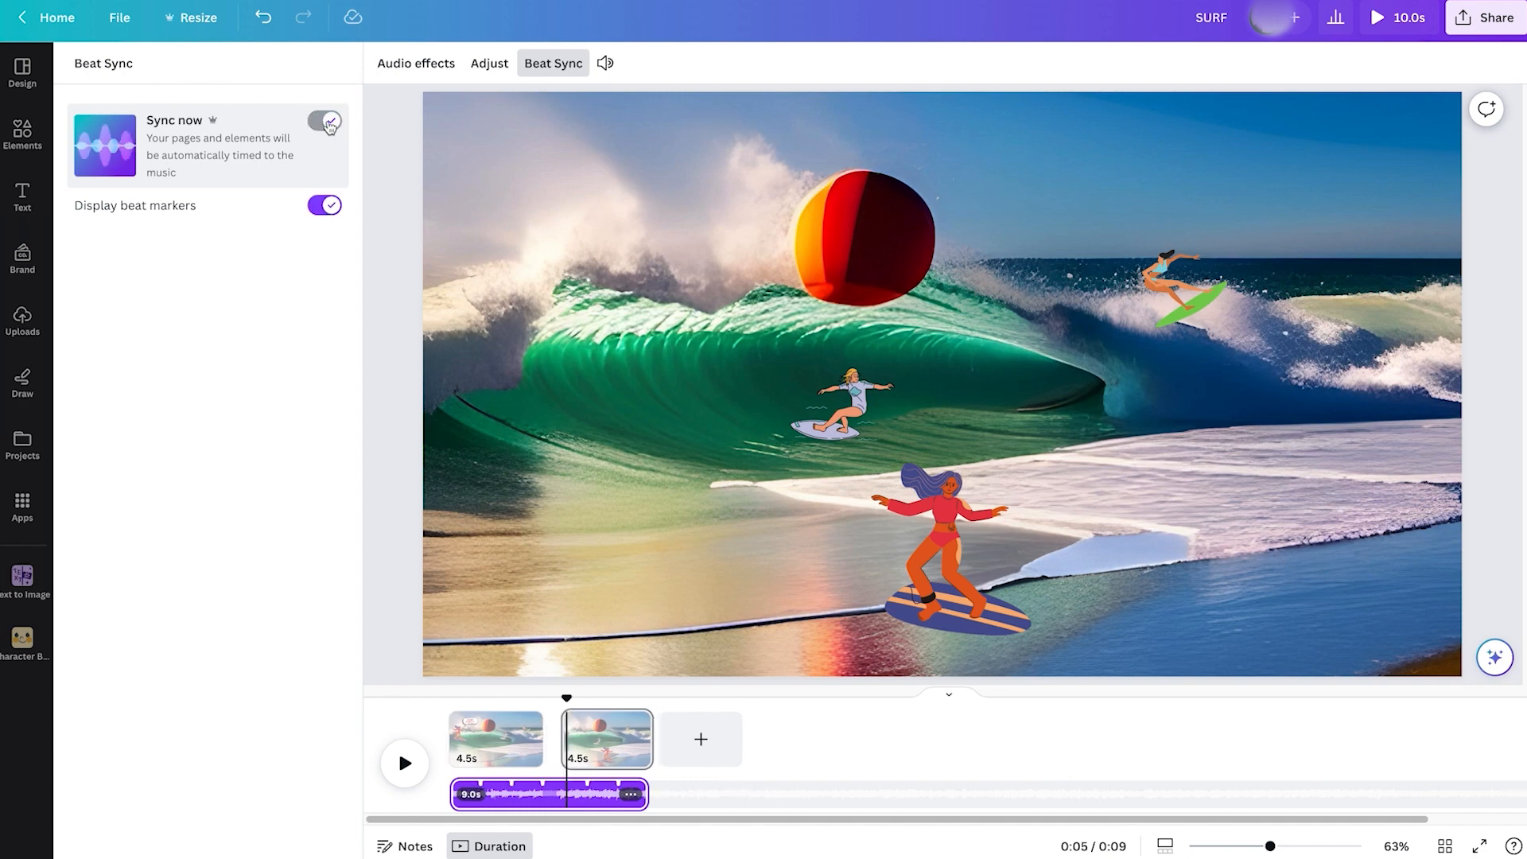
{"action": "left_click", "coordinate": [325, 121]}
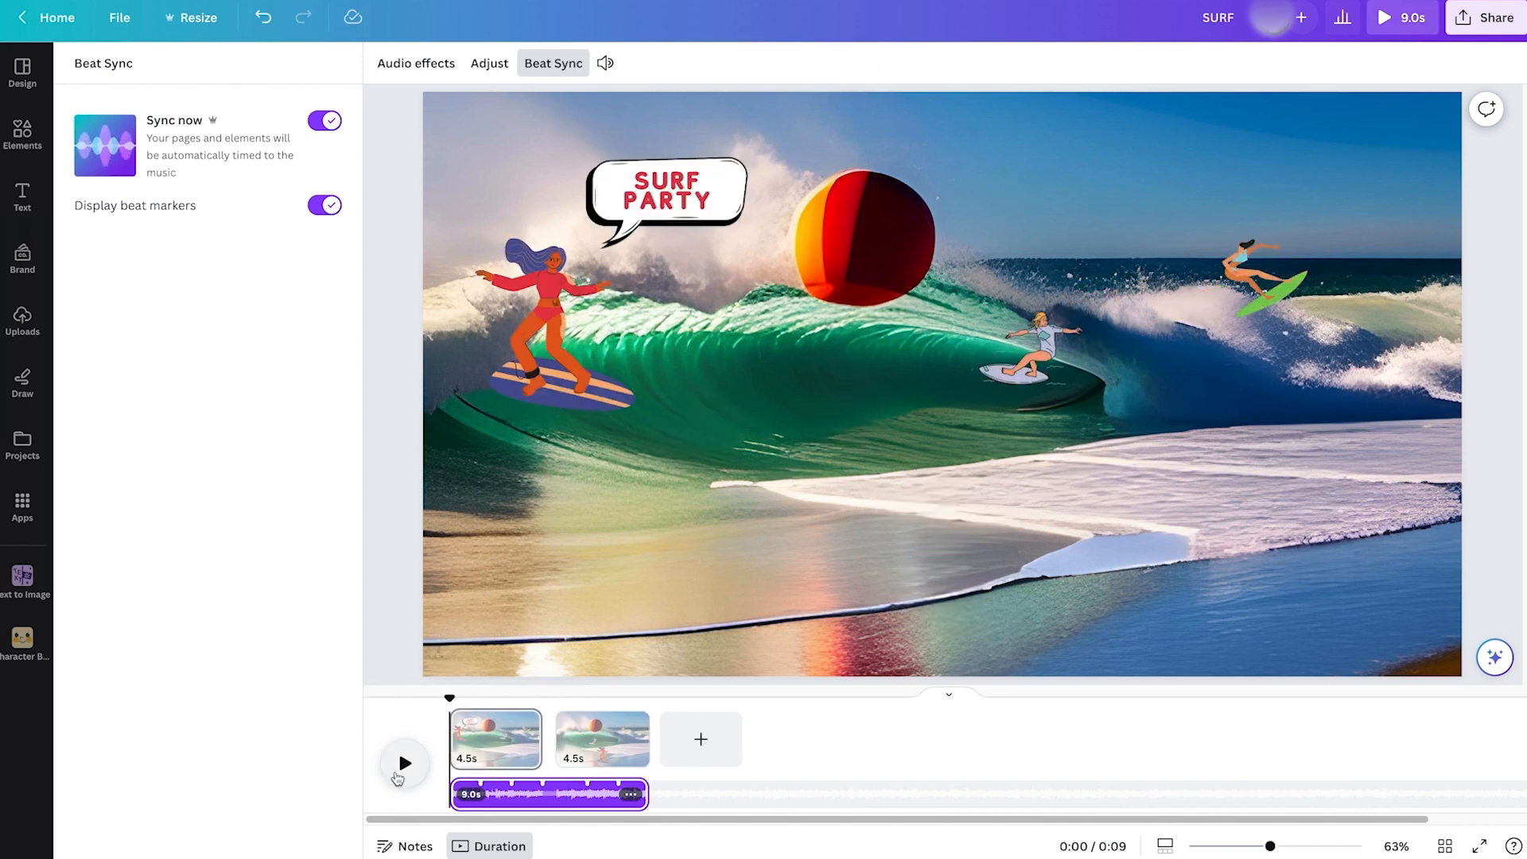
{"action": "left_click", "coordinate": [404, 763]}
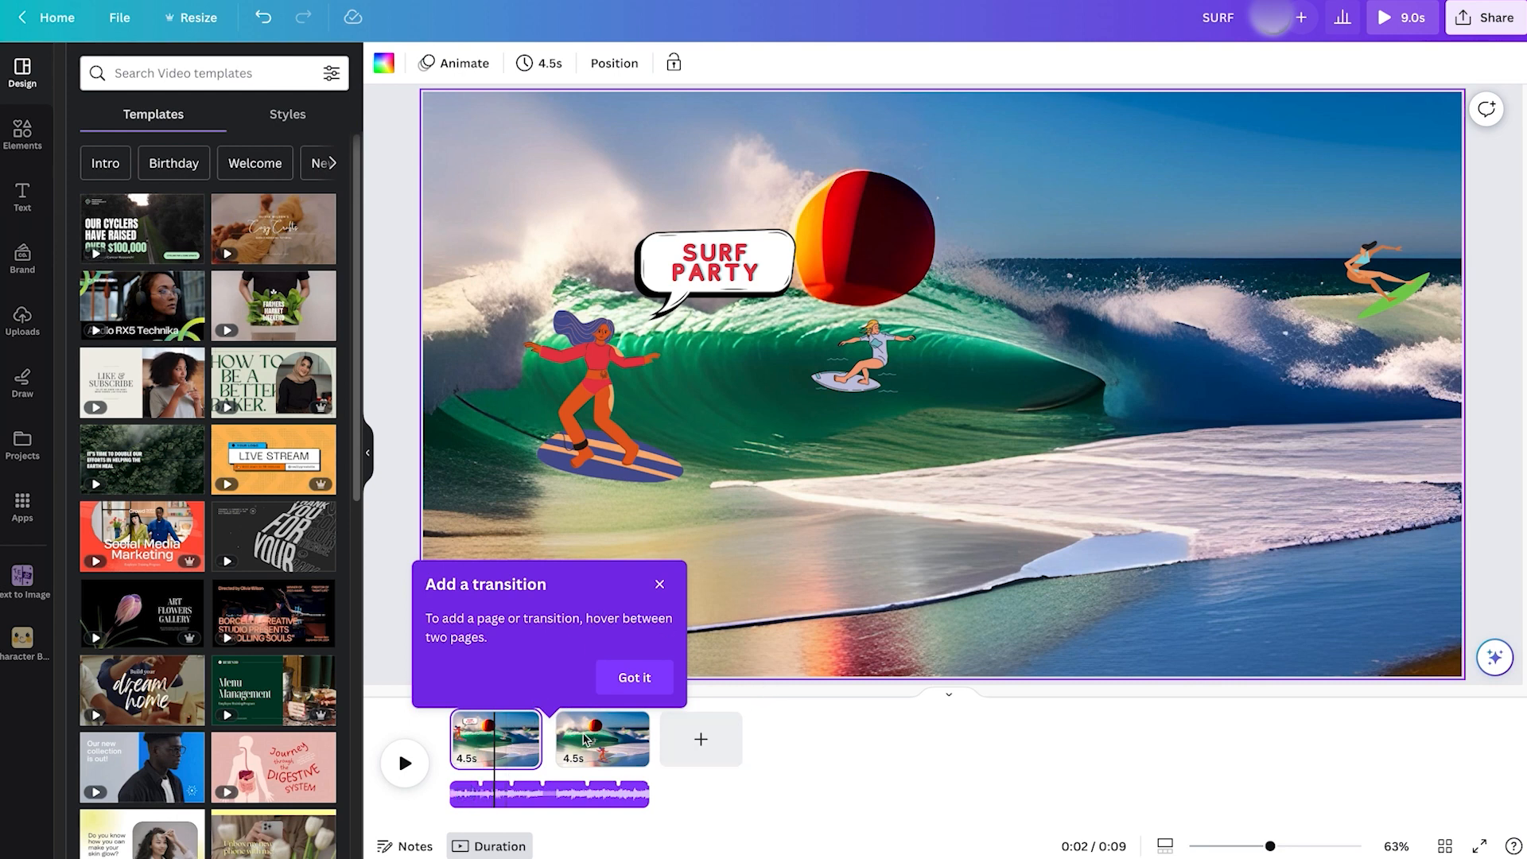
{"action": "mouse_move", "coordinate": [534, 741]}
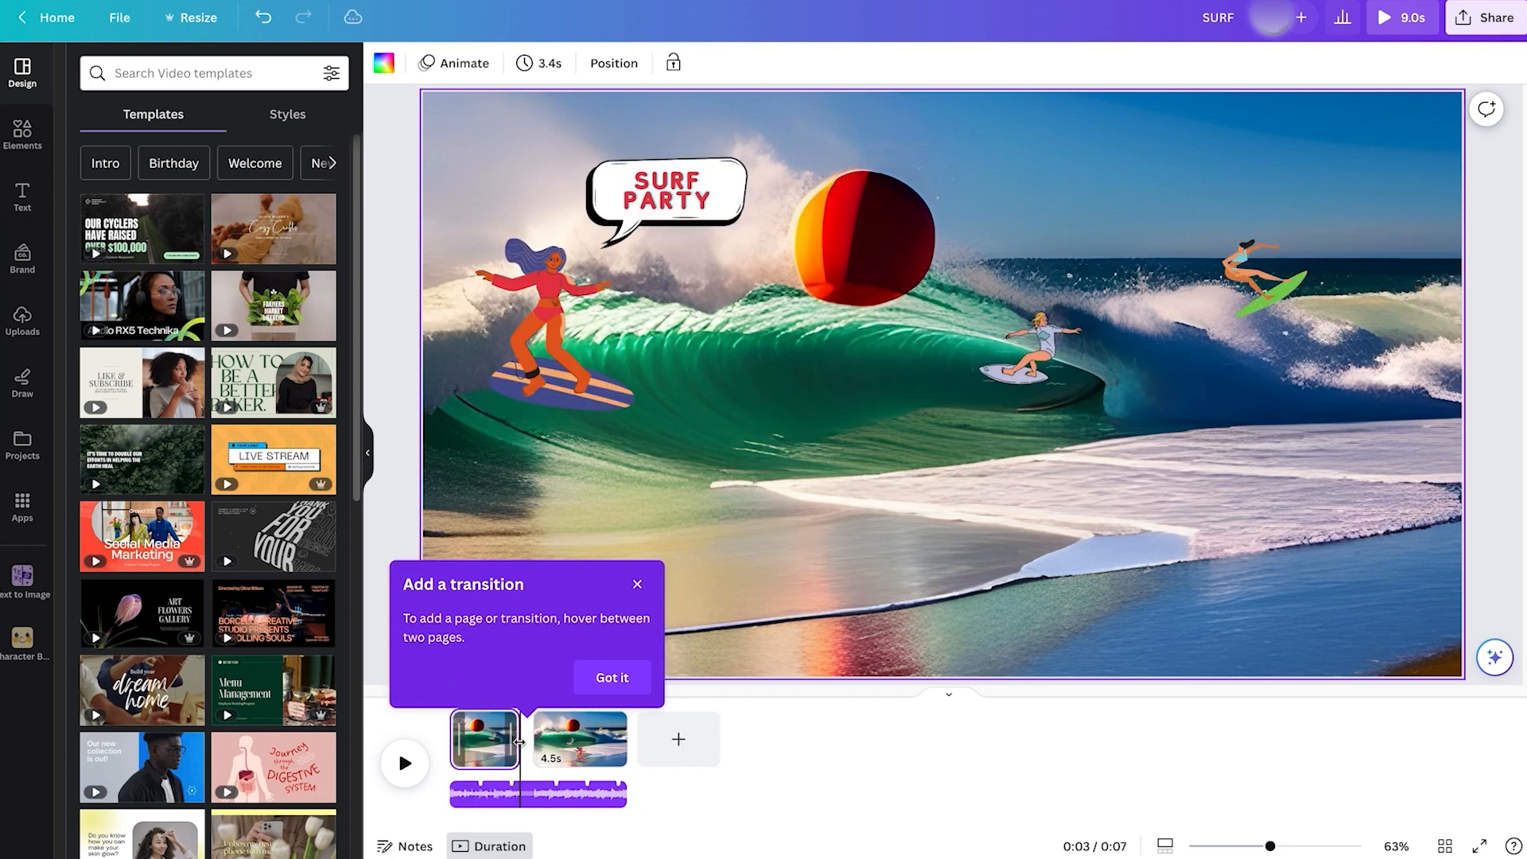
{"action": "left_click", "coordinate": [611, 677]}
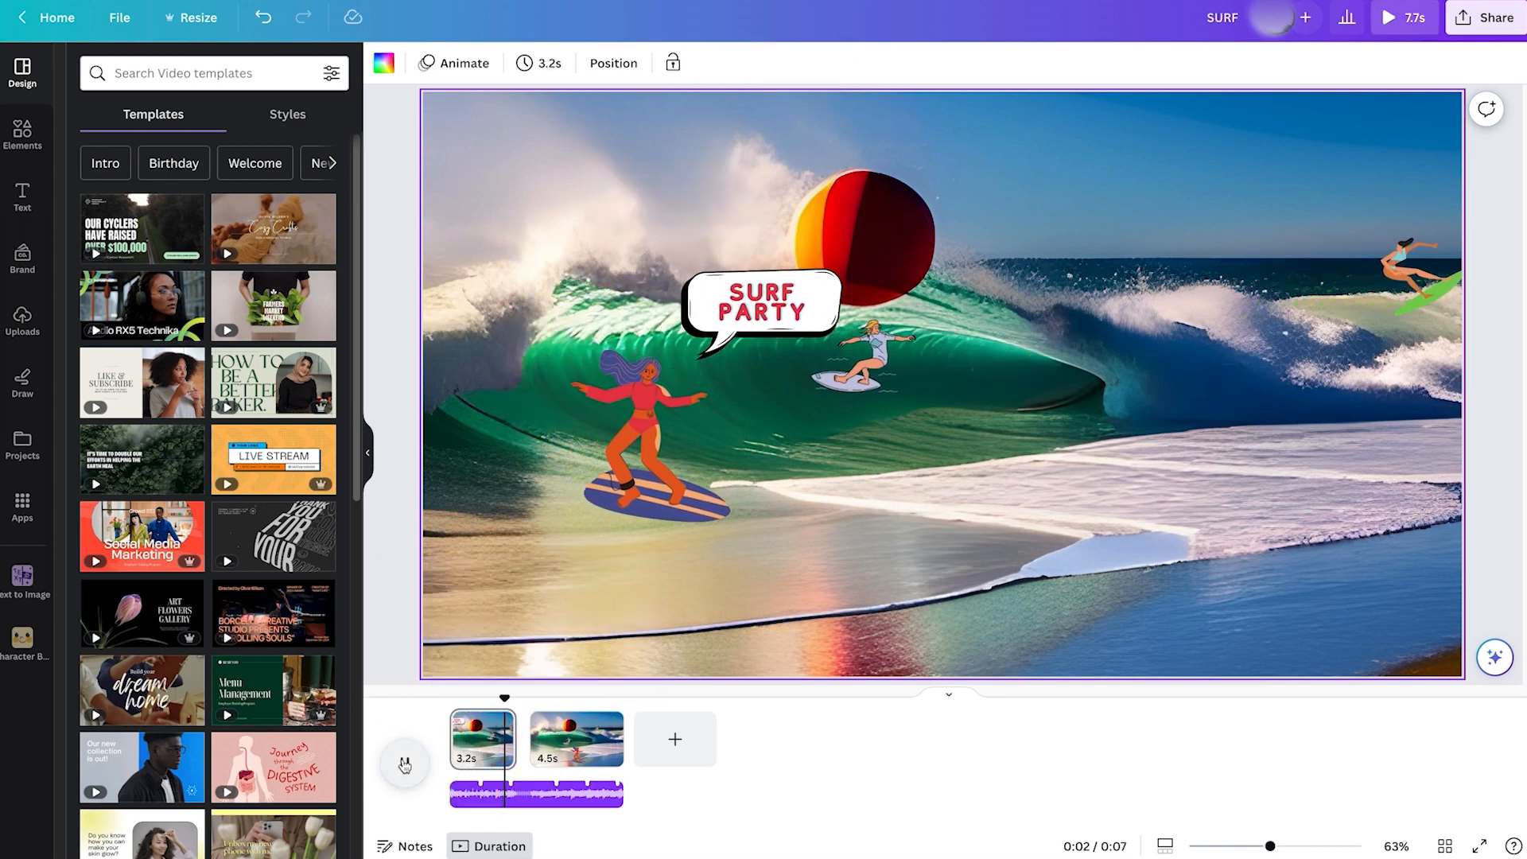
{"action": "left_click", "coordinate": [403, 763]}
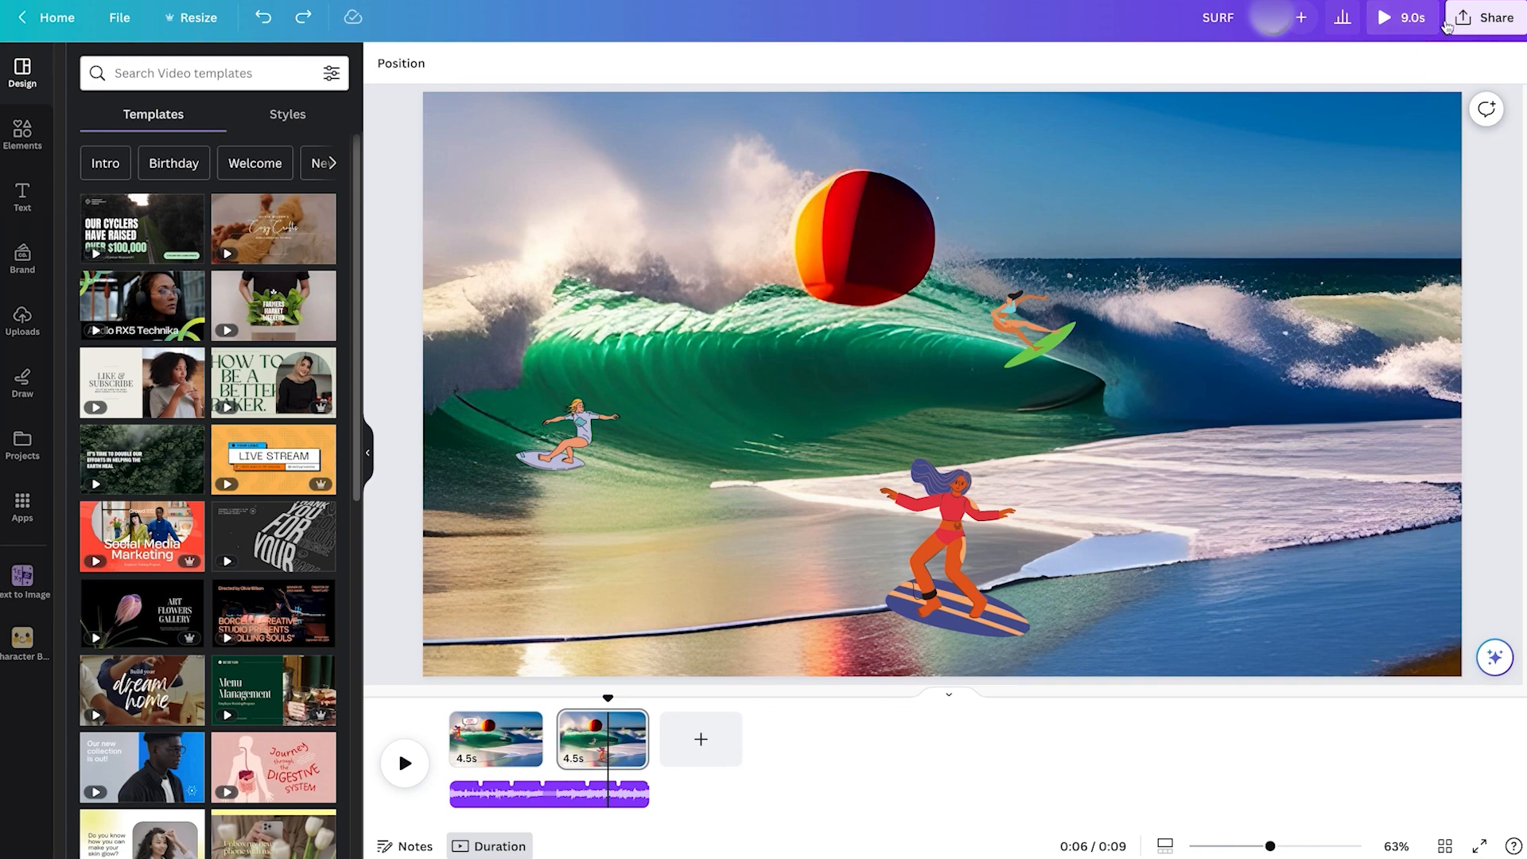
Set the MP4 download quality to 4K (UHD), bringing up the Free/Pro/Teams plans page
{"action": "left_click", "coordinate": [1493, 18]}
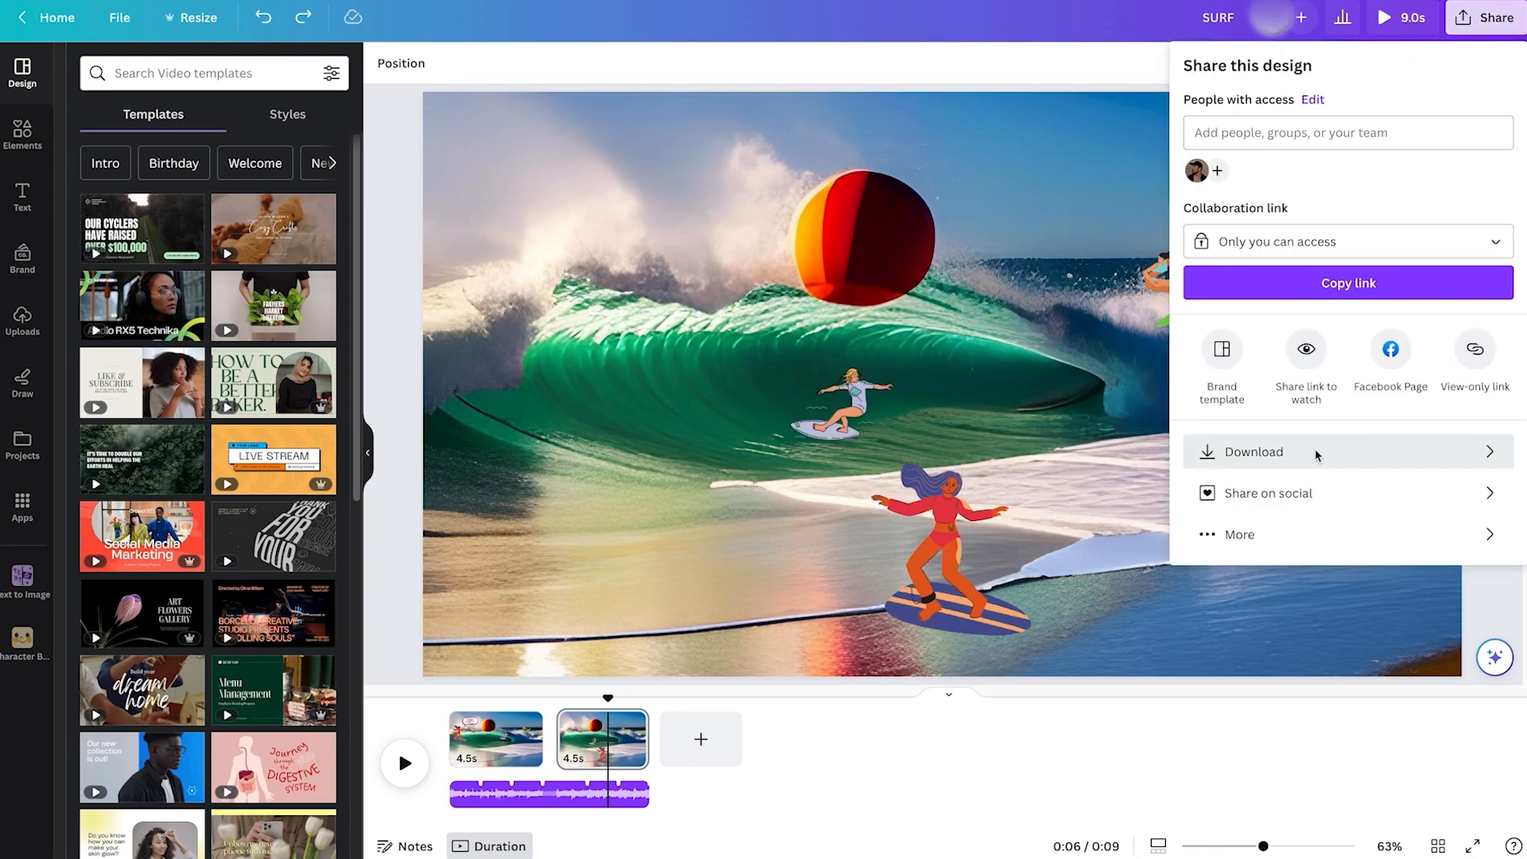
{"action": "left_click", "coordinate": [1249, 451]}
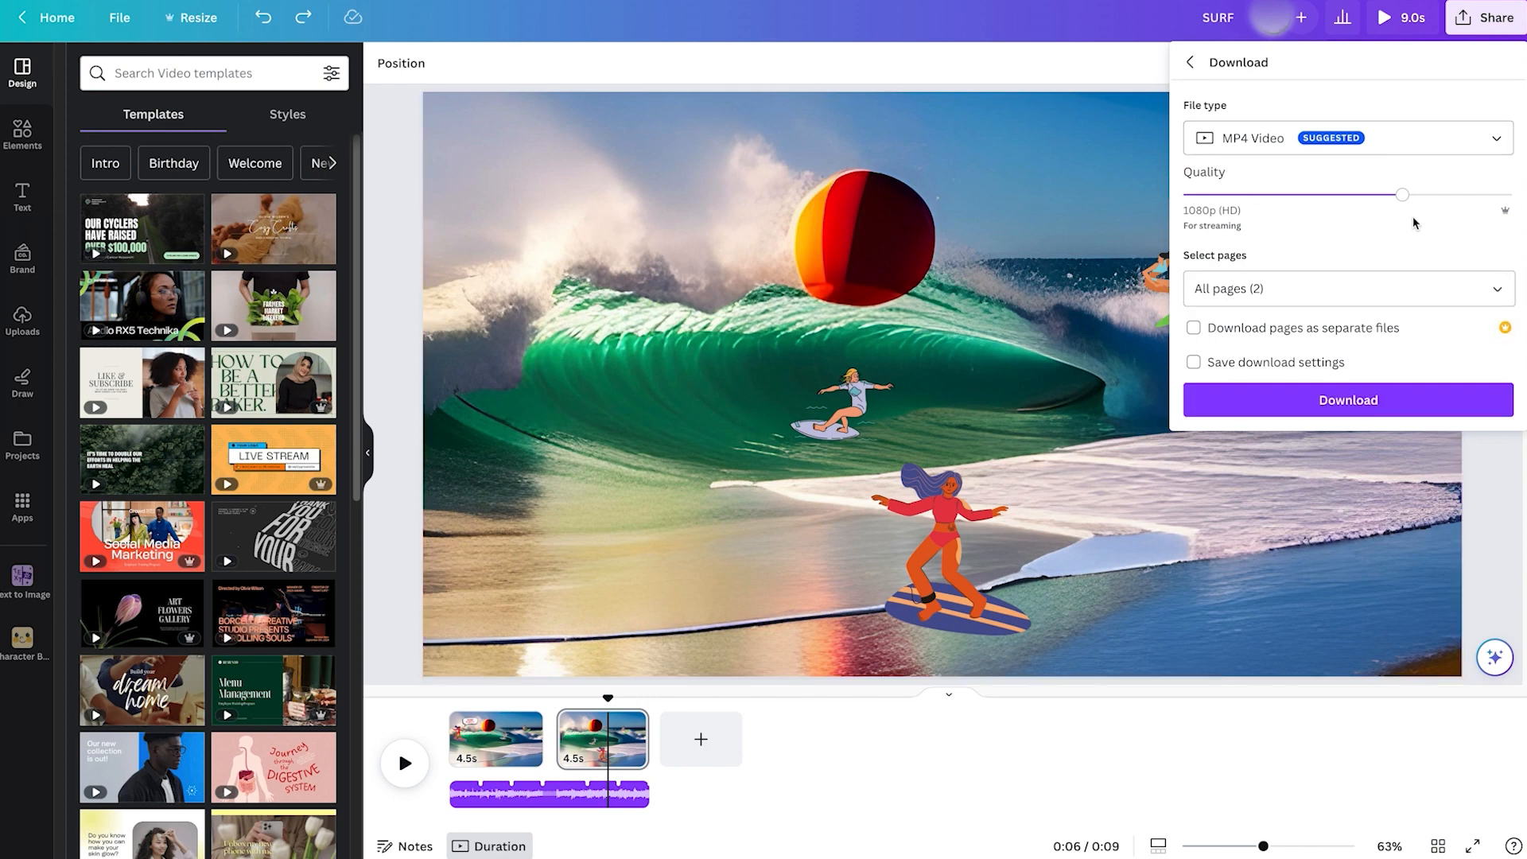
{"action": "left_click_drag", "start_coordinate": [1400, 194], "coordinate": [1510, 194]}
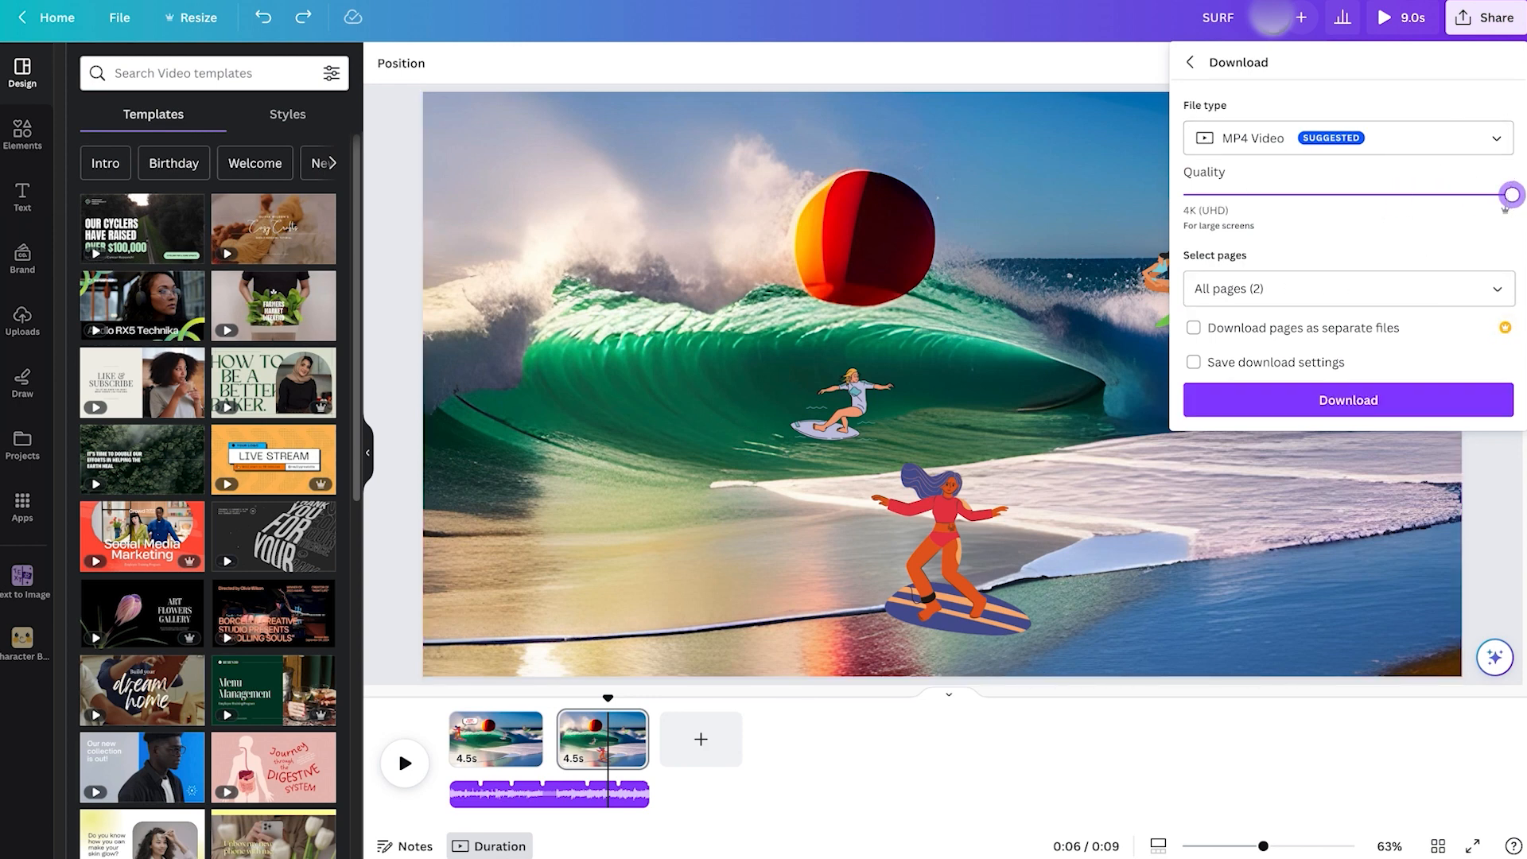
{"action": "left_click_drag", "start_coordinate": [1511, 194], "coordinate": [1402, 194]}
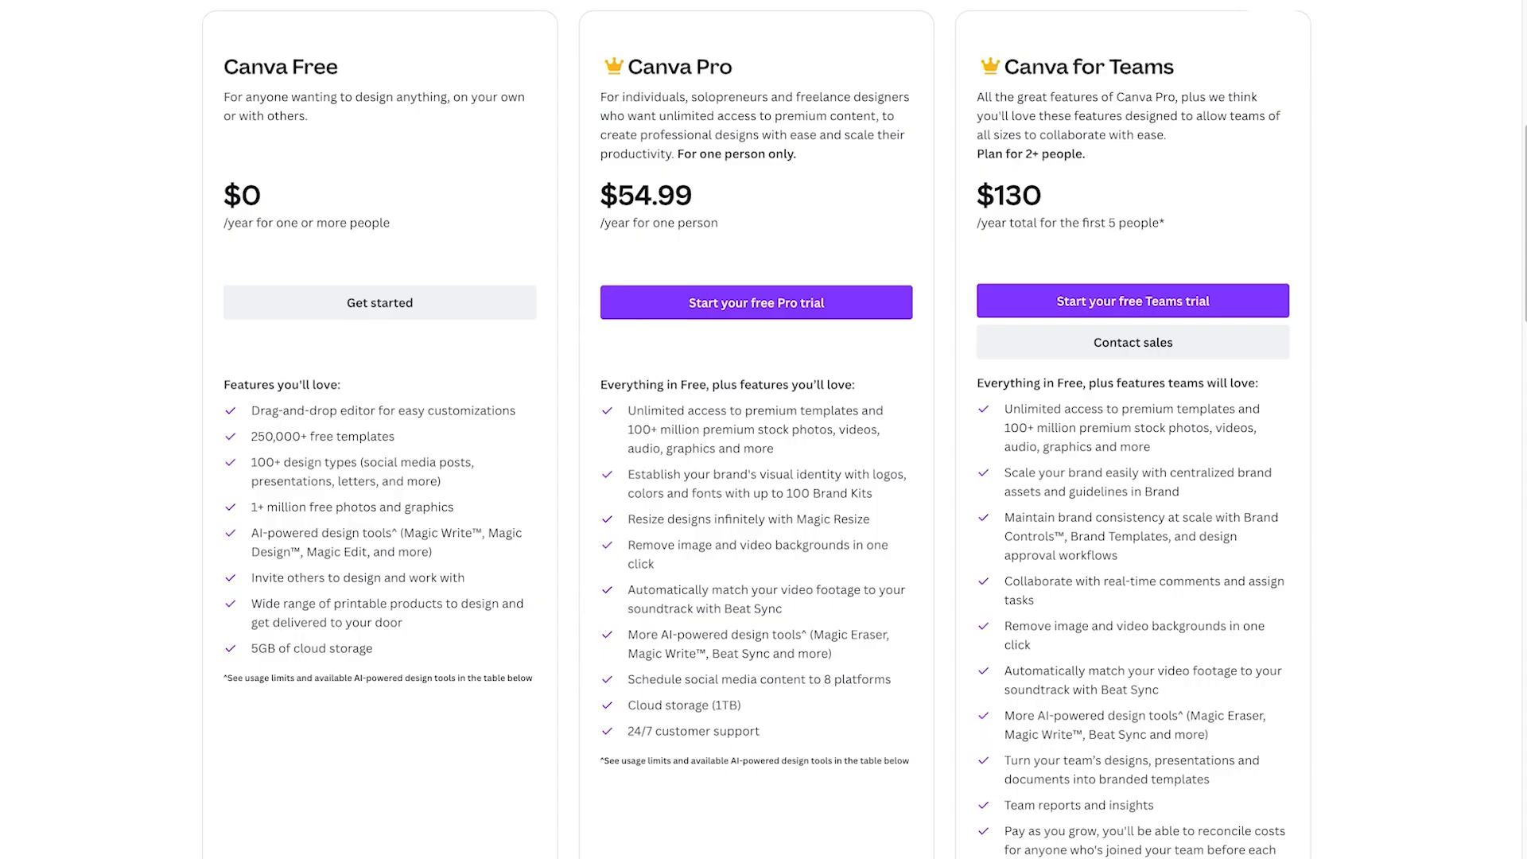
{"action": "mouse_move", "coordinate": [907, 599]}
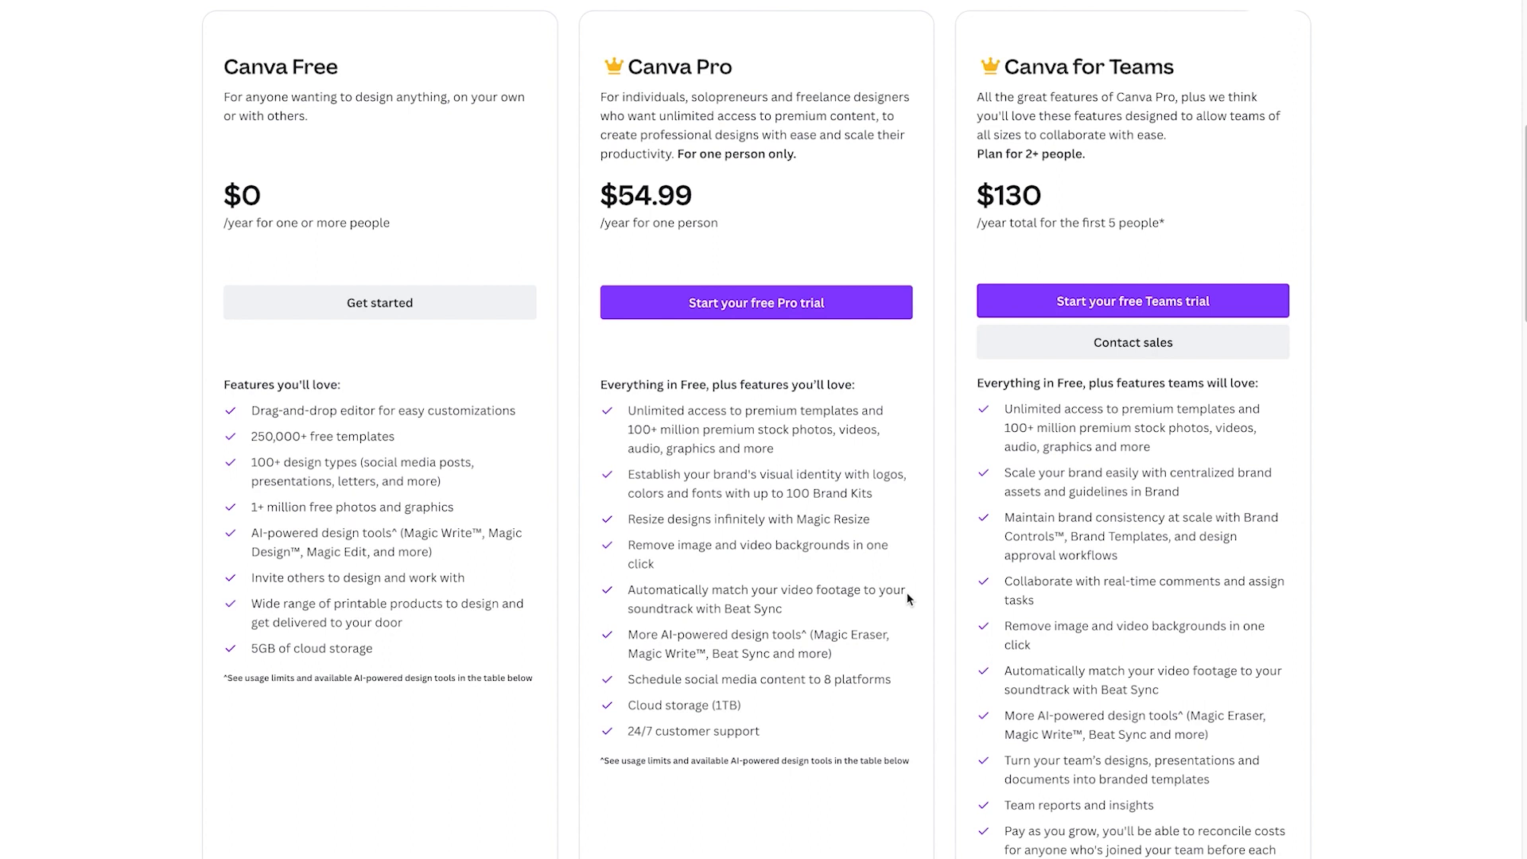